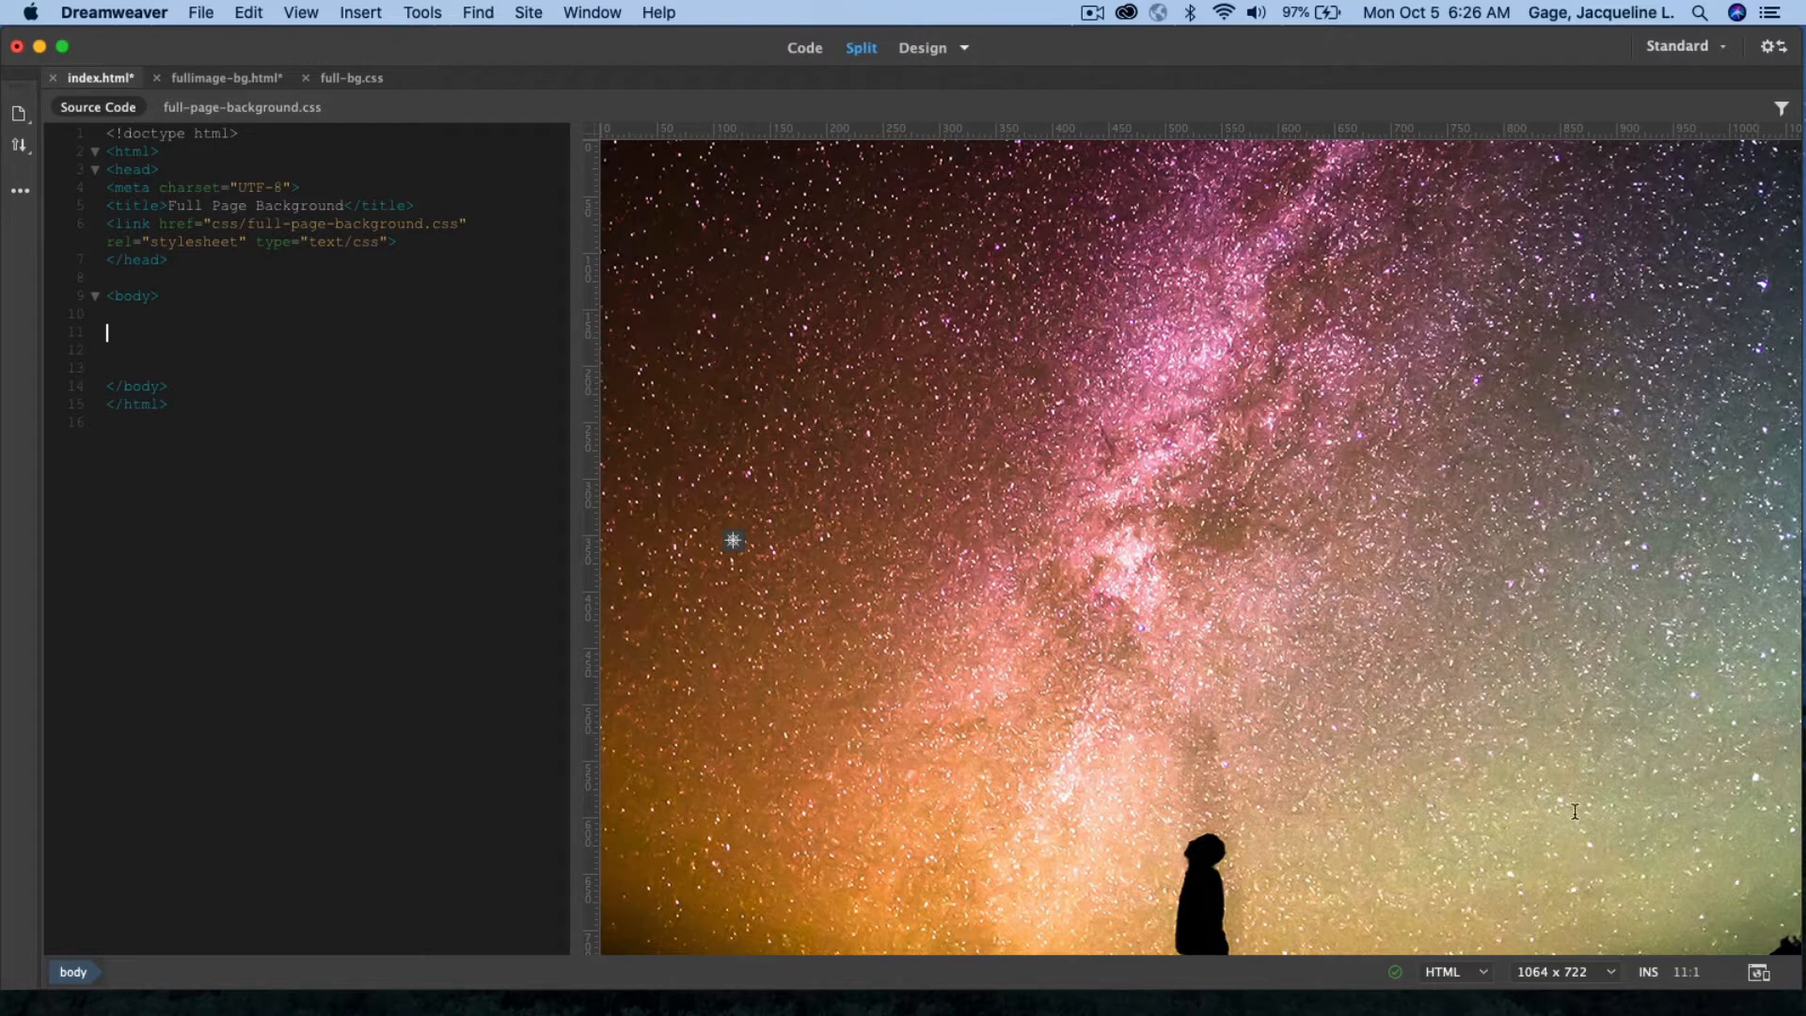
mouse_move(1671, 907)
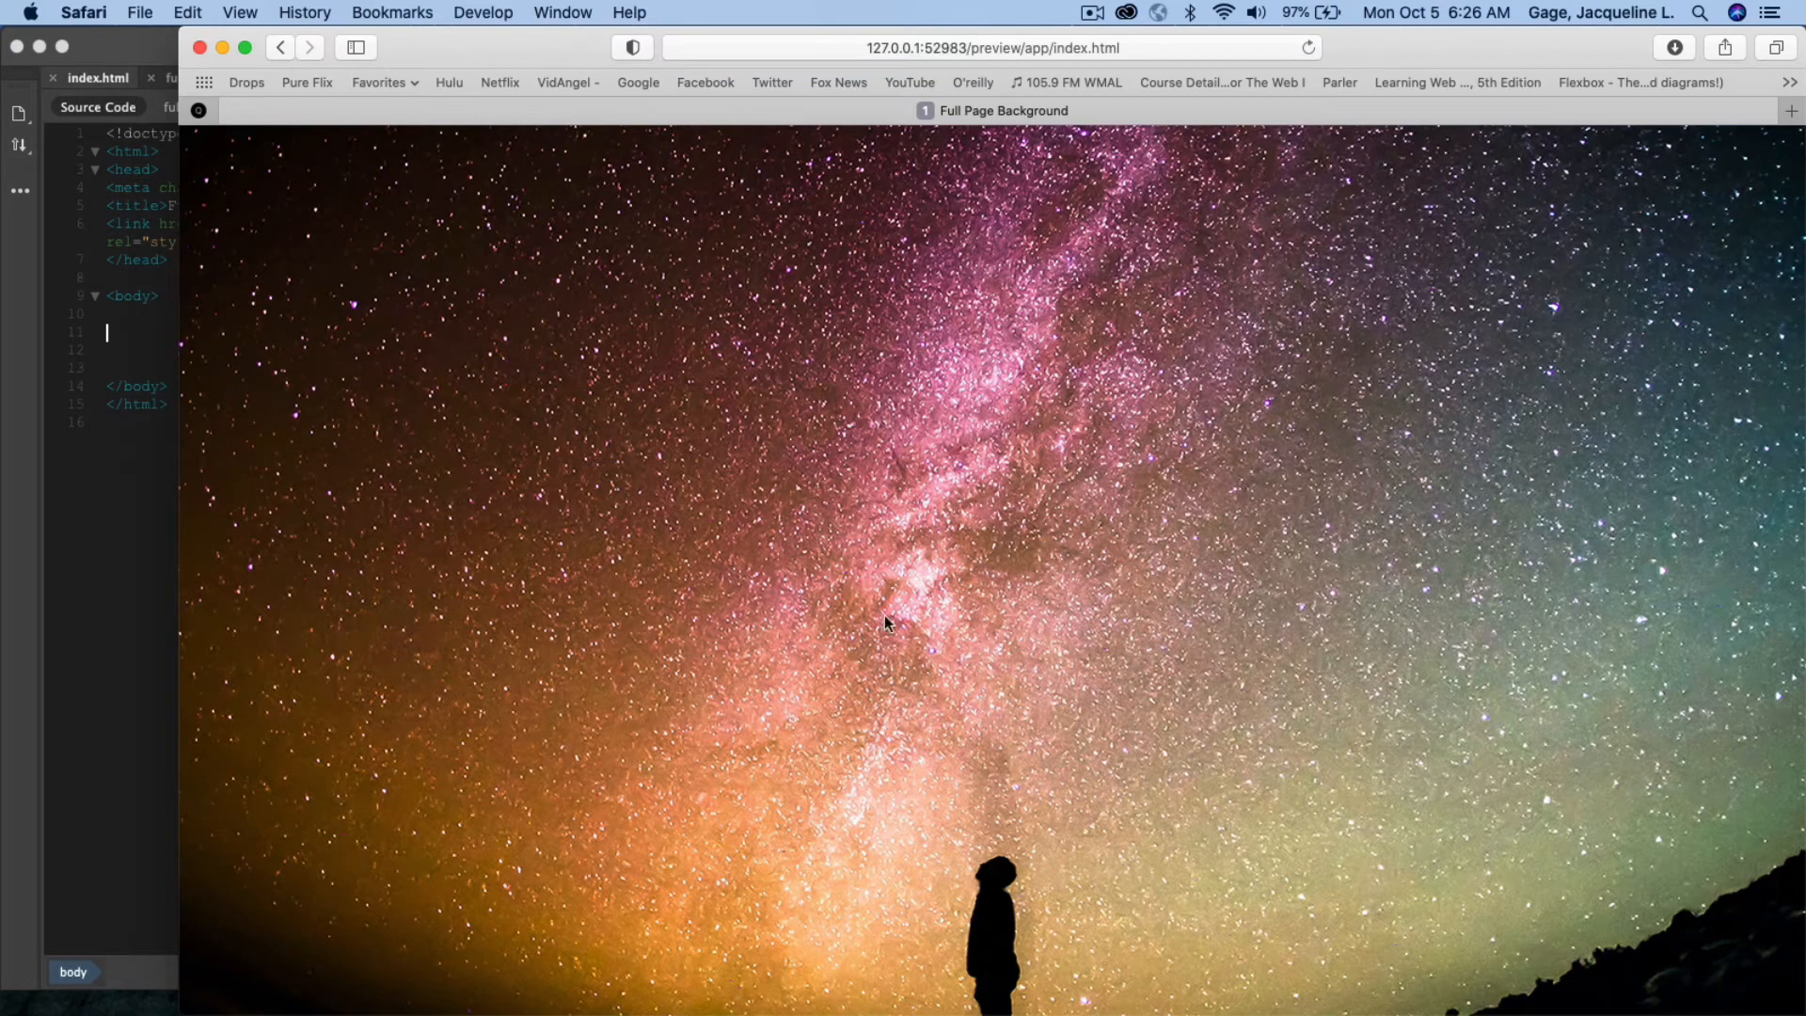
mouse_move(907, 641)
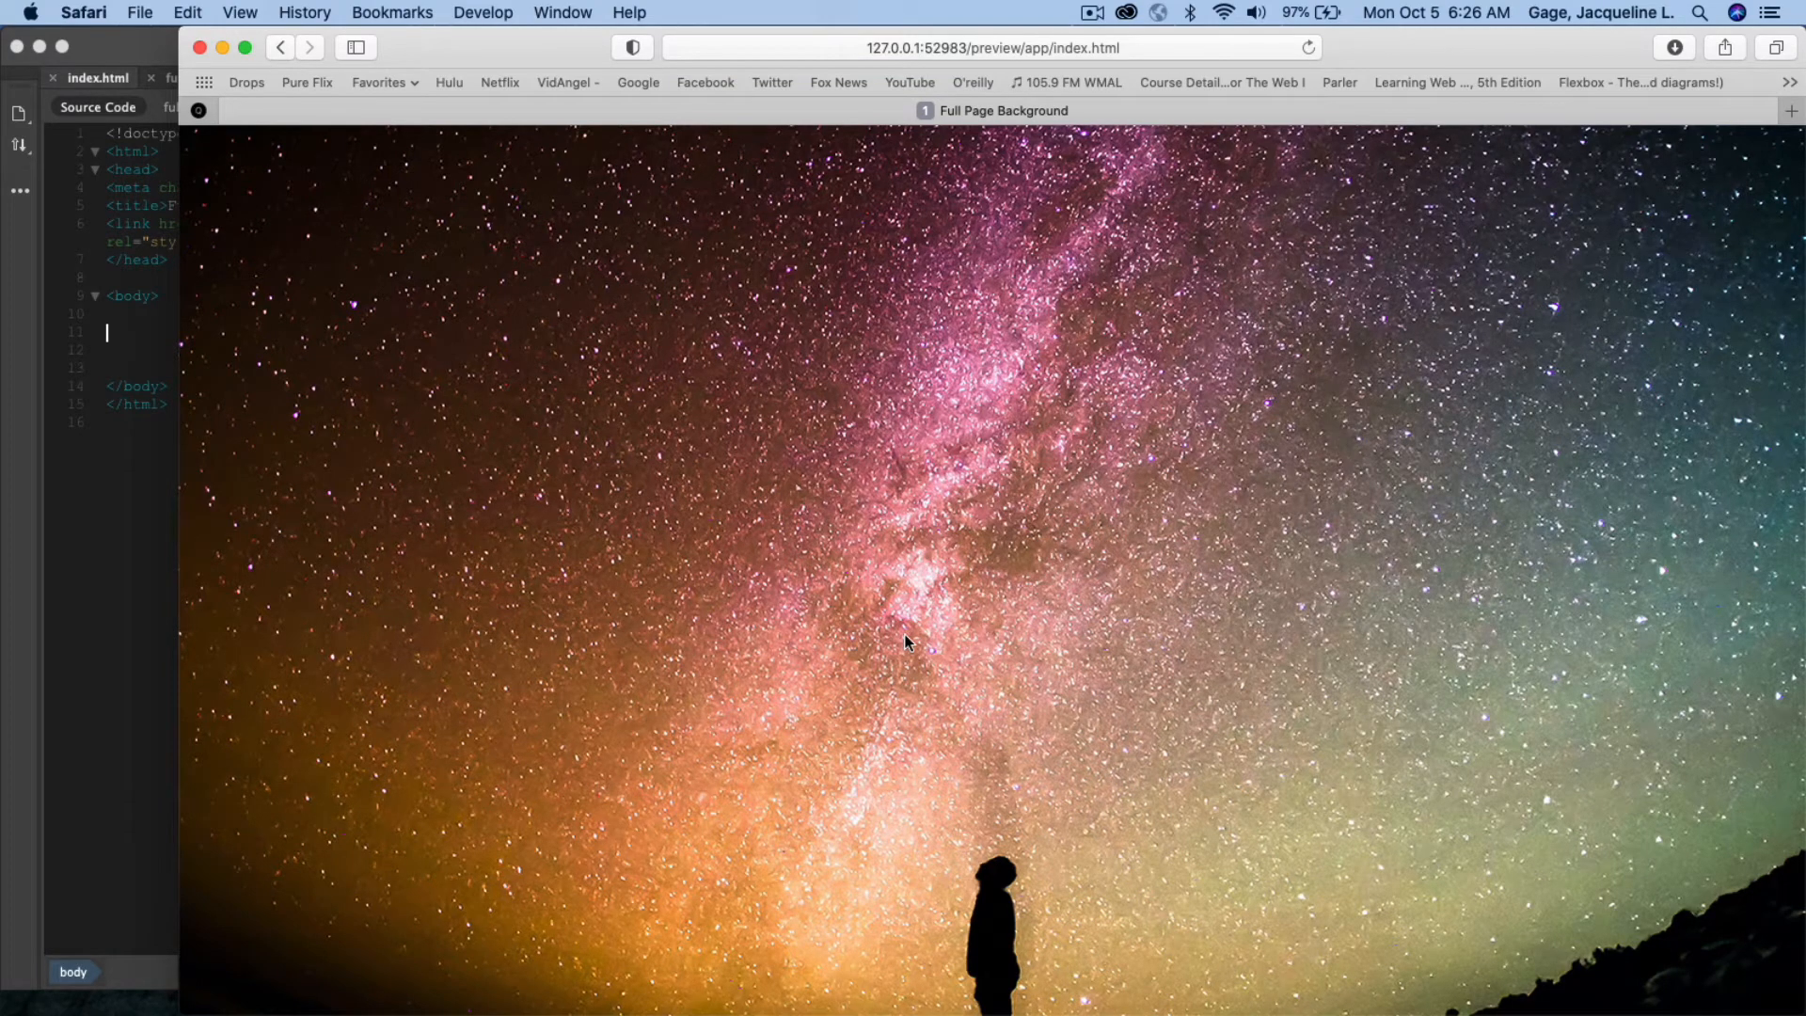
mouse_move(201, 47)
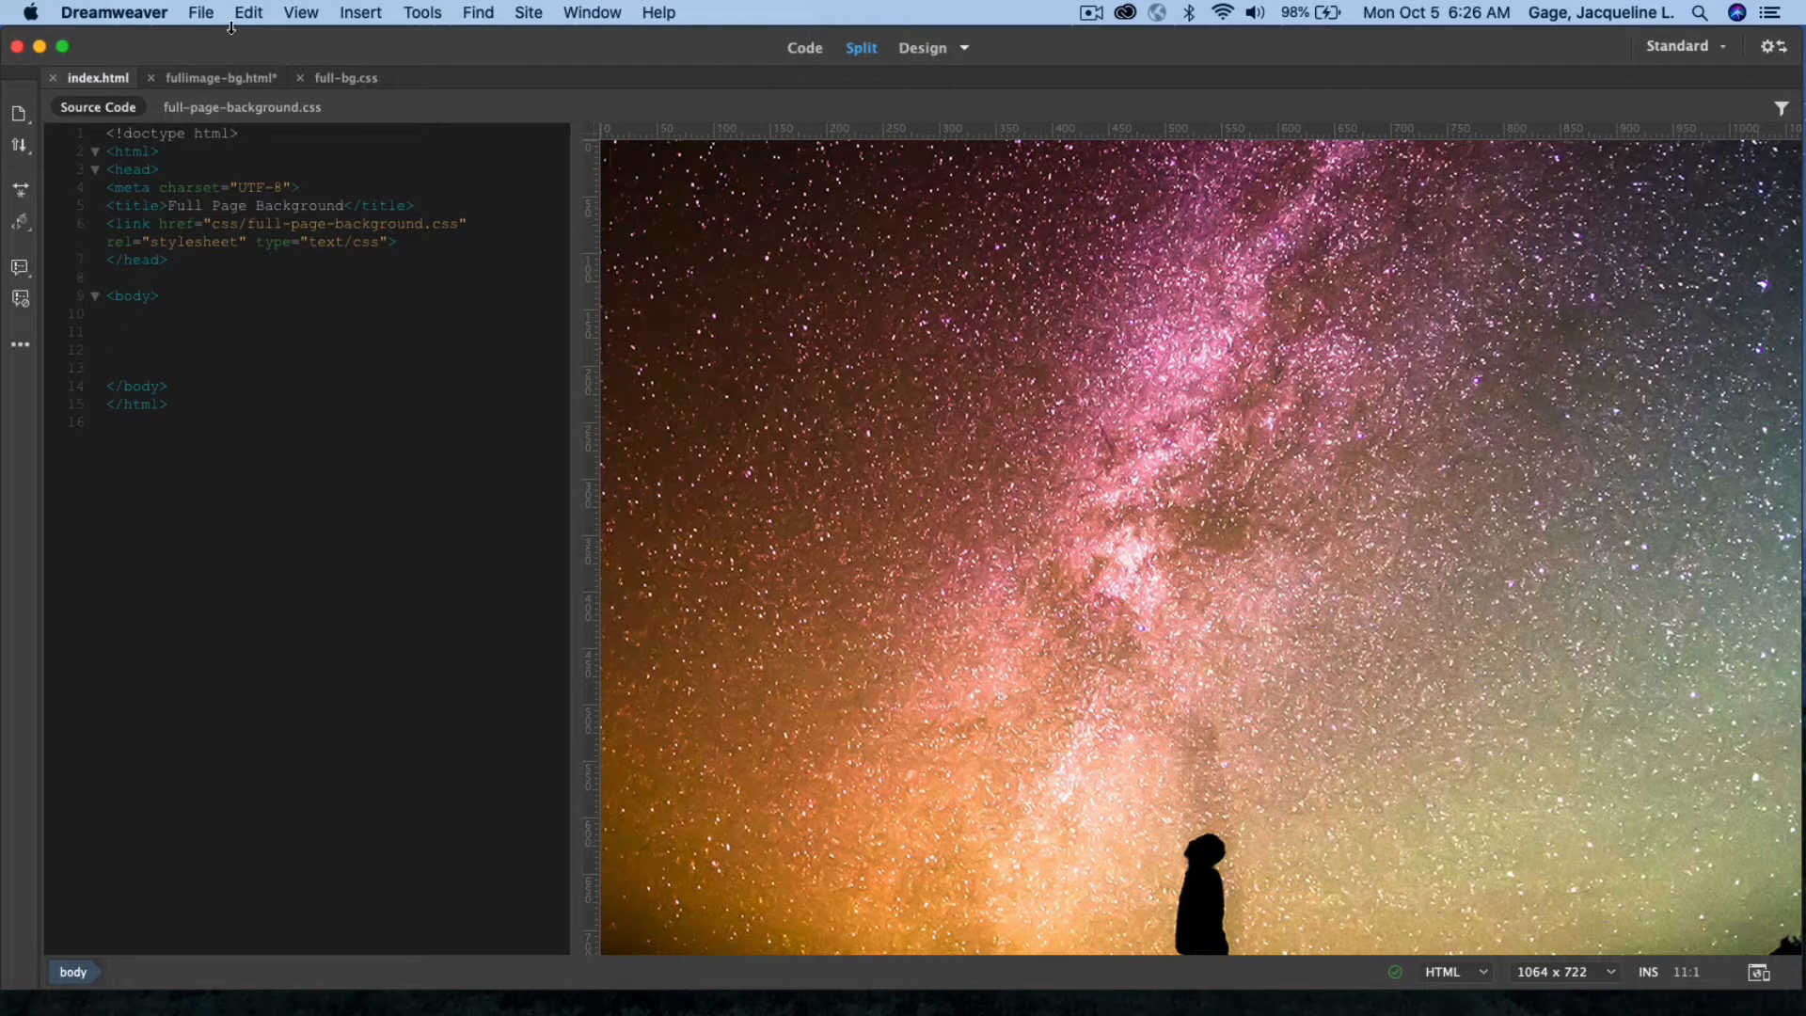
- Paste the copied container markup (nav, header, section, articles, footer) into index.html's body
left_click(247, 12)
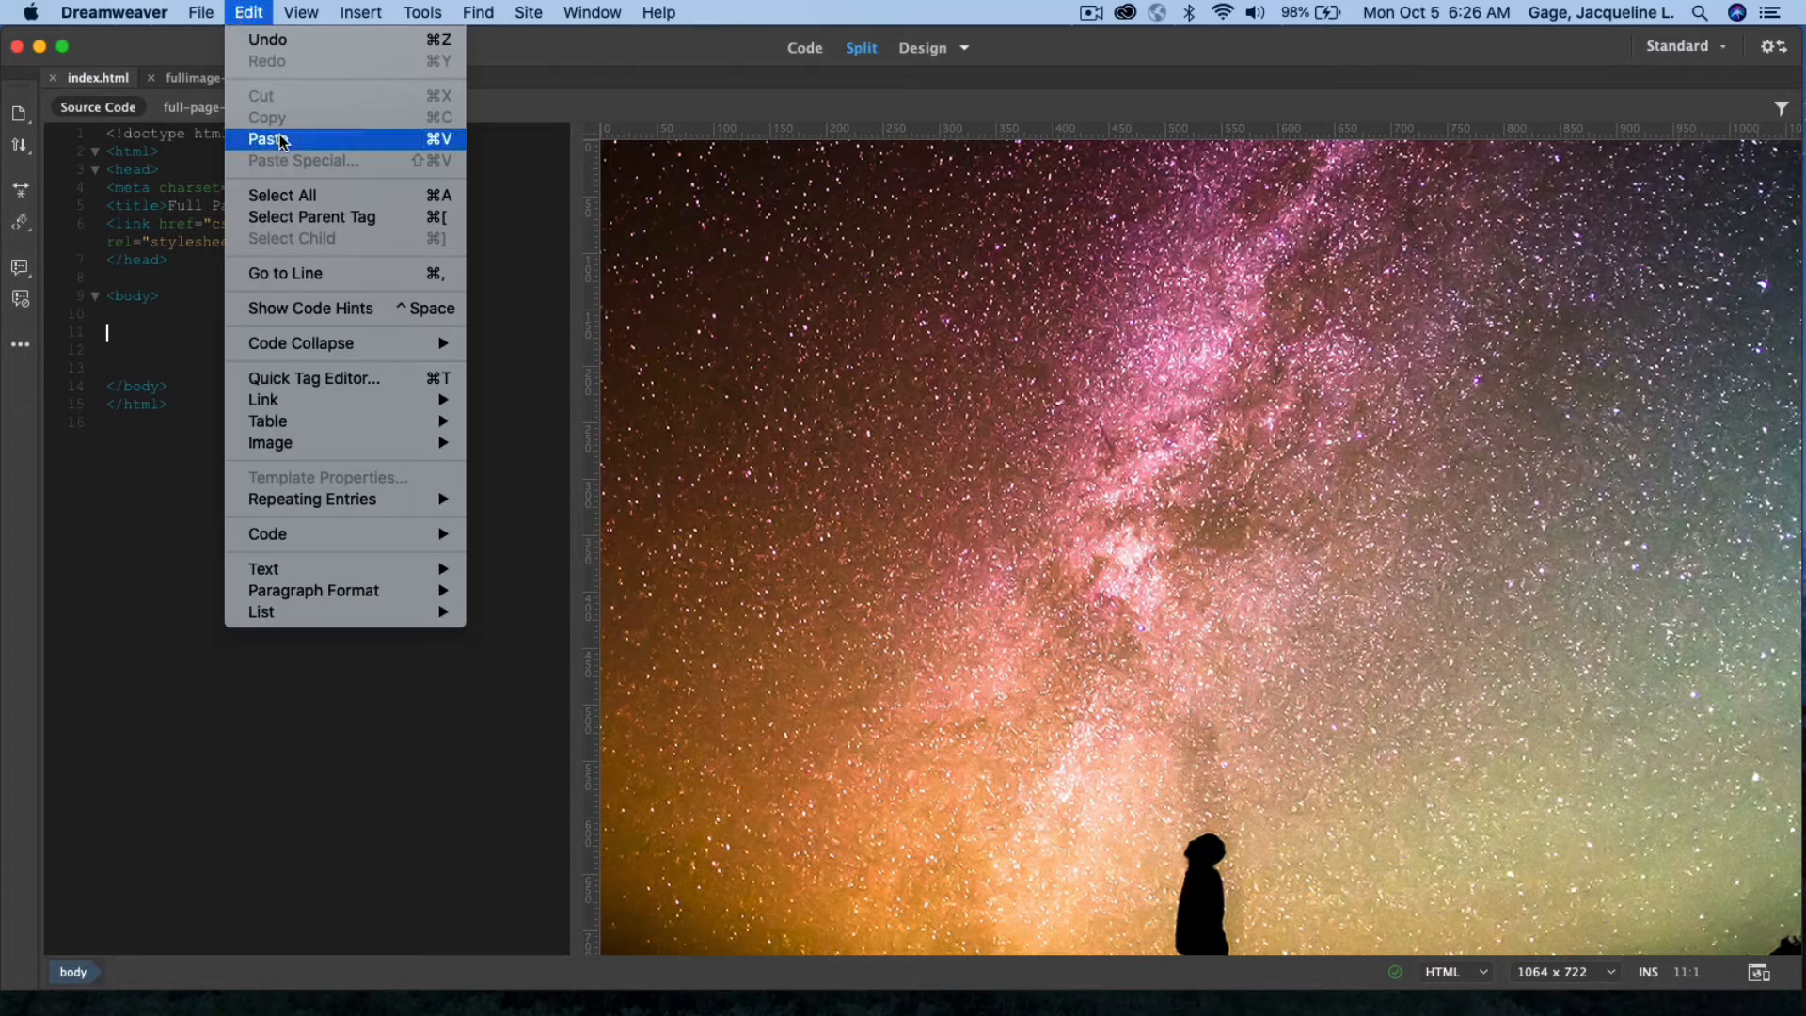
left_click(266, 139)
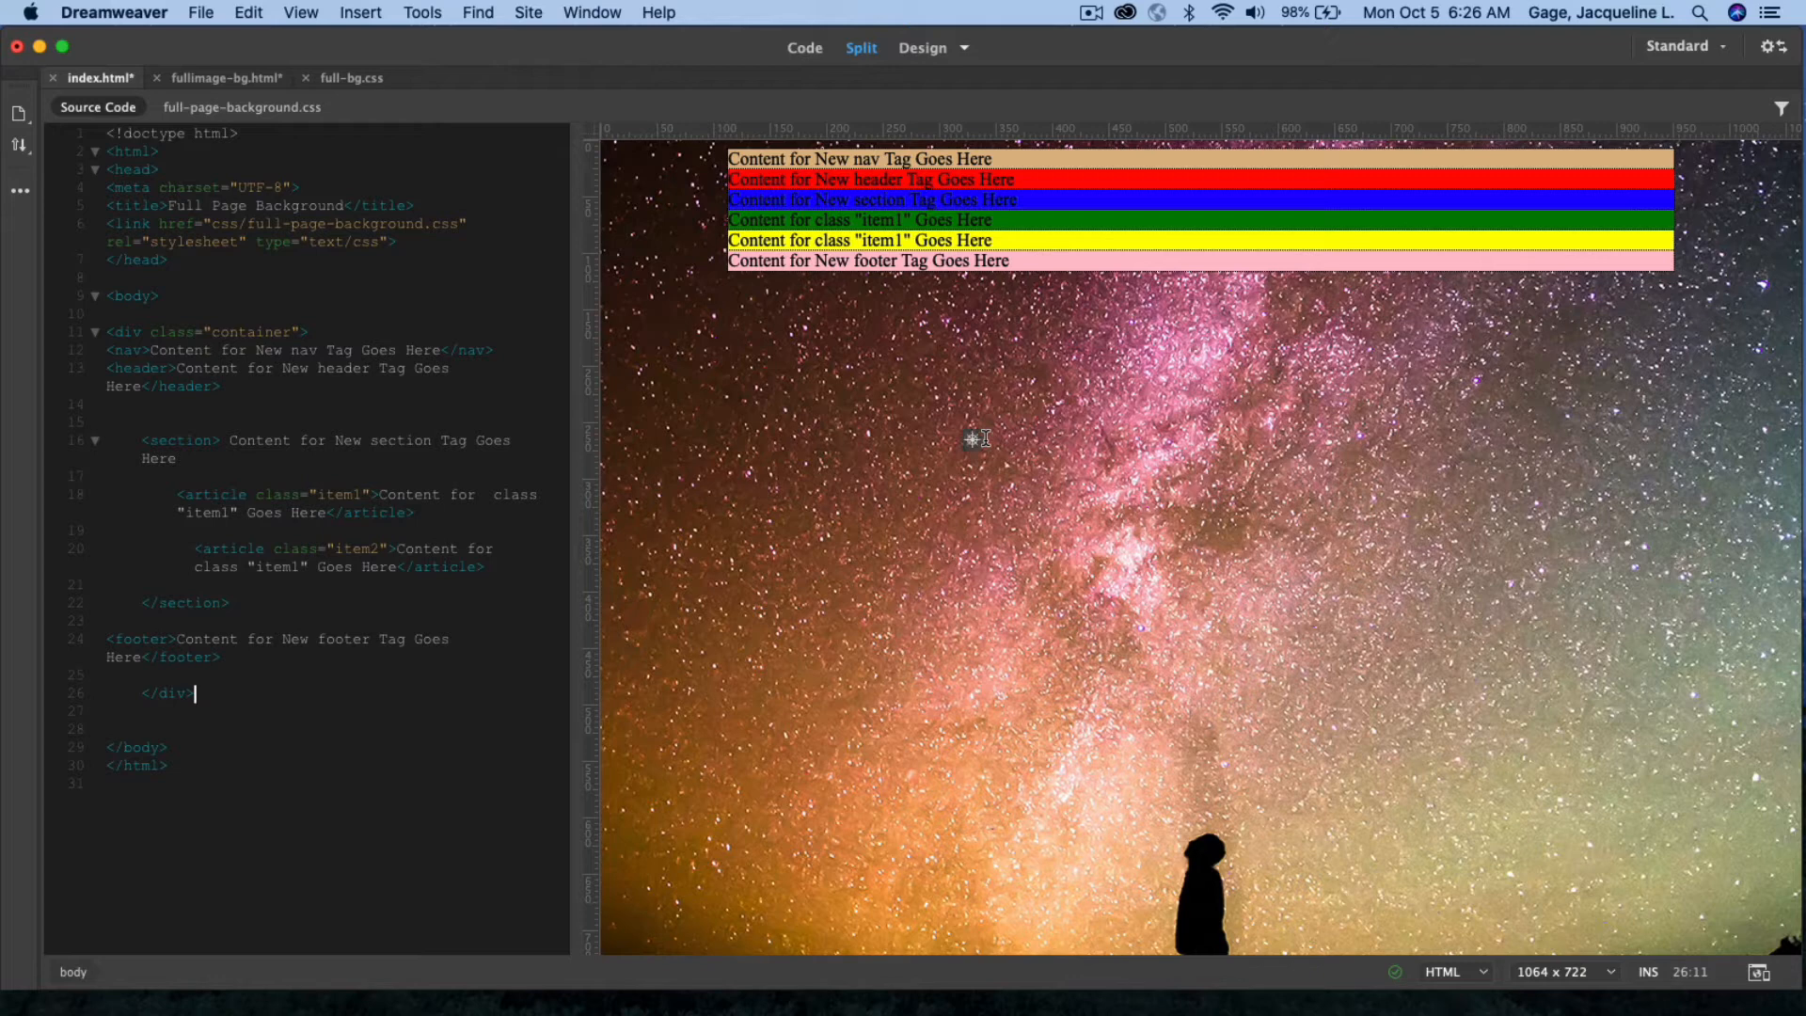
mouse_move(1565, 776)
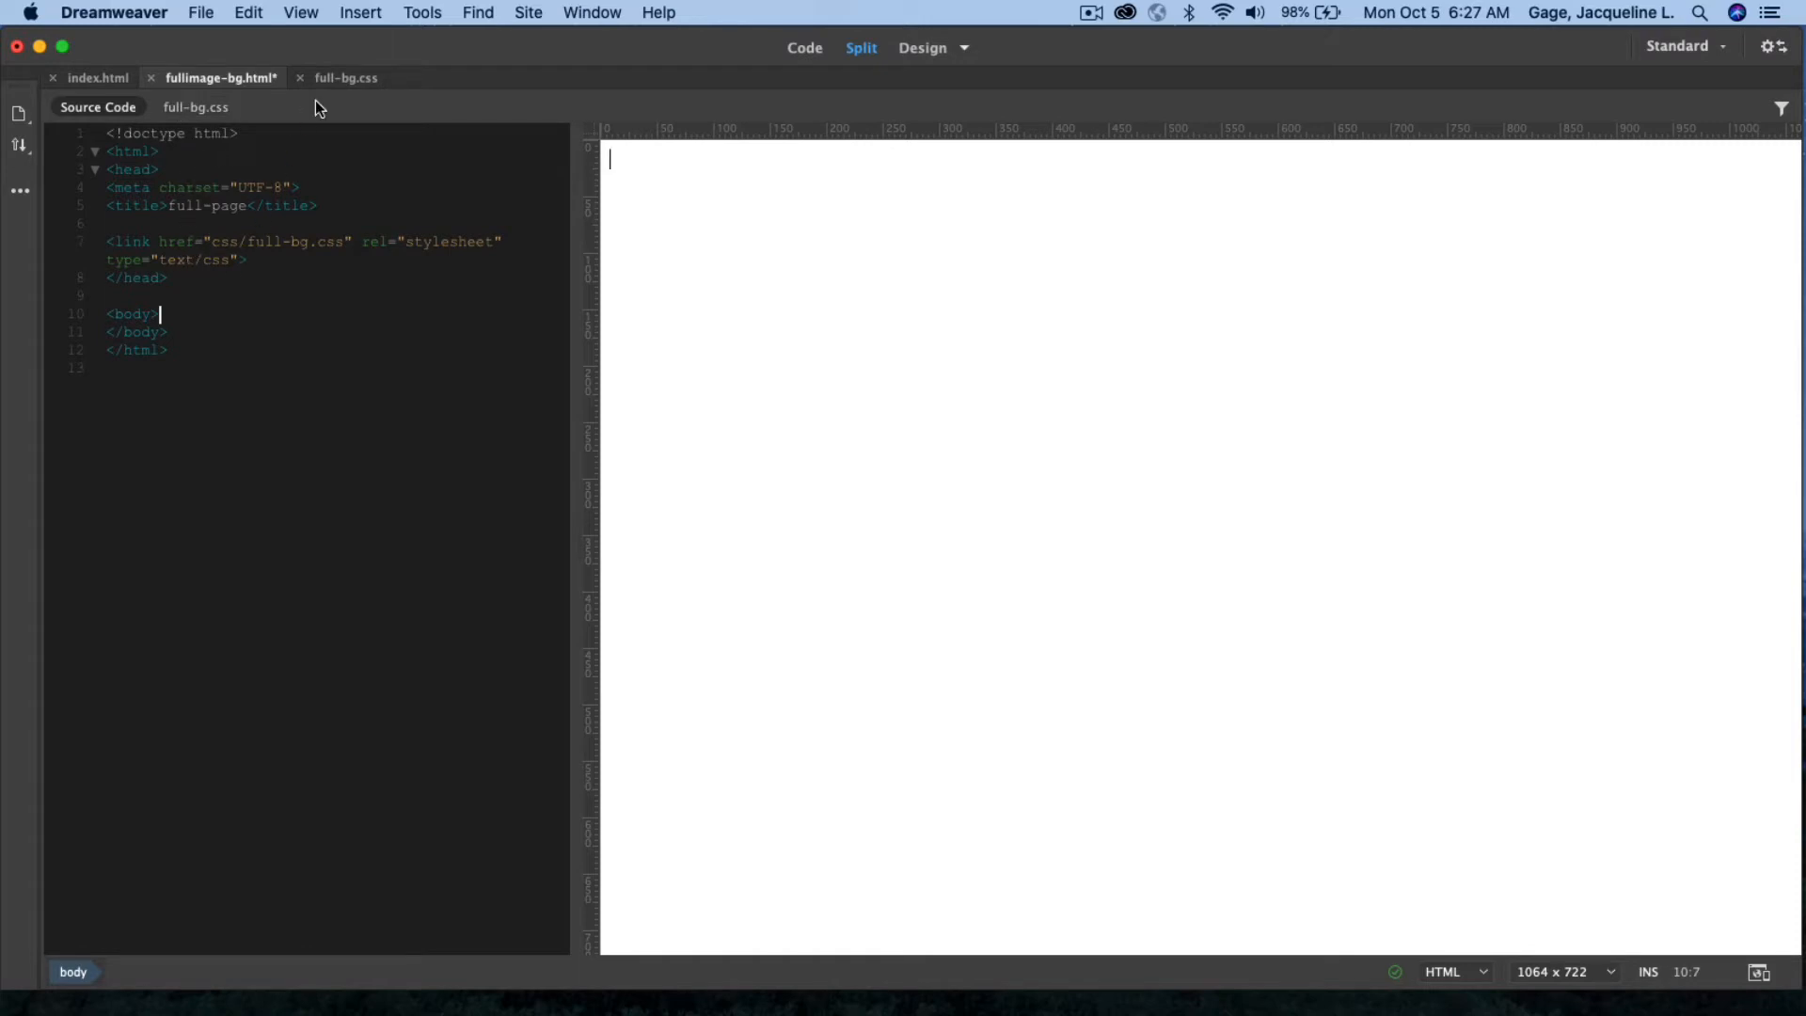
mouse_move(441, 17)
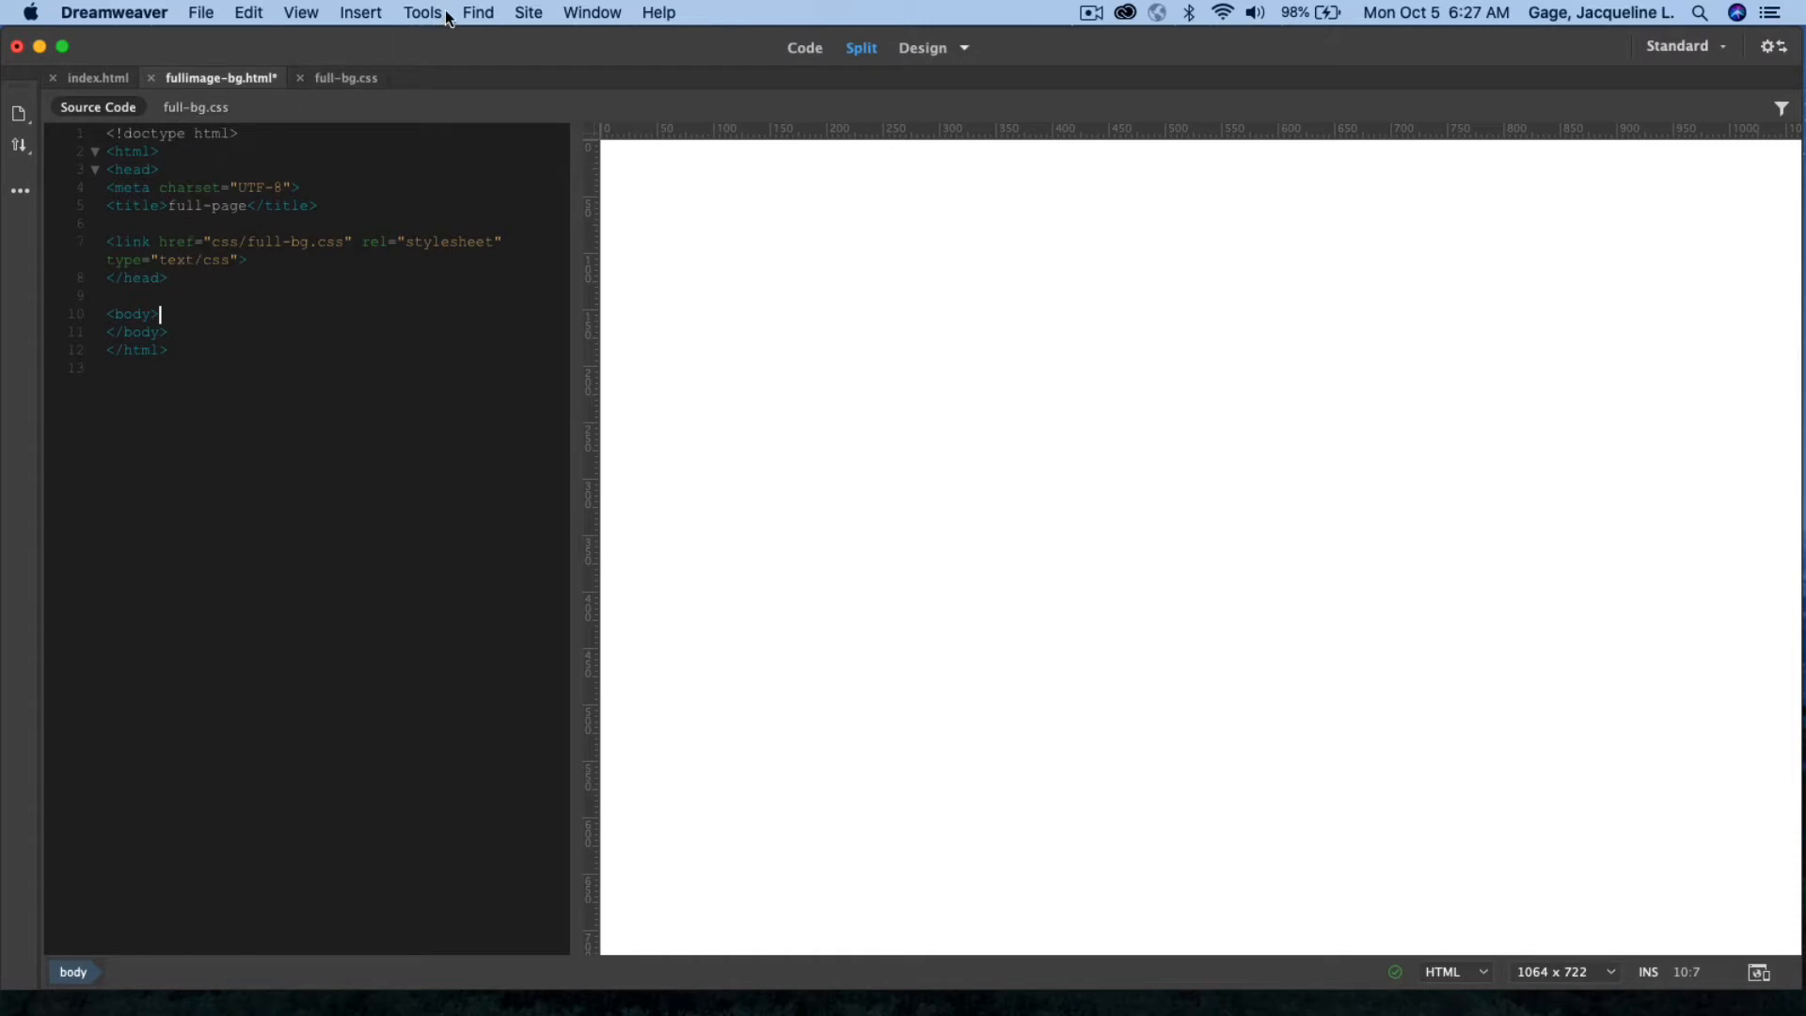
mouse_move(560, 12)
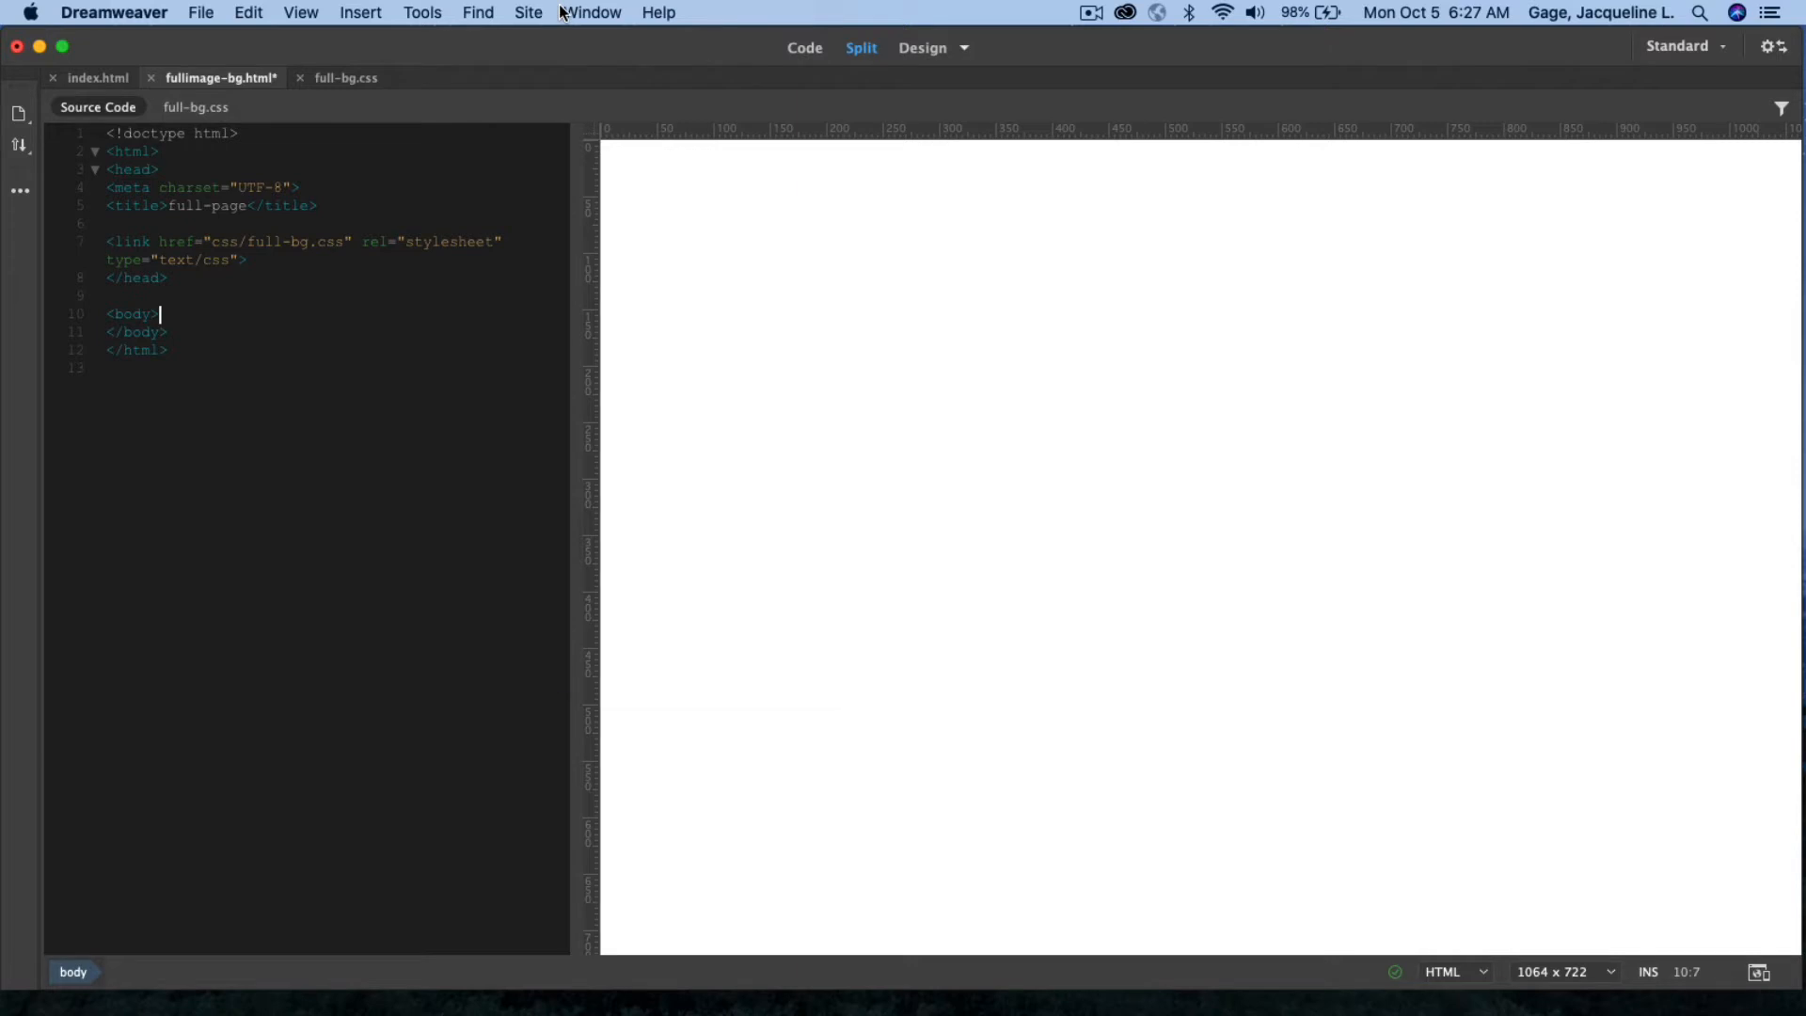
- Bring up the Window menu while fullimage-bg.html is the active document
left_click(591, 12)
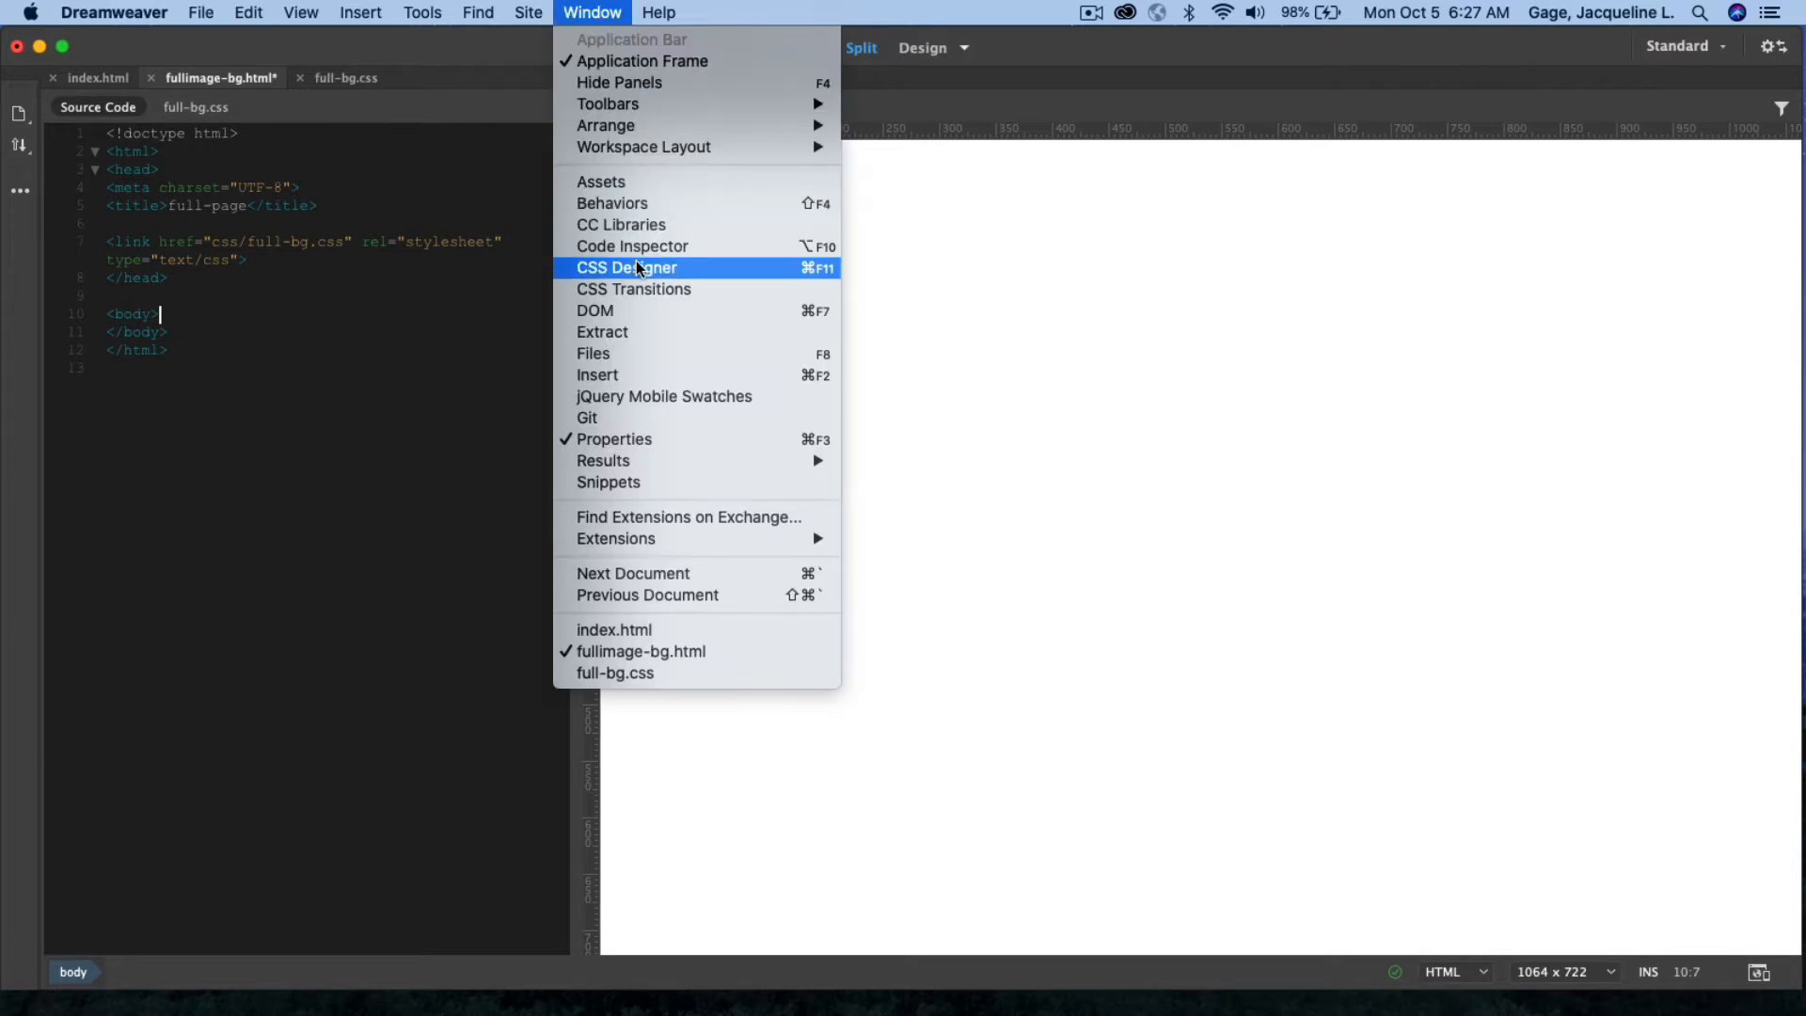
- In CSS Designer, add a body selector to full-bg.css with min-height 100%
left_click(626, 267)
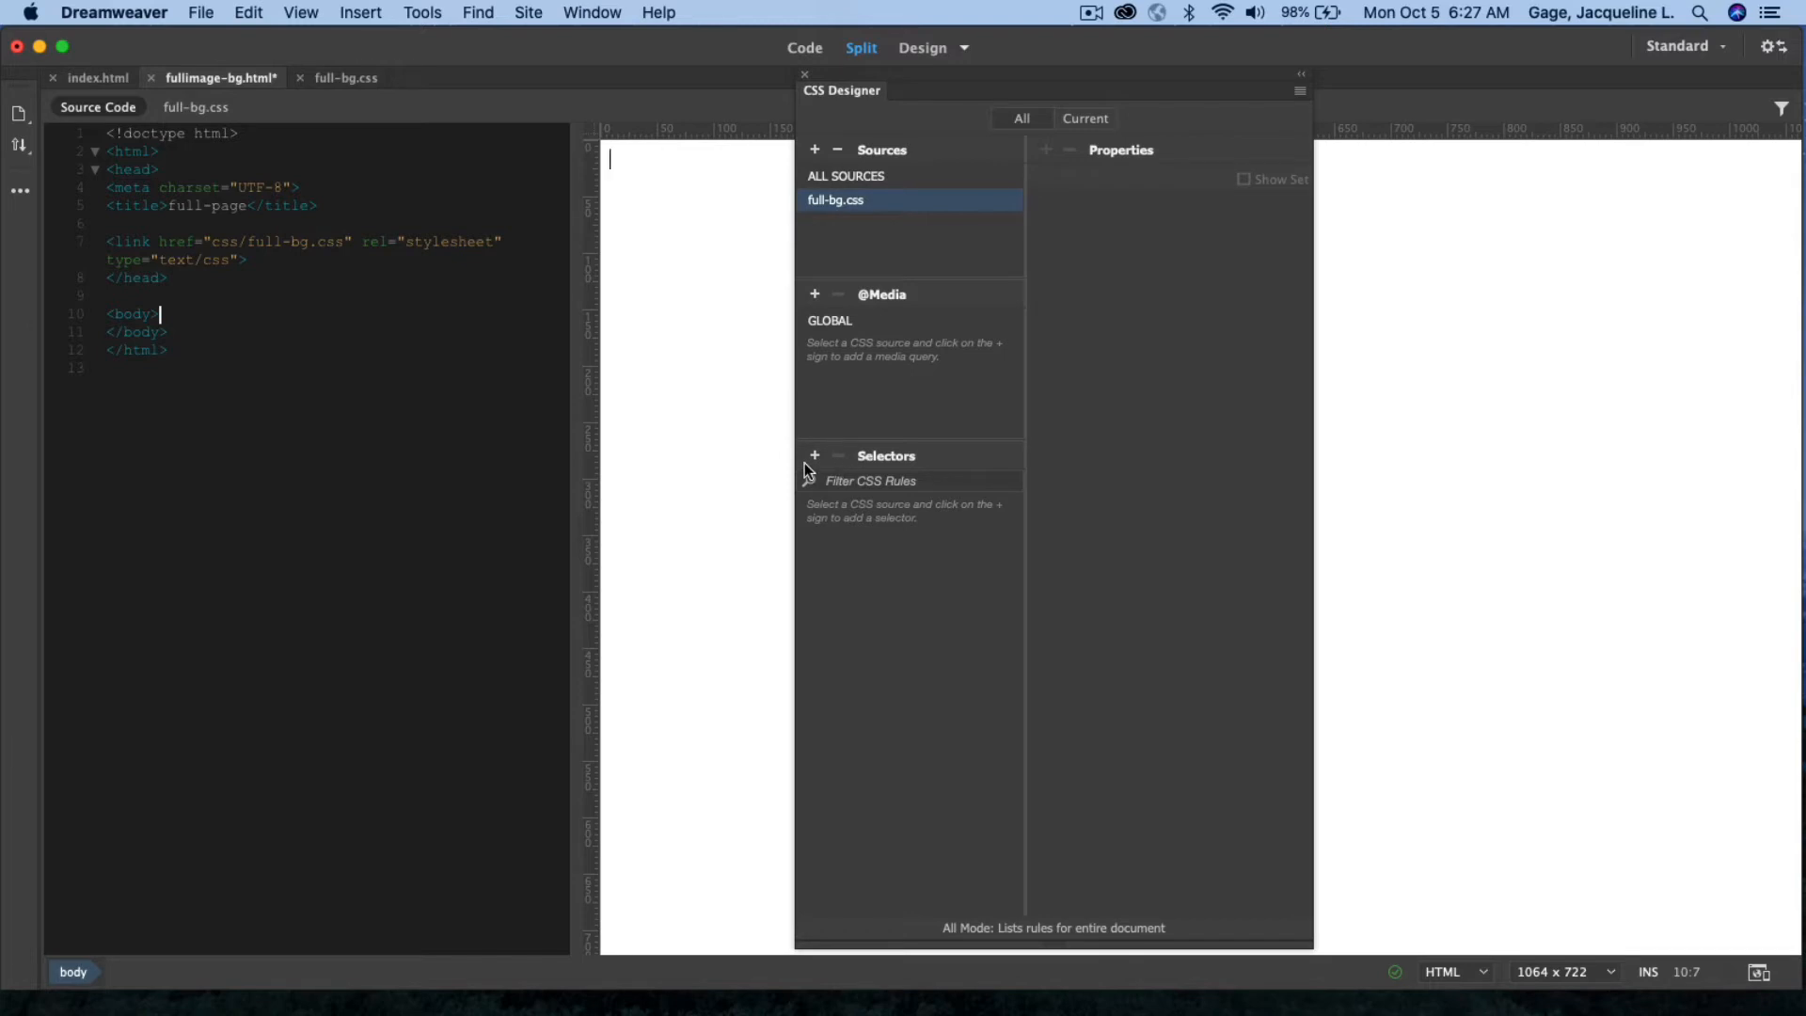
mouse_move(815, 457)
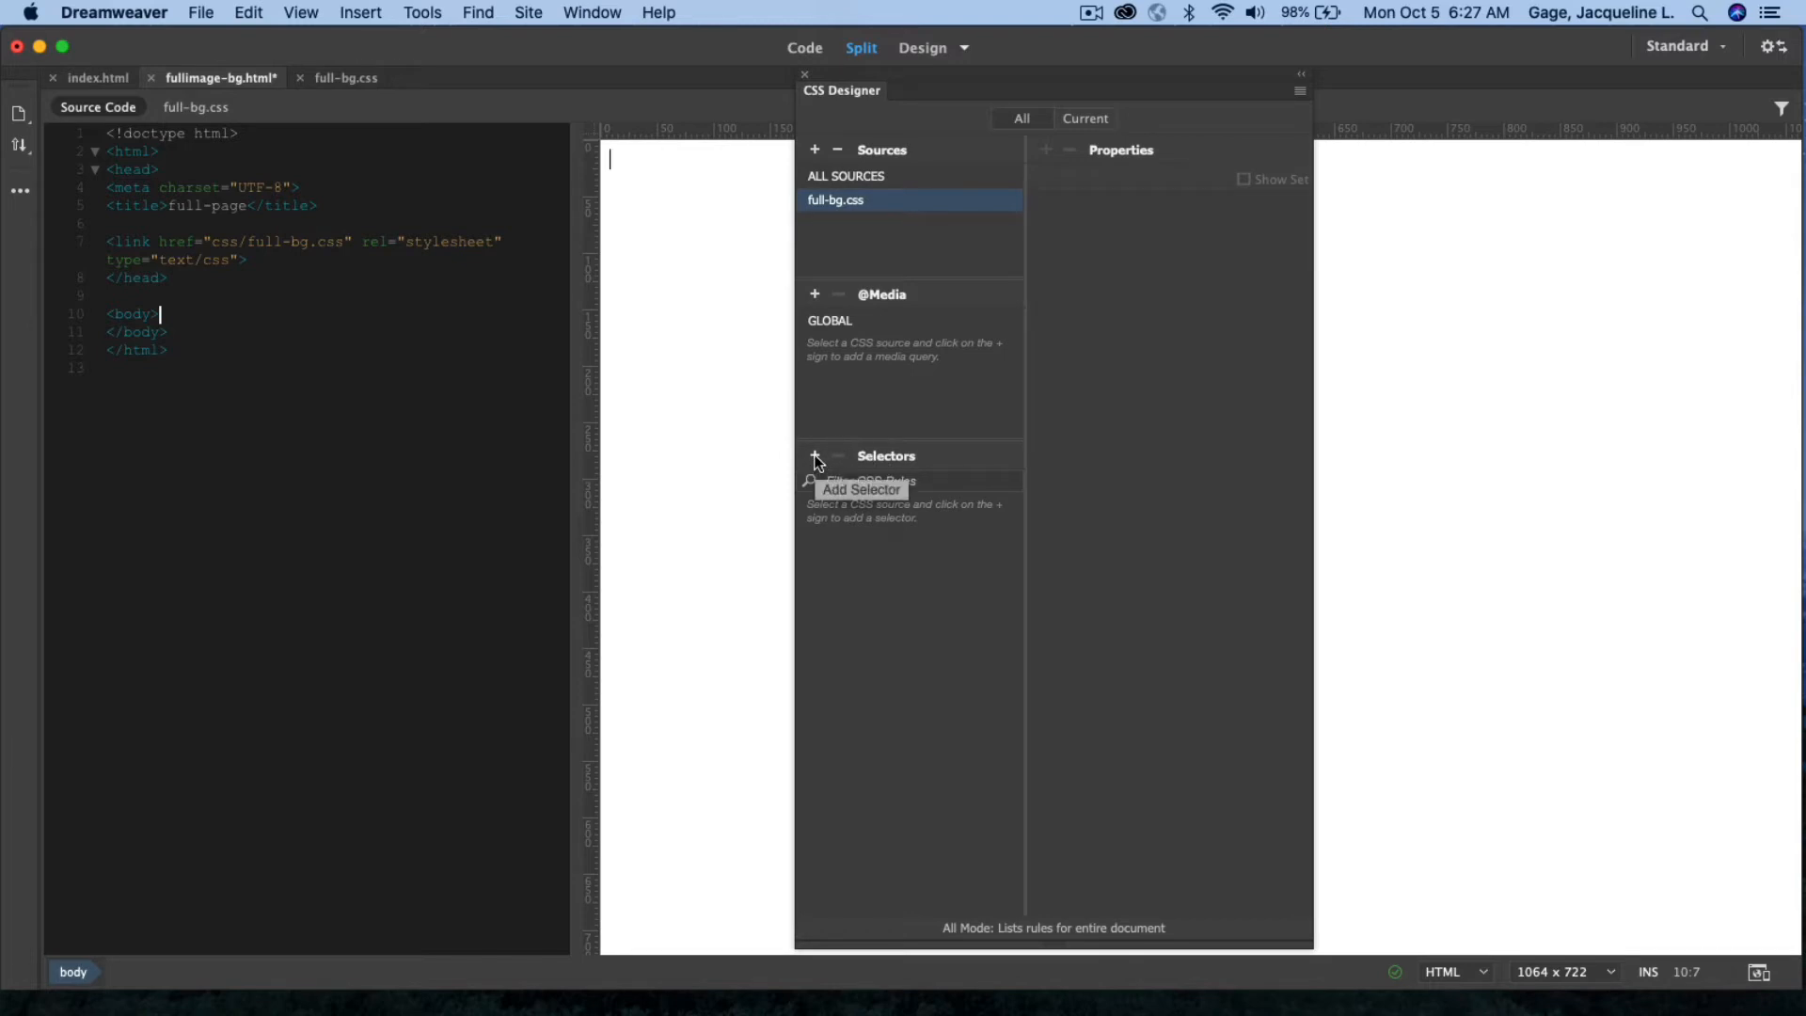
left_click(814, 456)
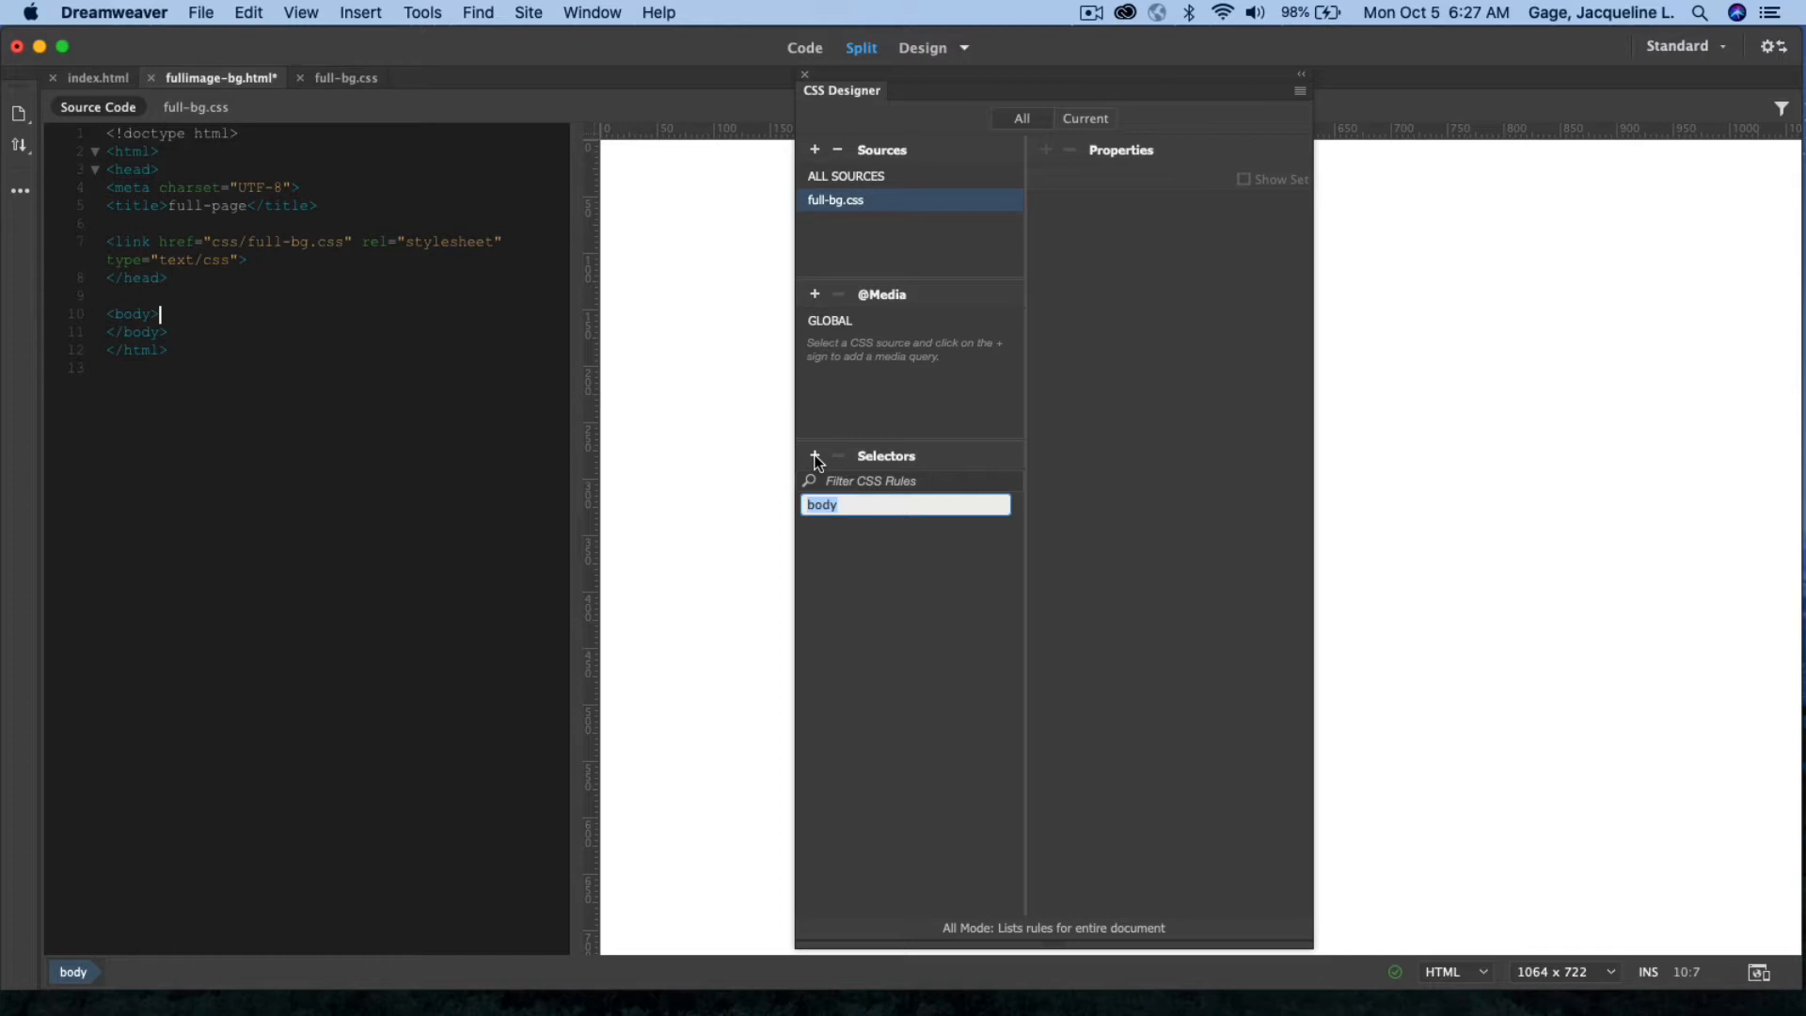
left_click(851, 524)
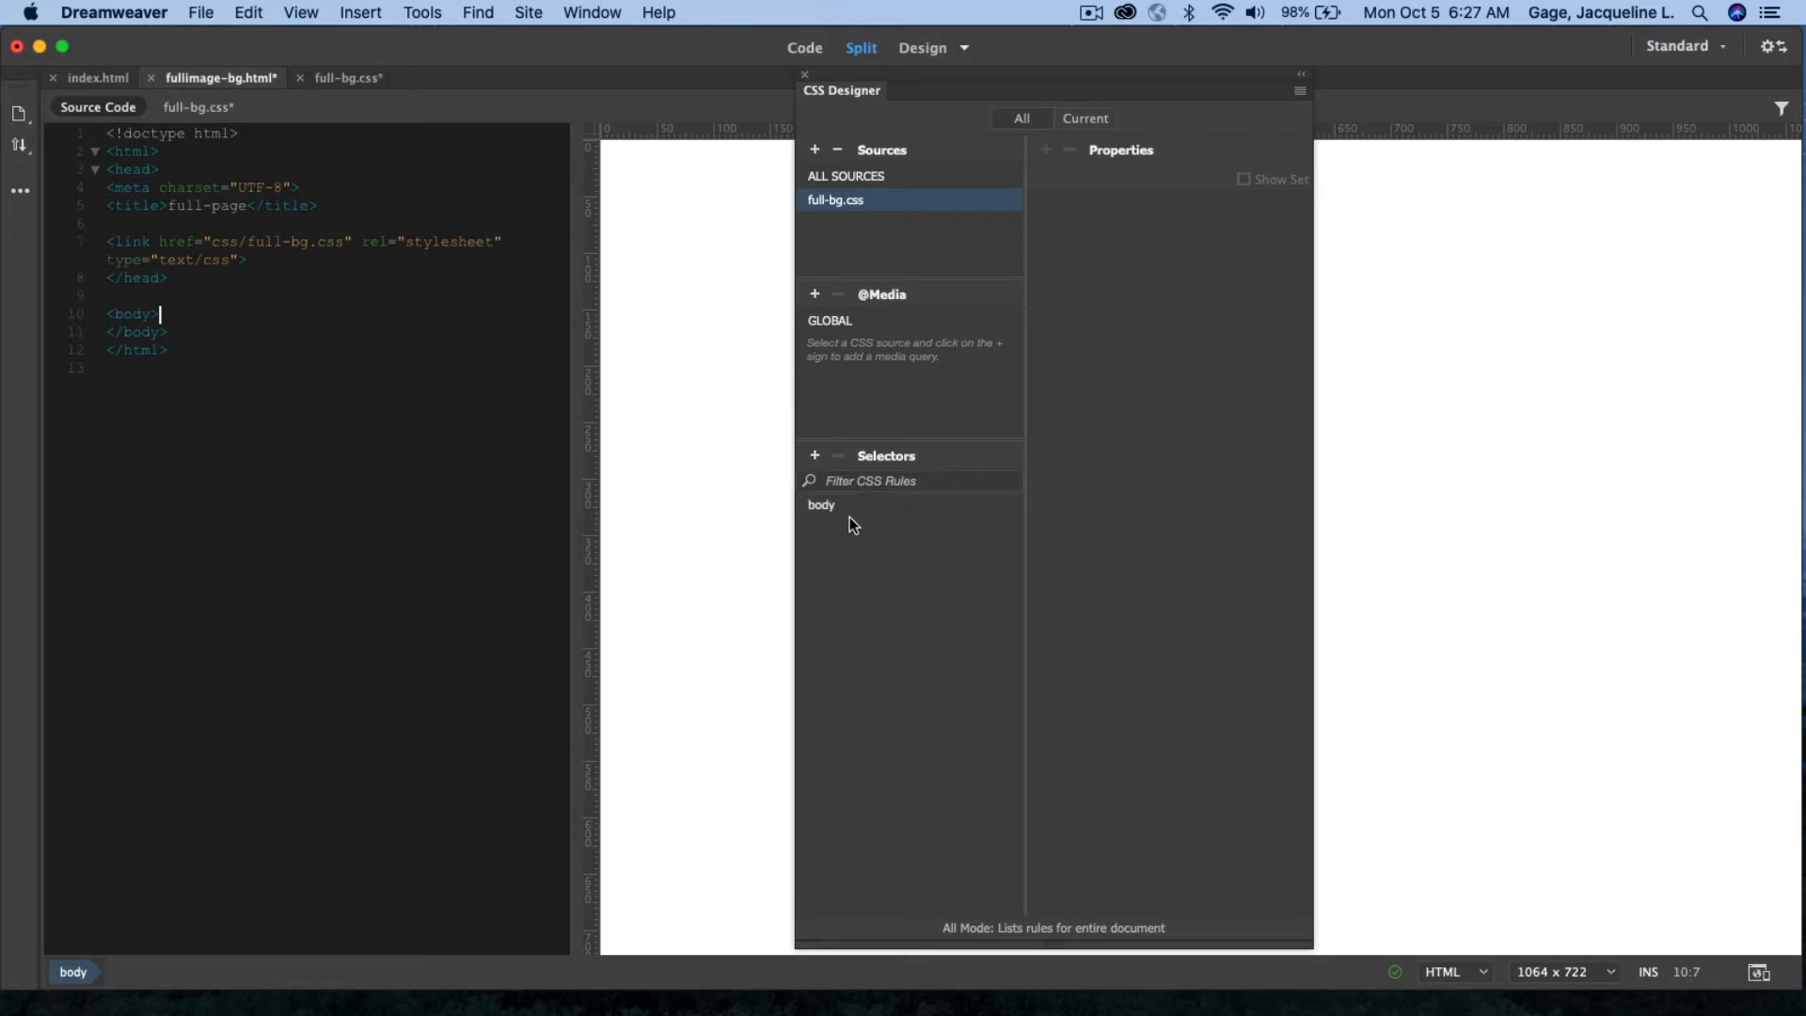
mouse_move(1289, 21)
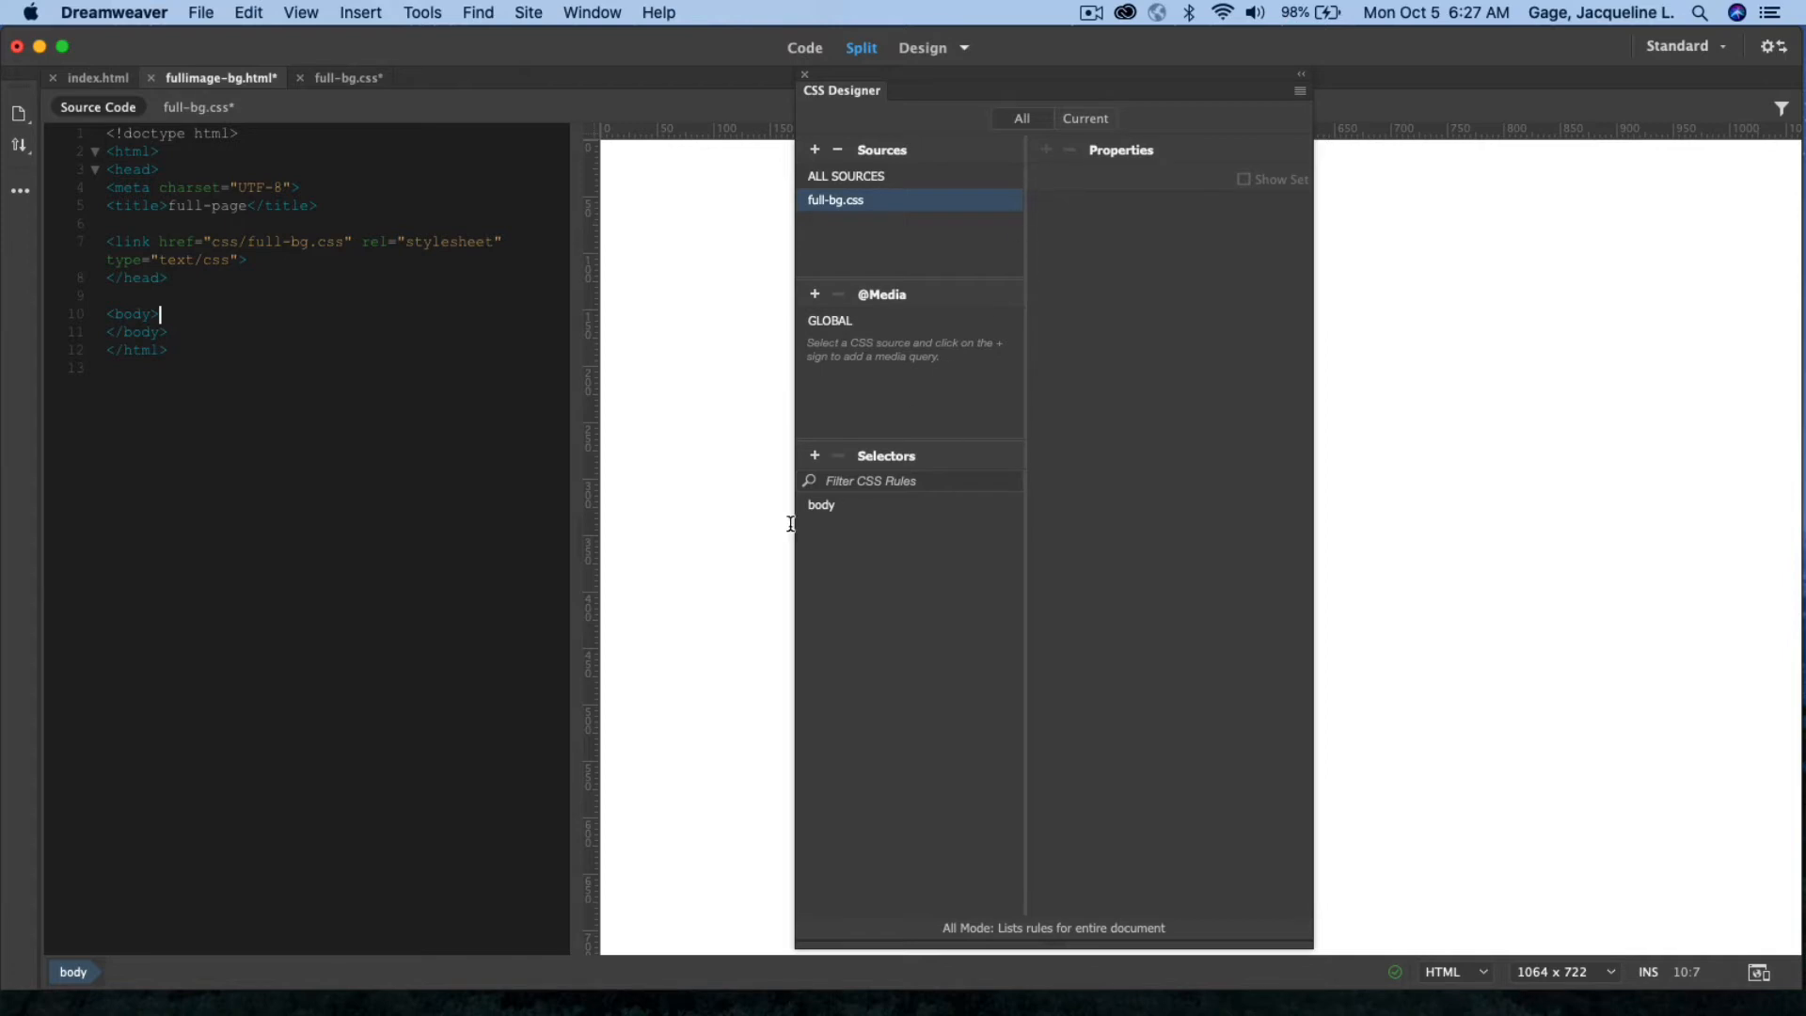
left_click(821, 504)
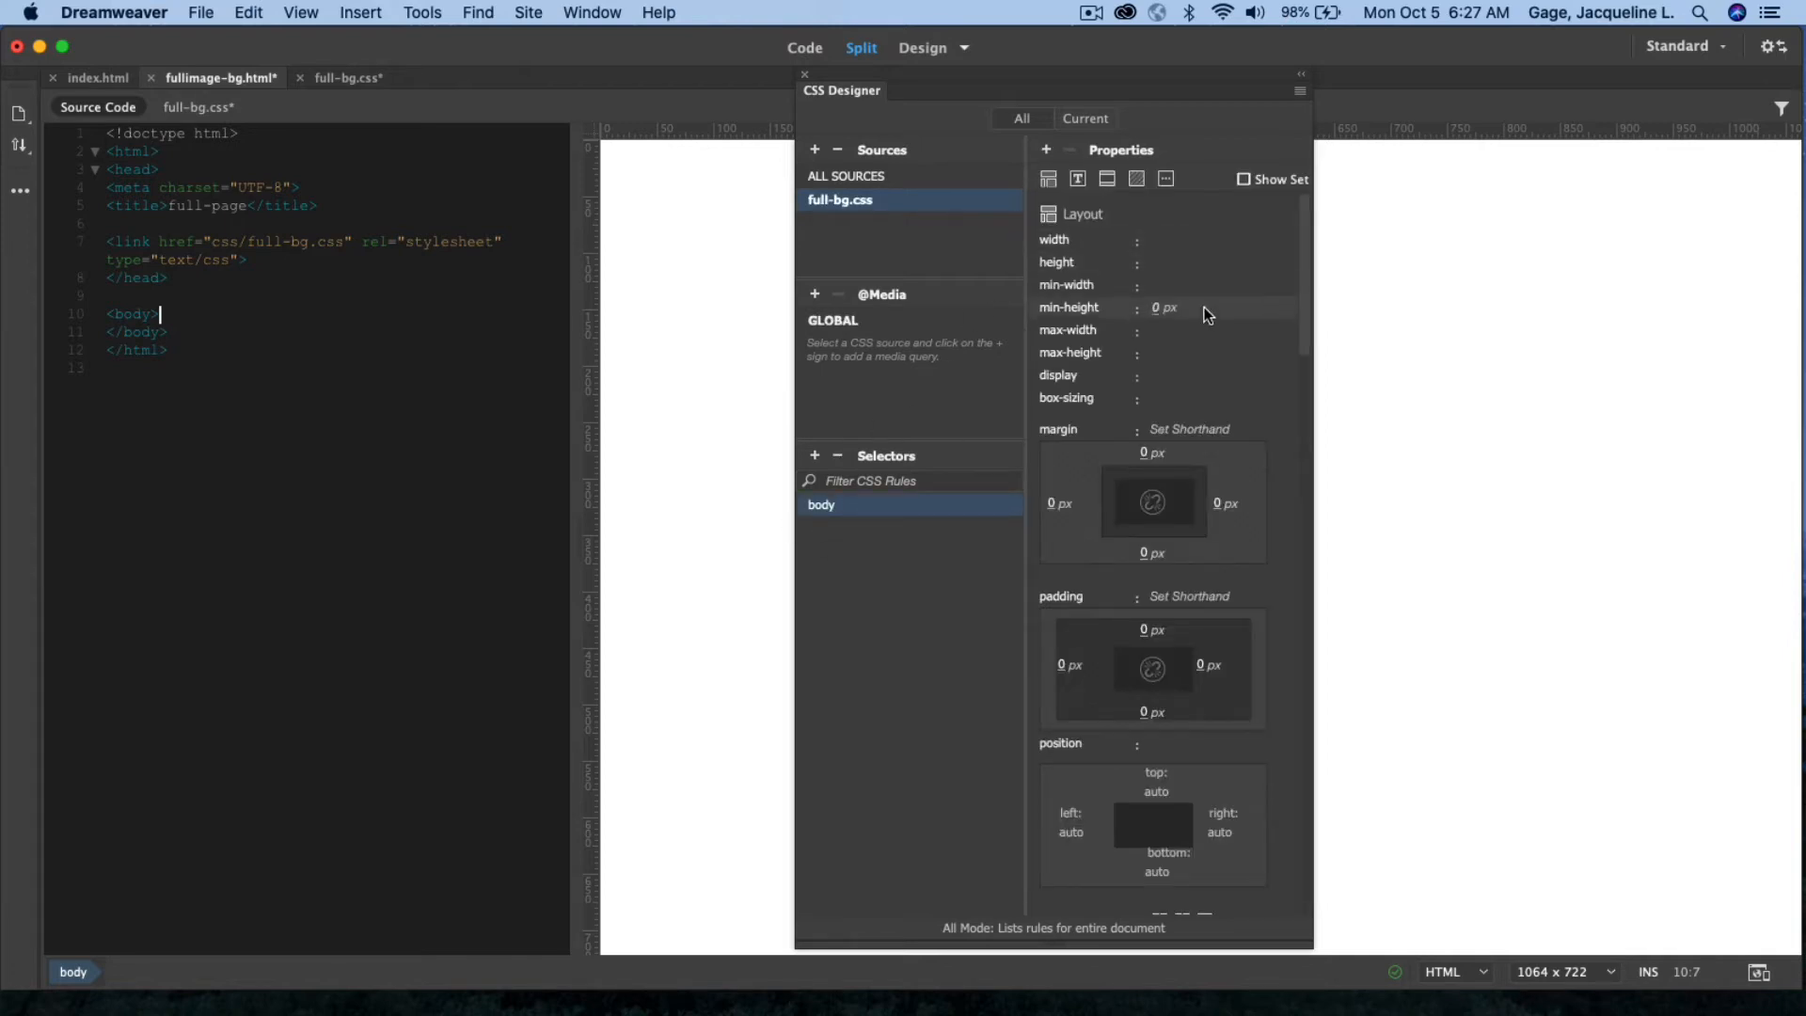
mouse_move(1164, 307)
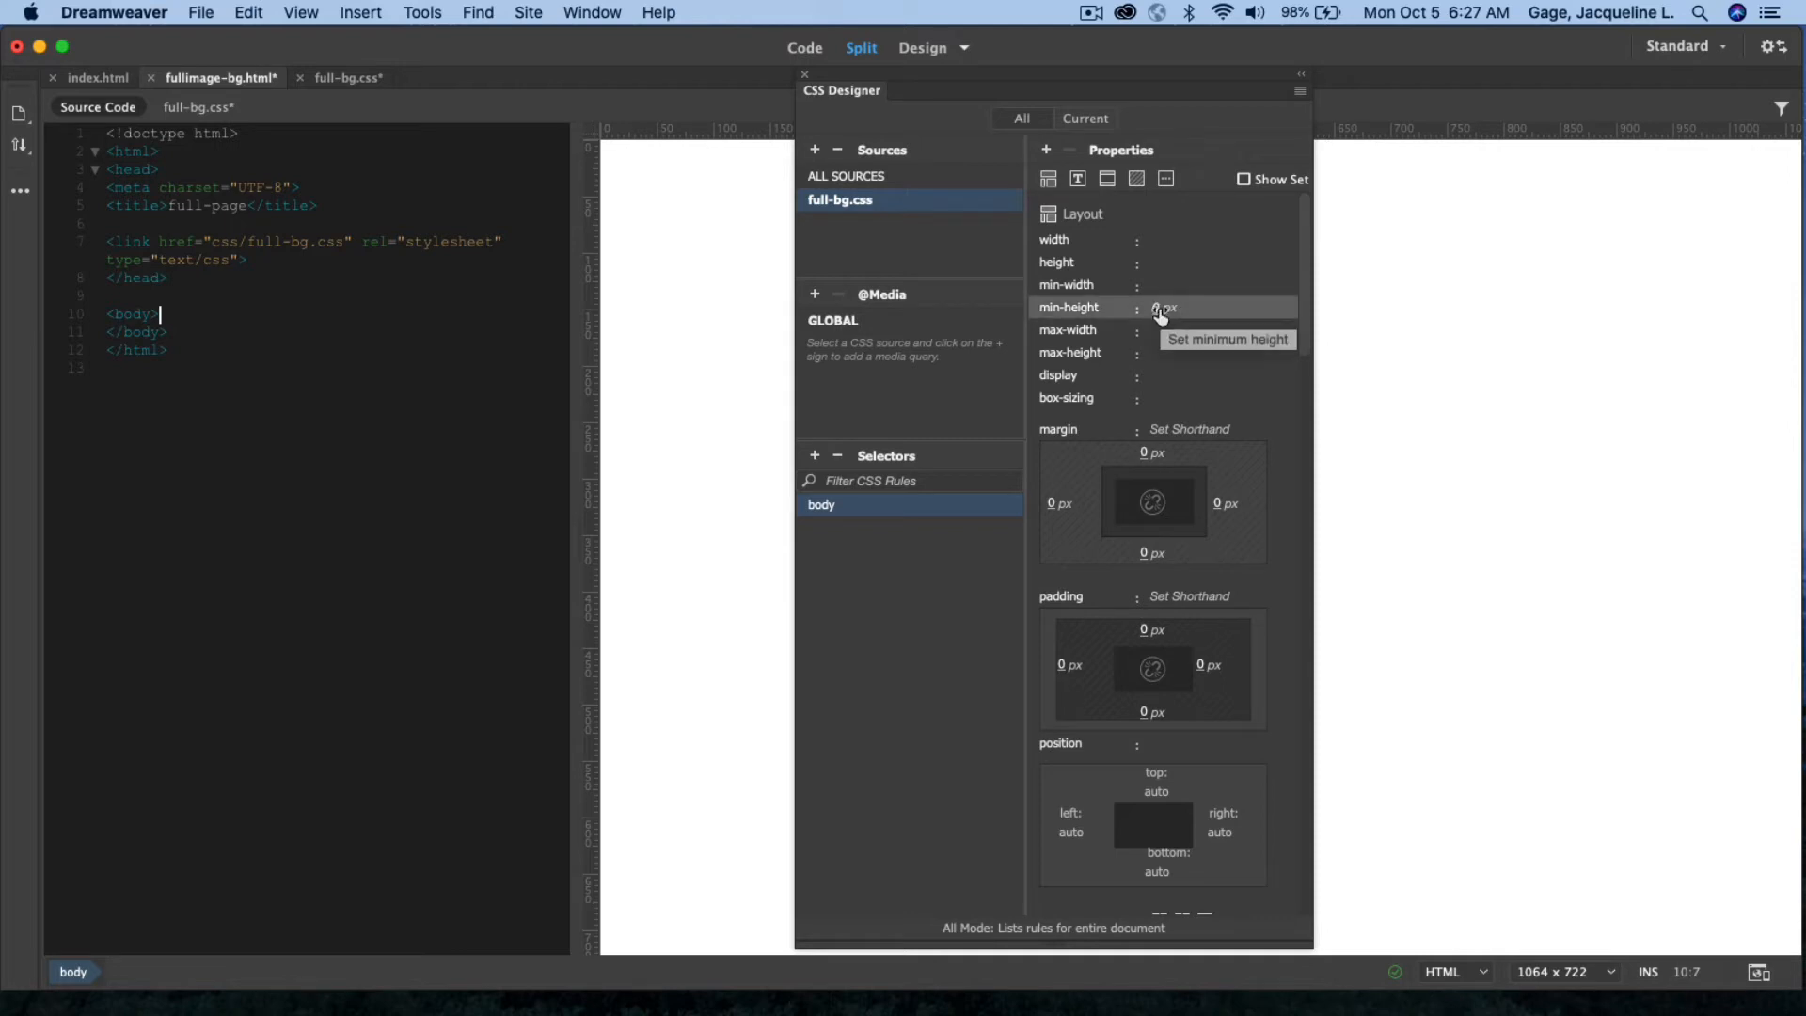
left_click(1201, 308)
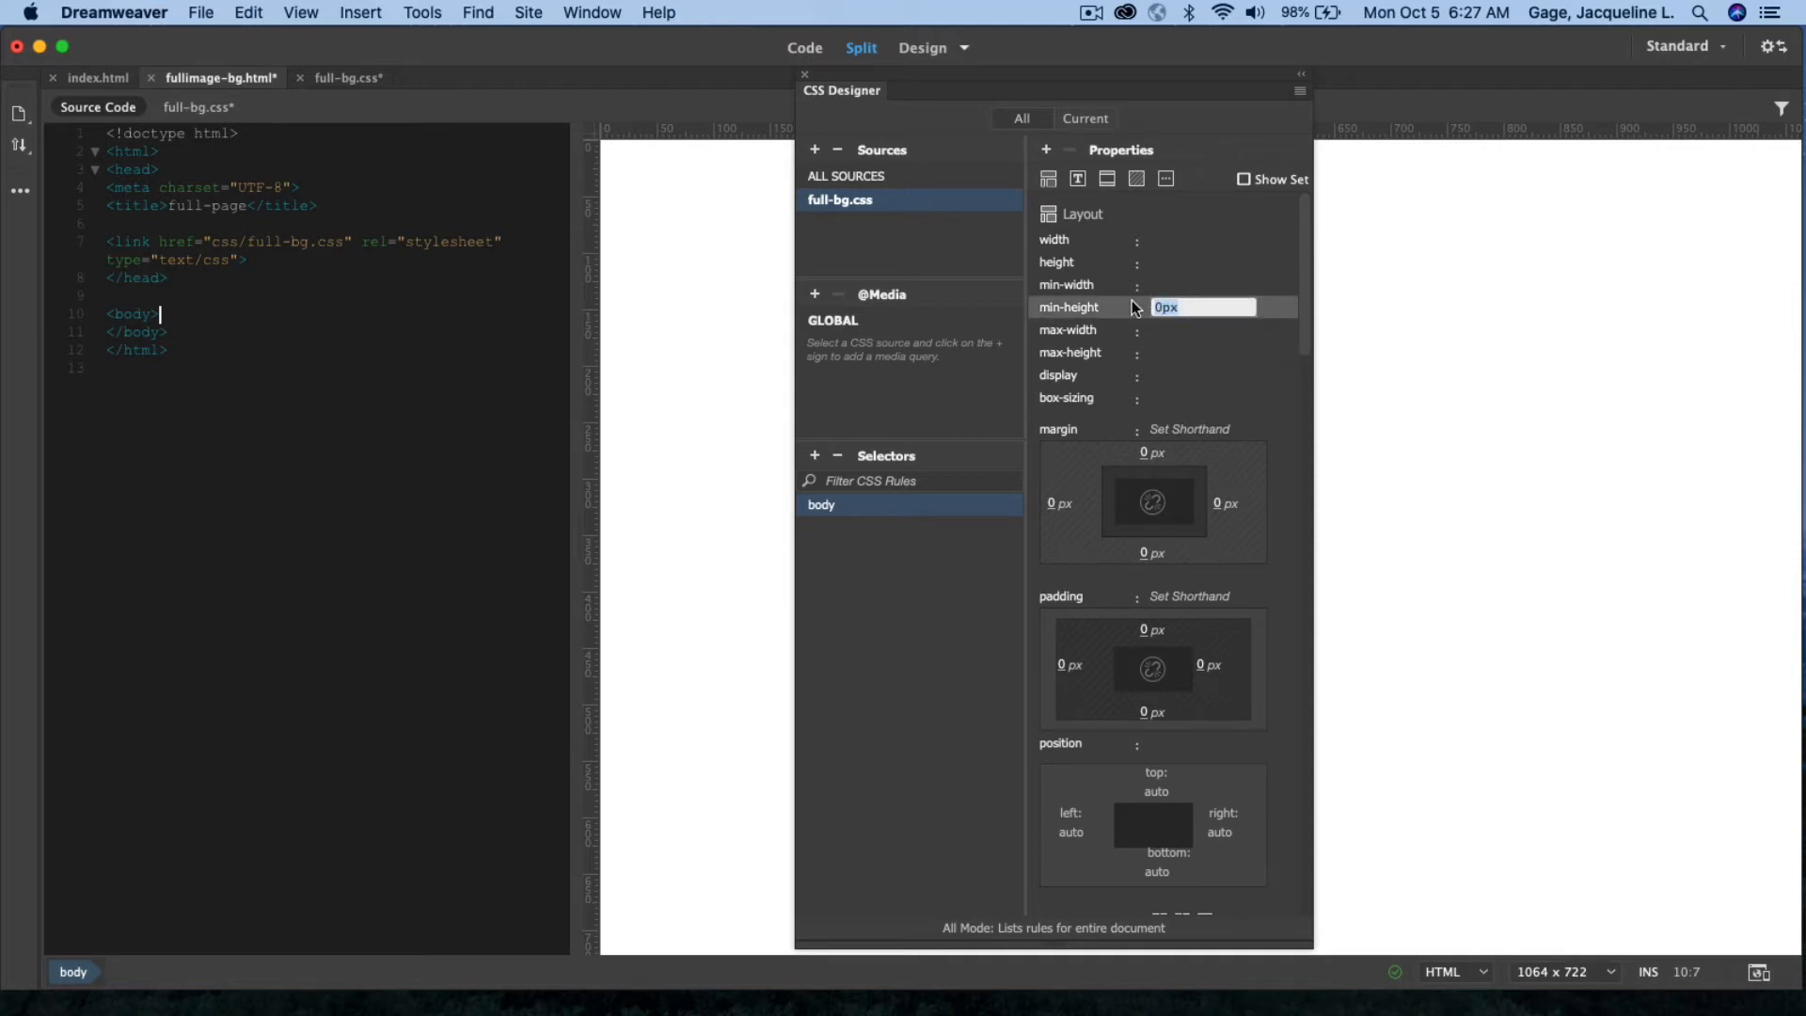
type("100%")
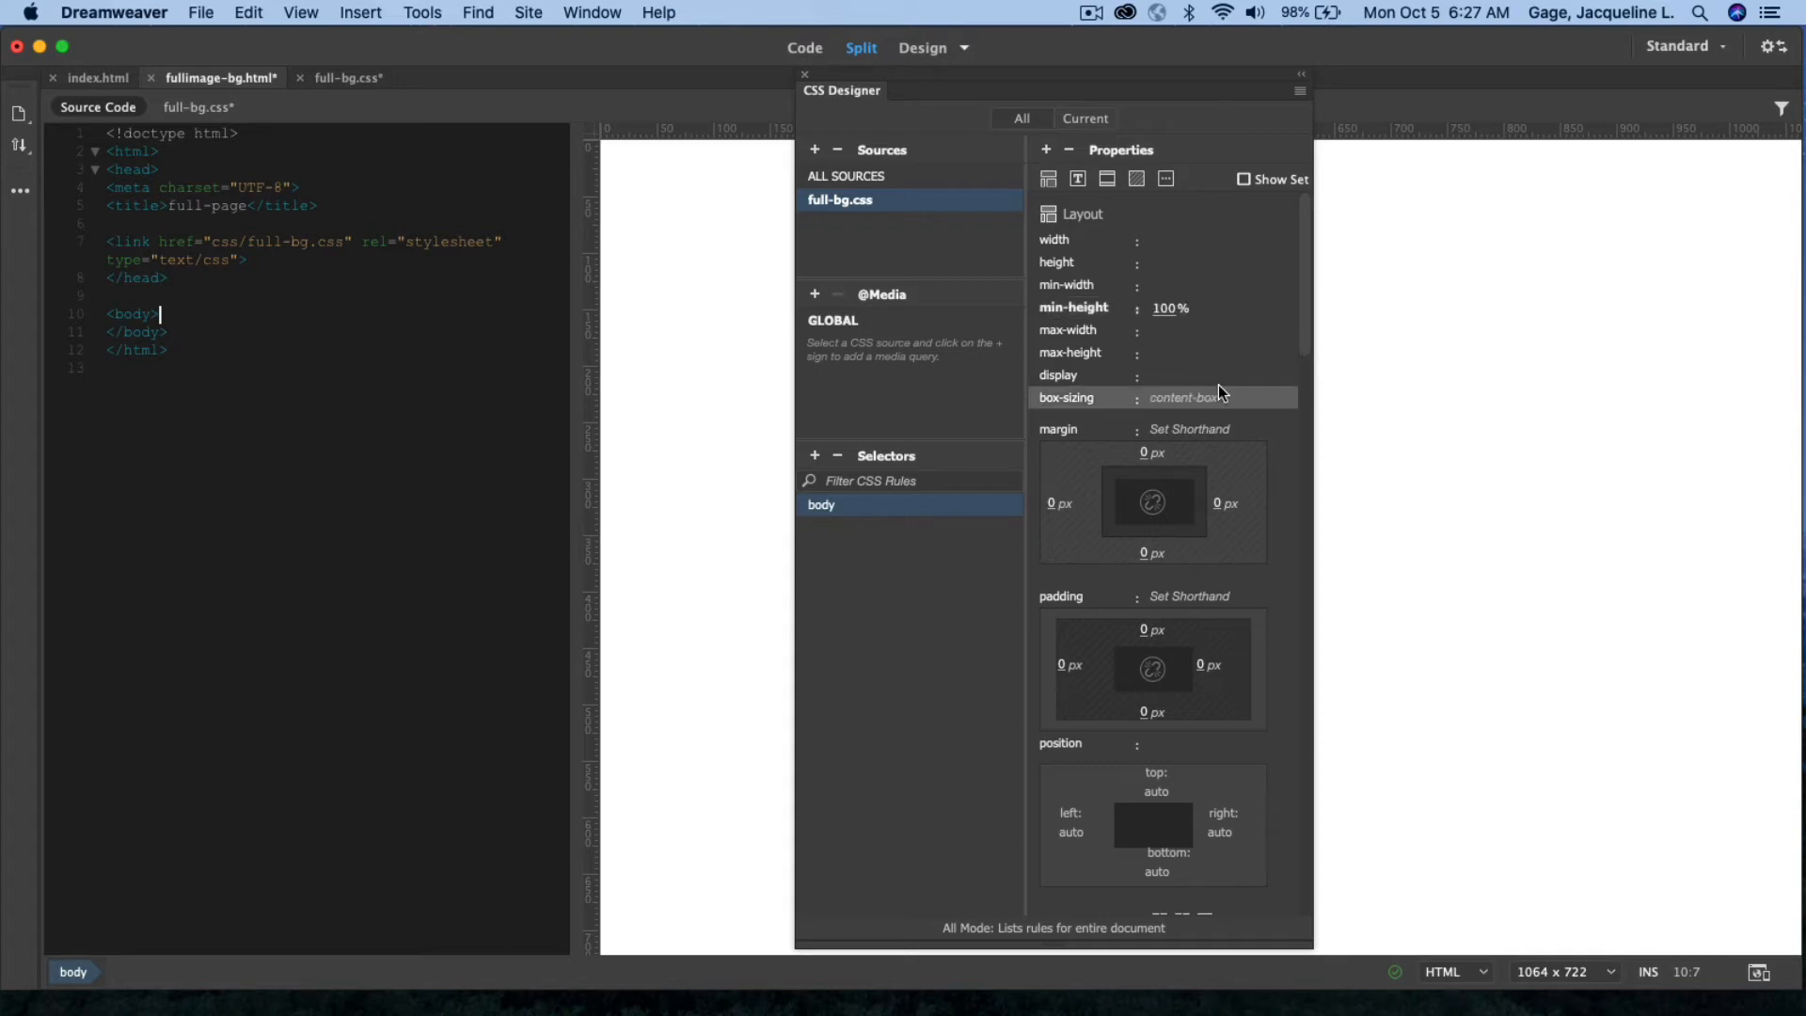
- Set the body background-size to cover and background-position to center center
left_click(1135, 179)
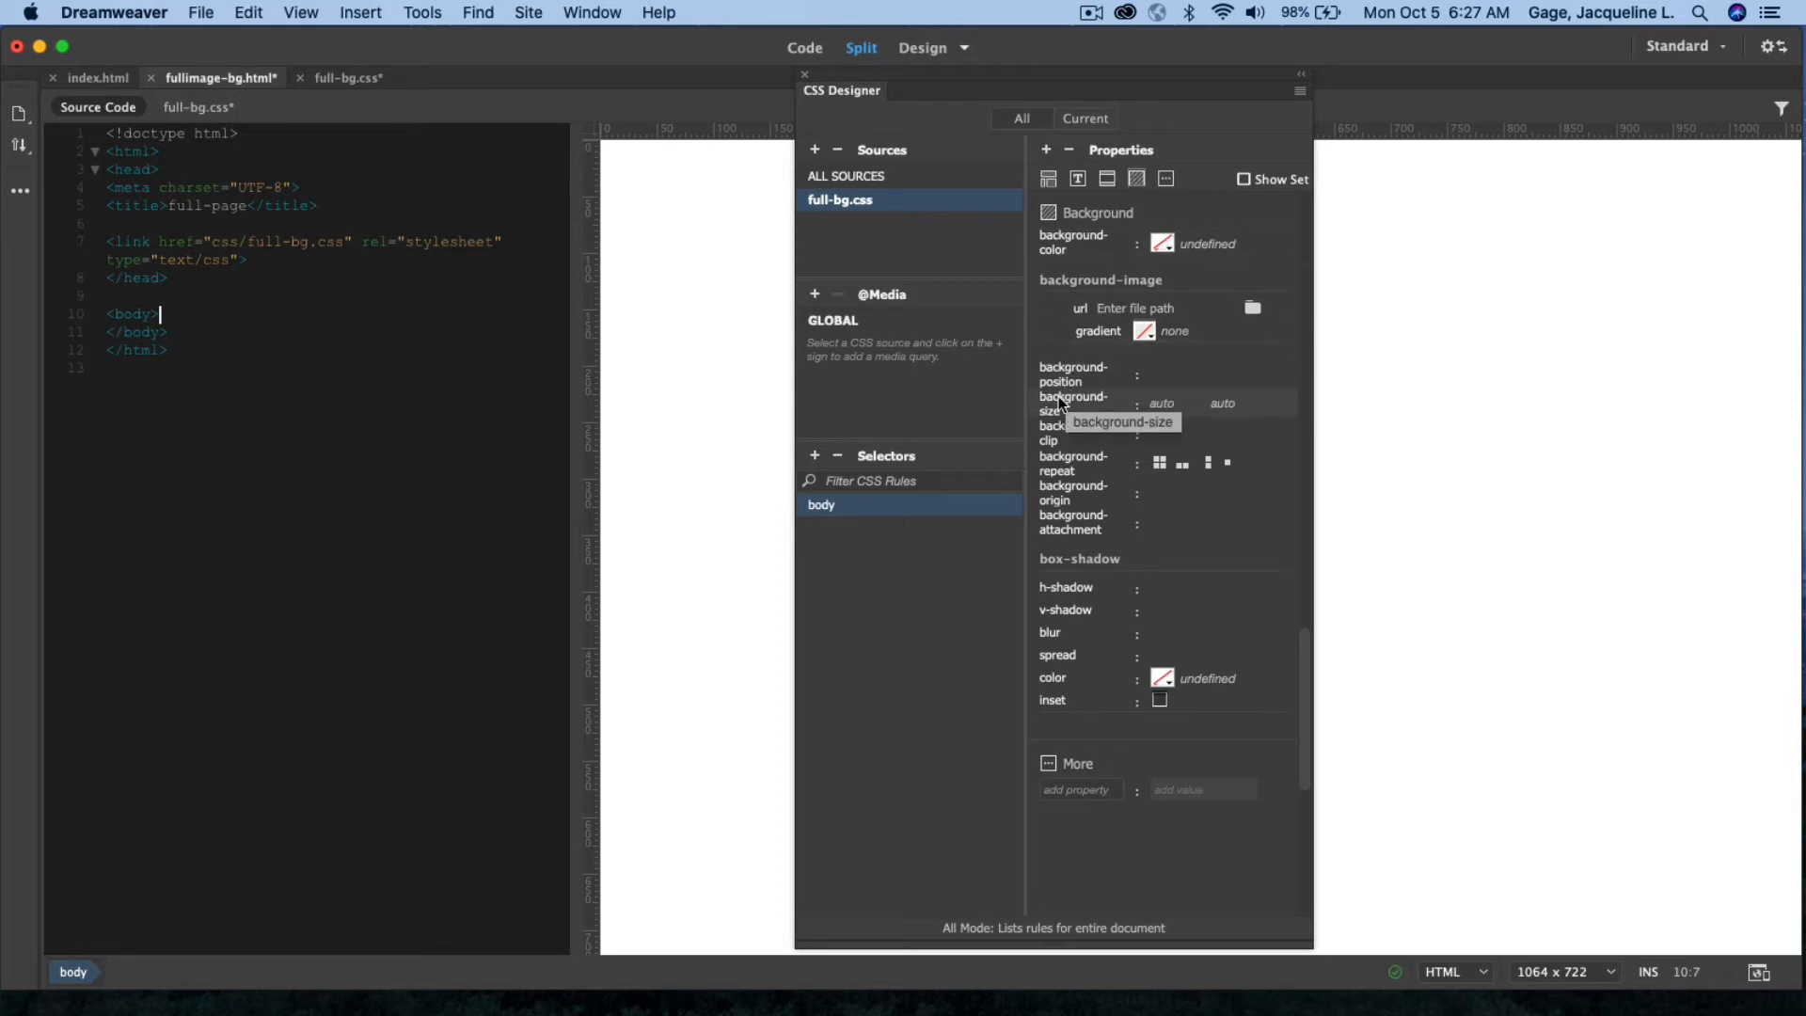
mouse_move(1050, 418)
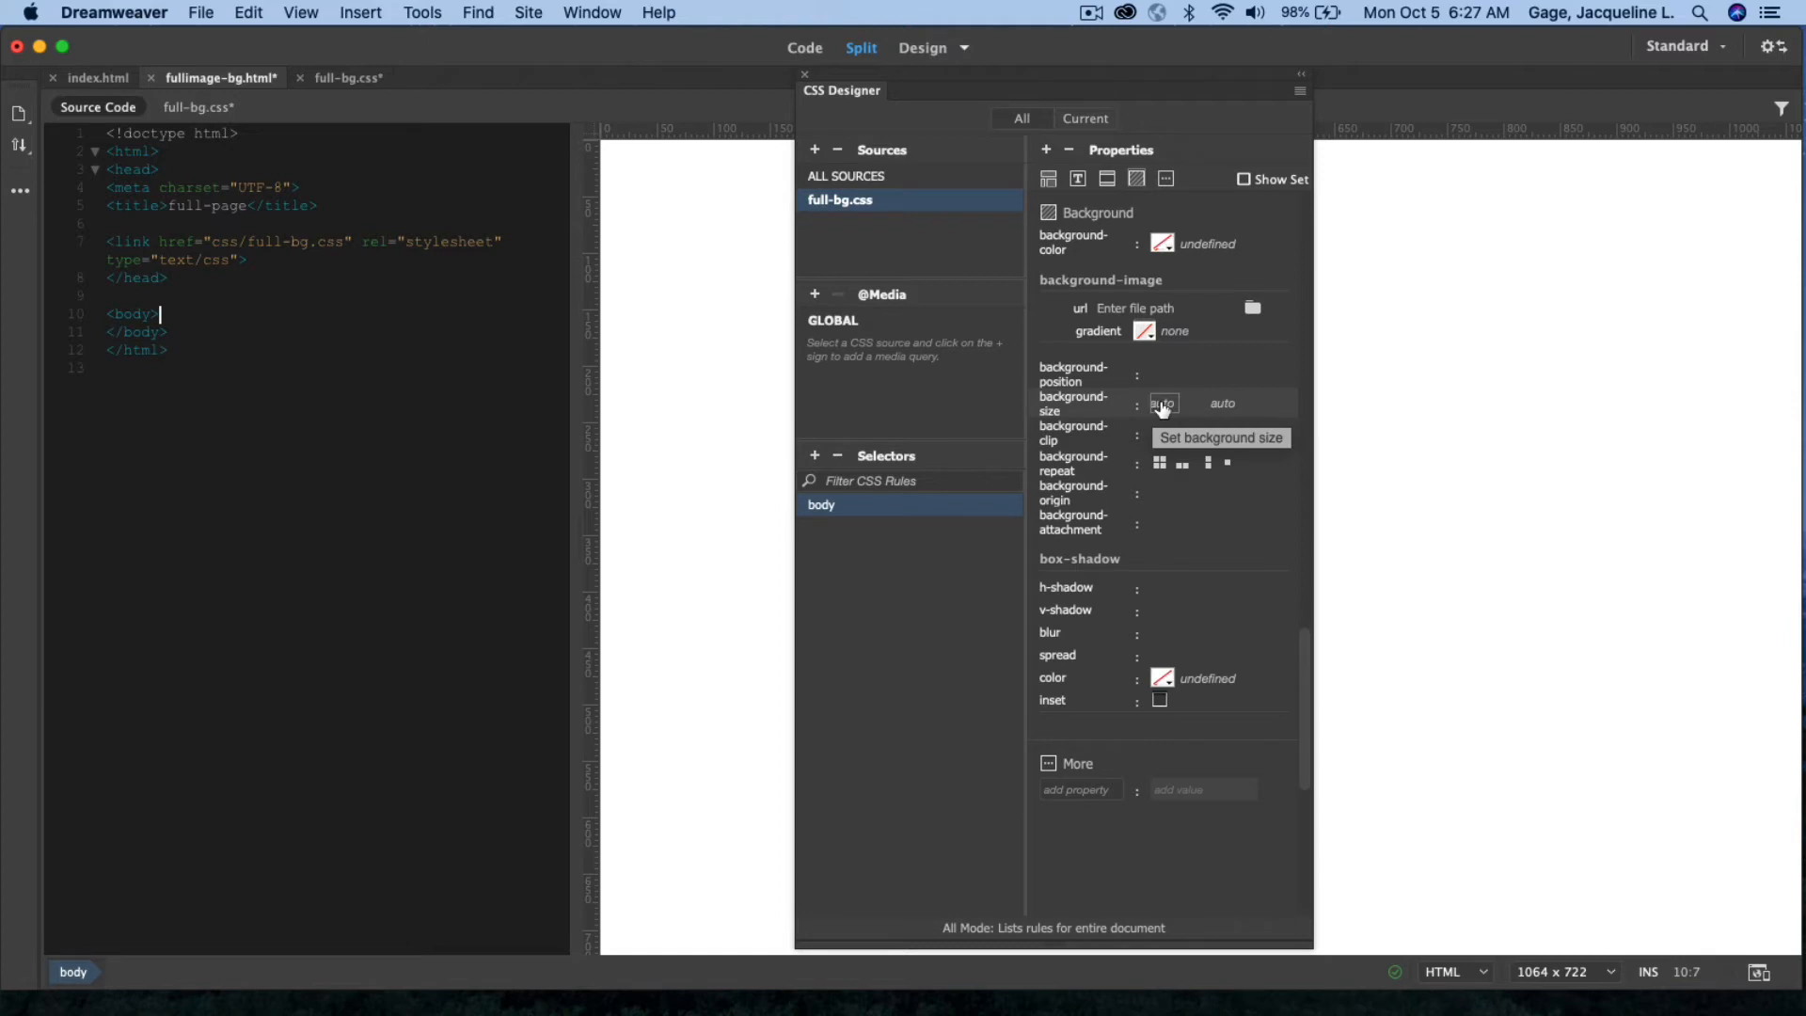
left_click(1164, 403)
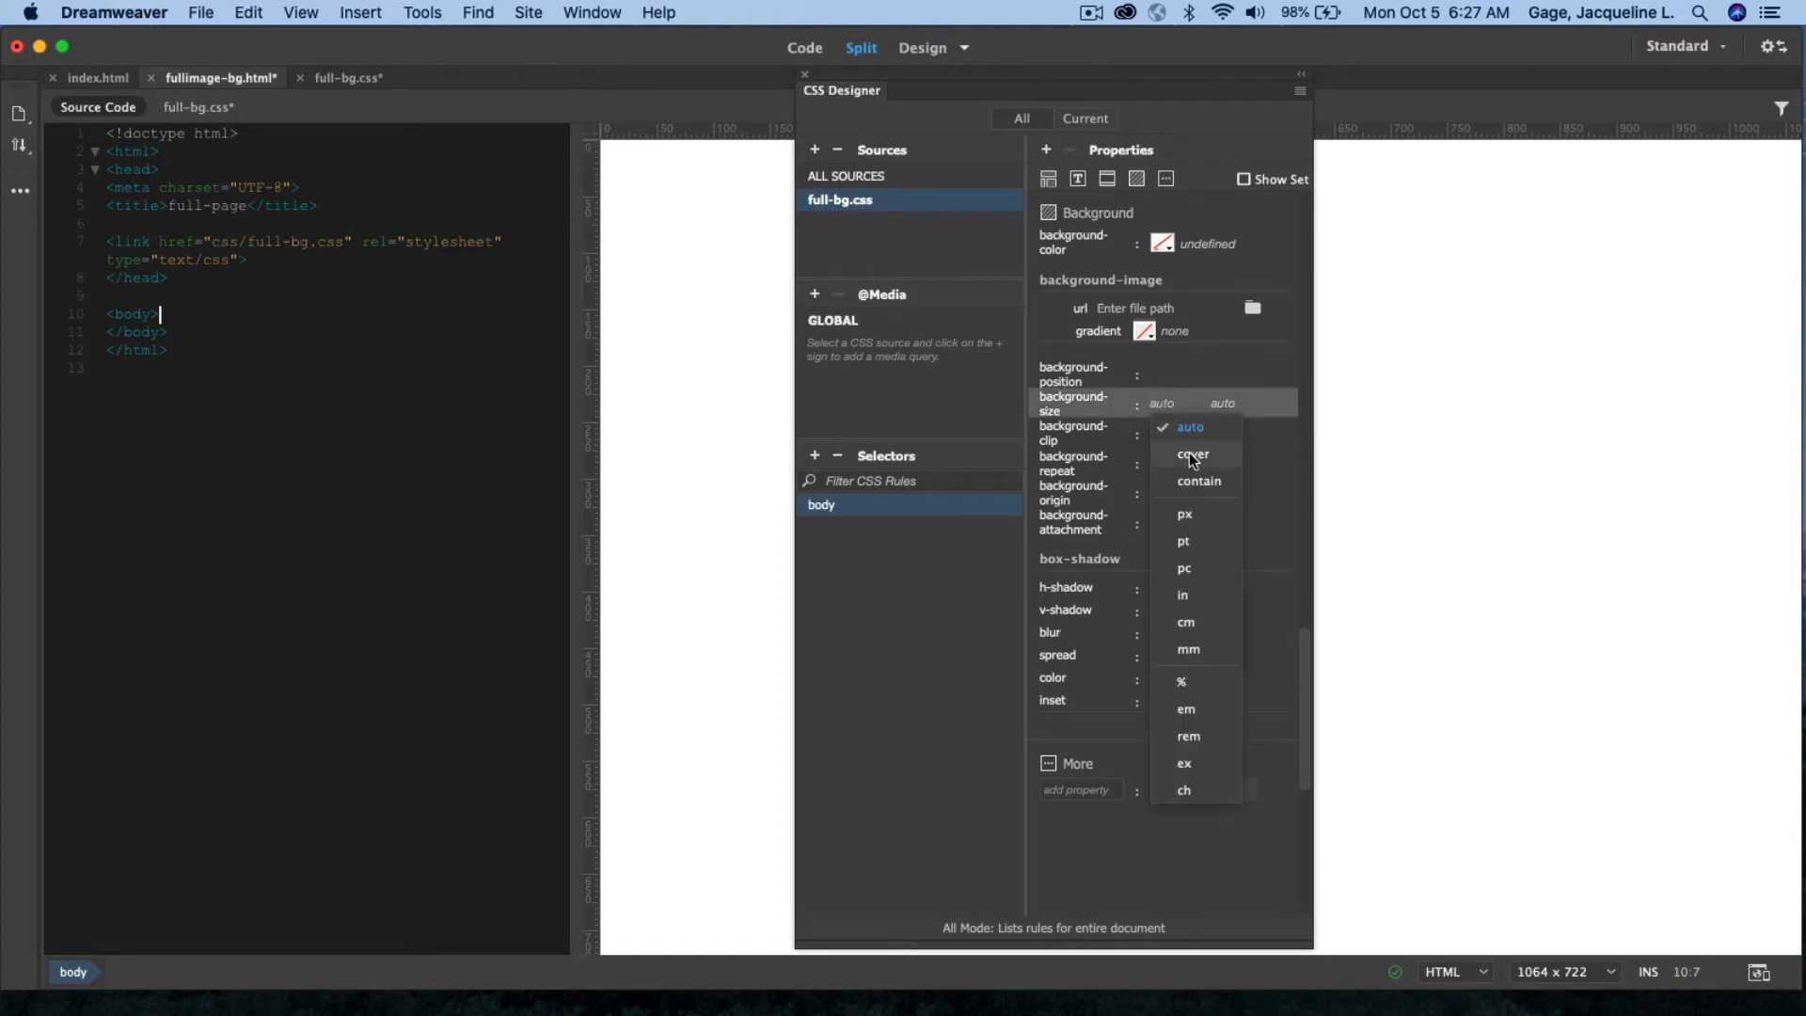
left_click(1193, 452)
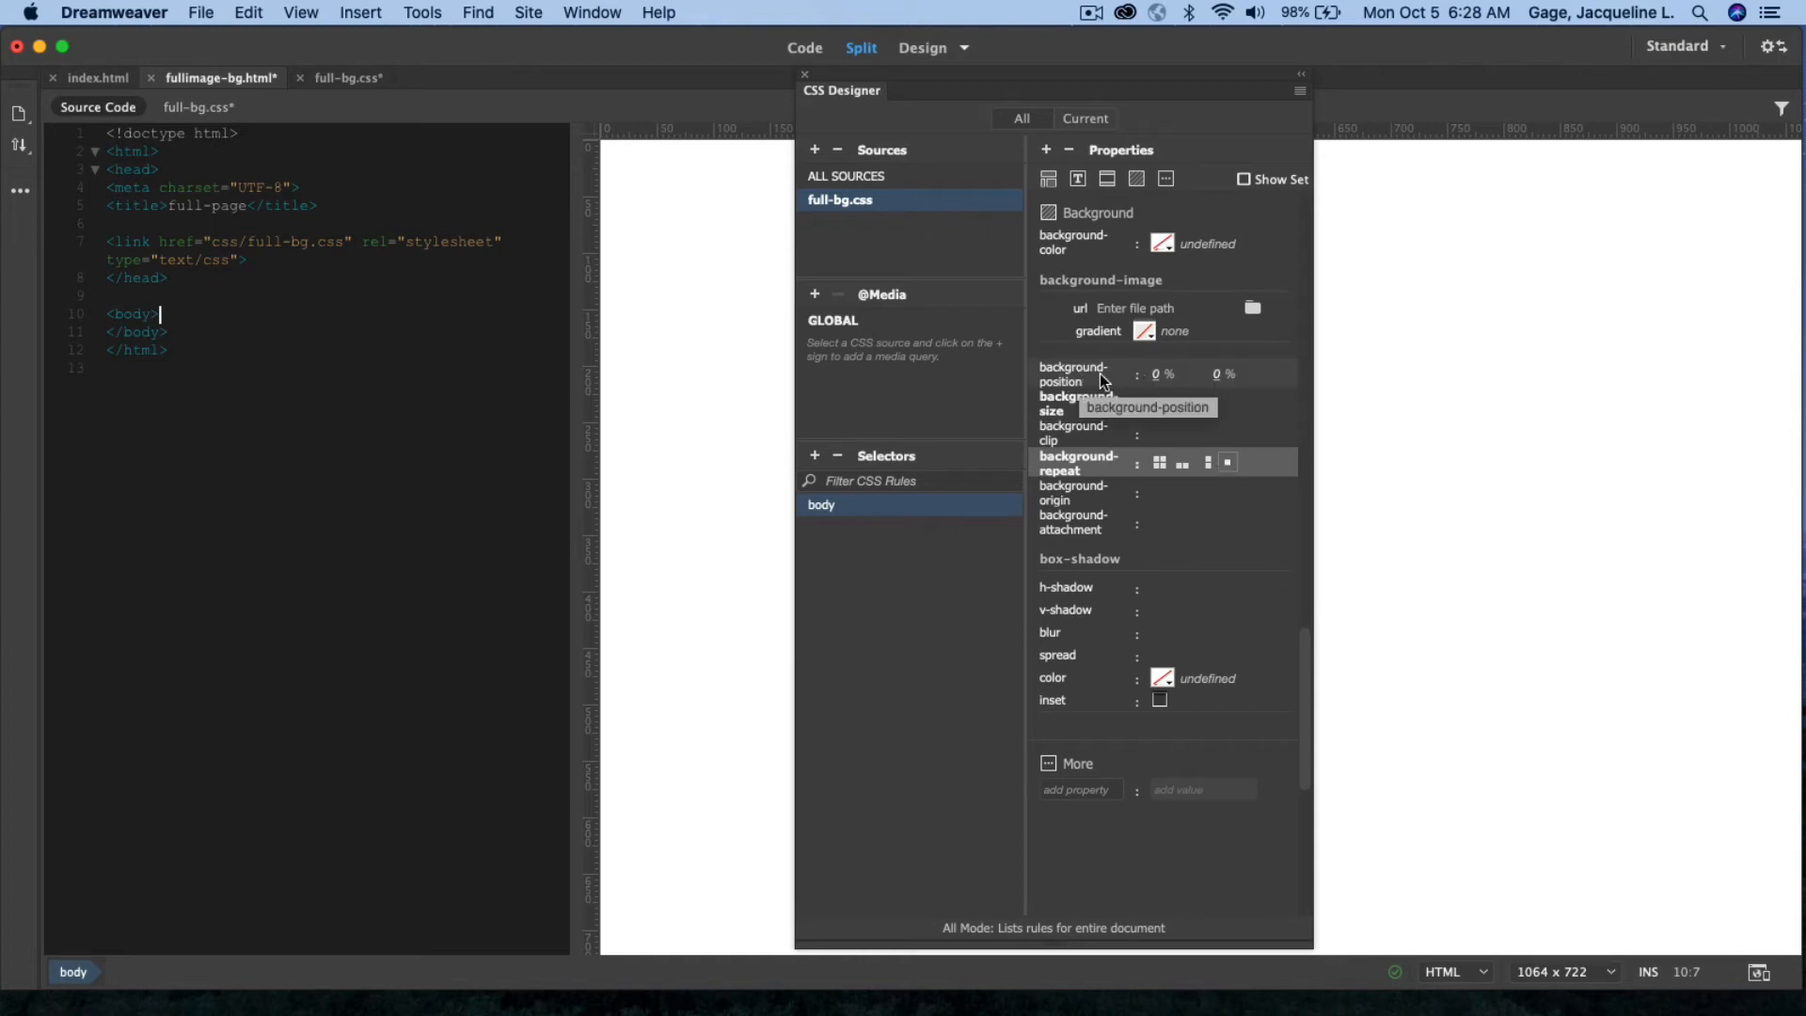
left_click(1164, 374)
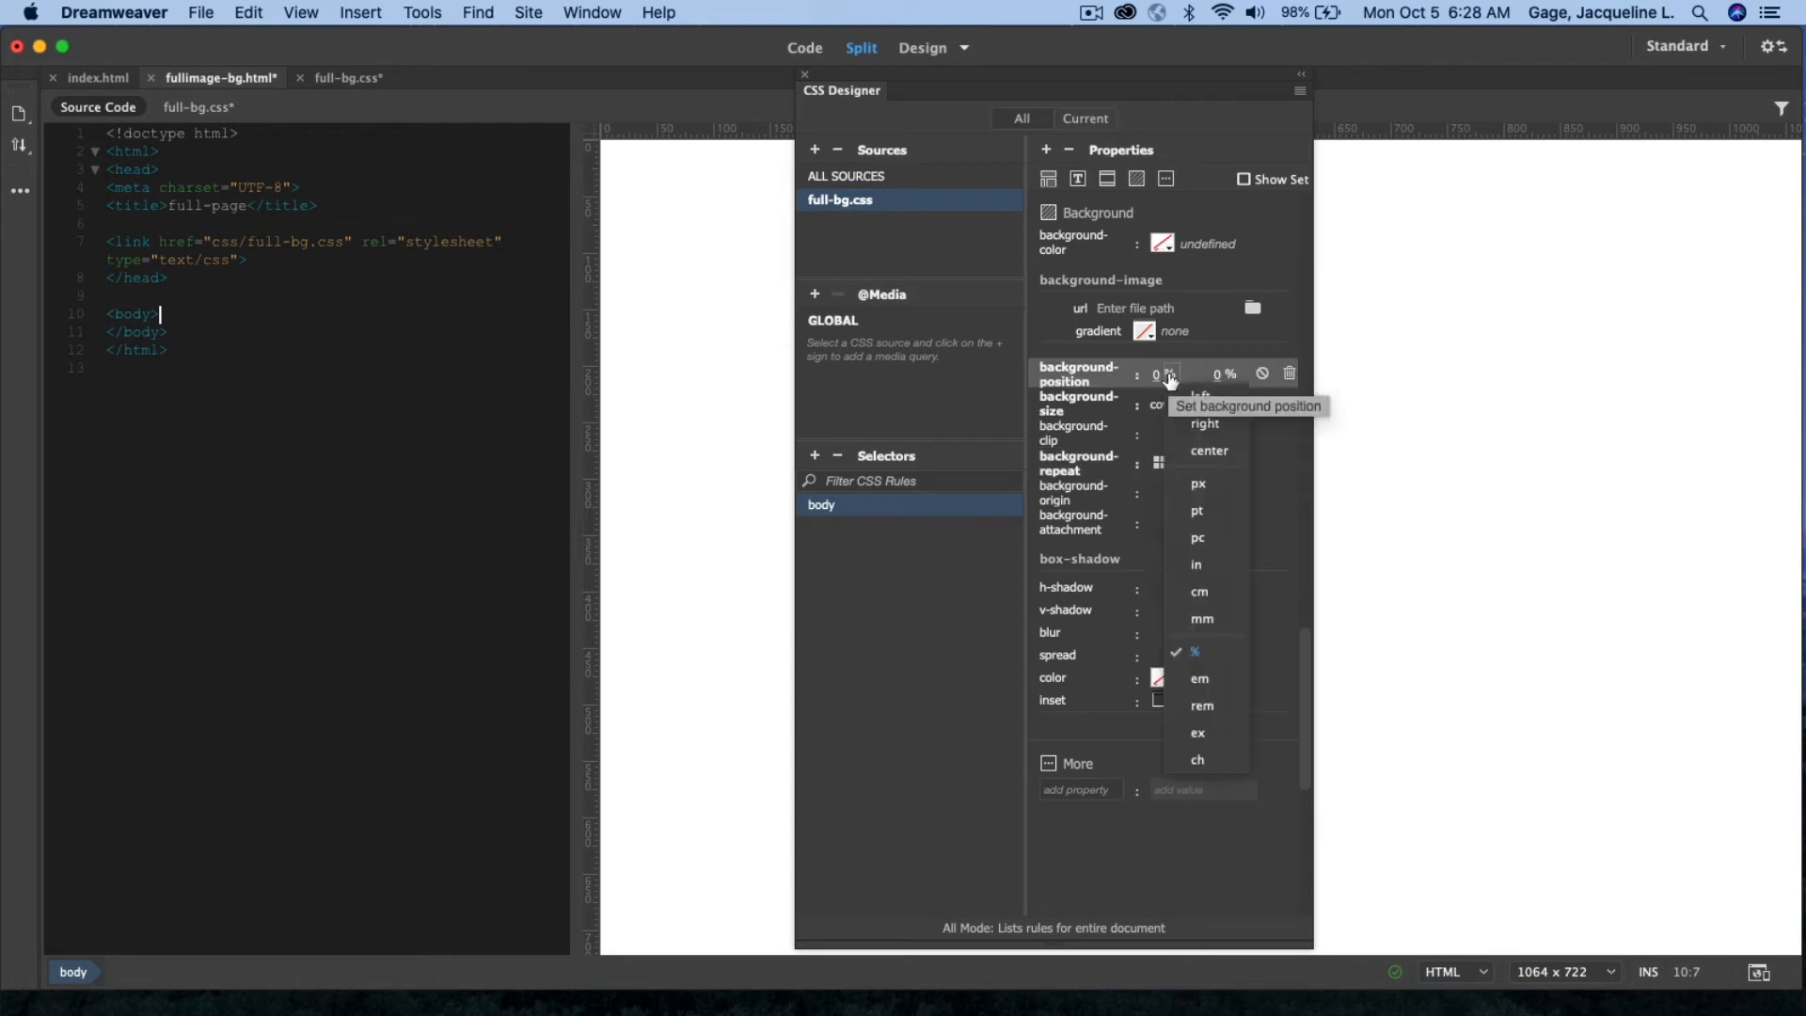
left_click(1208, 450)
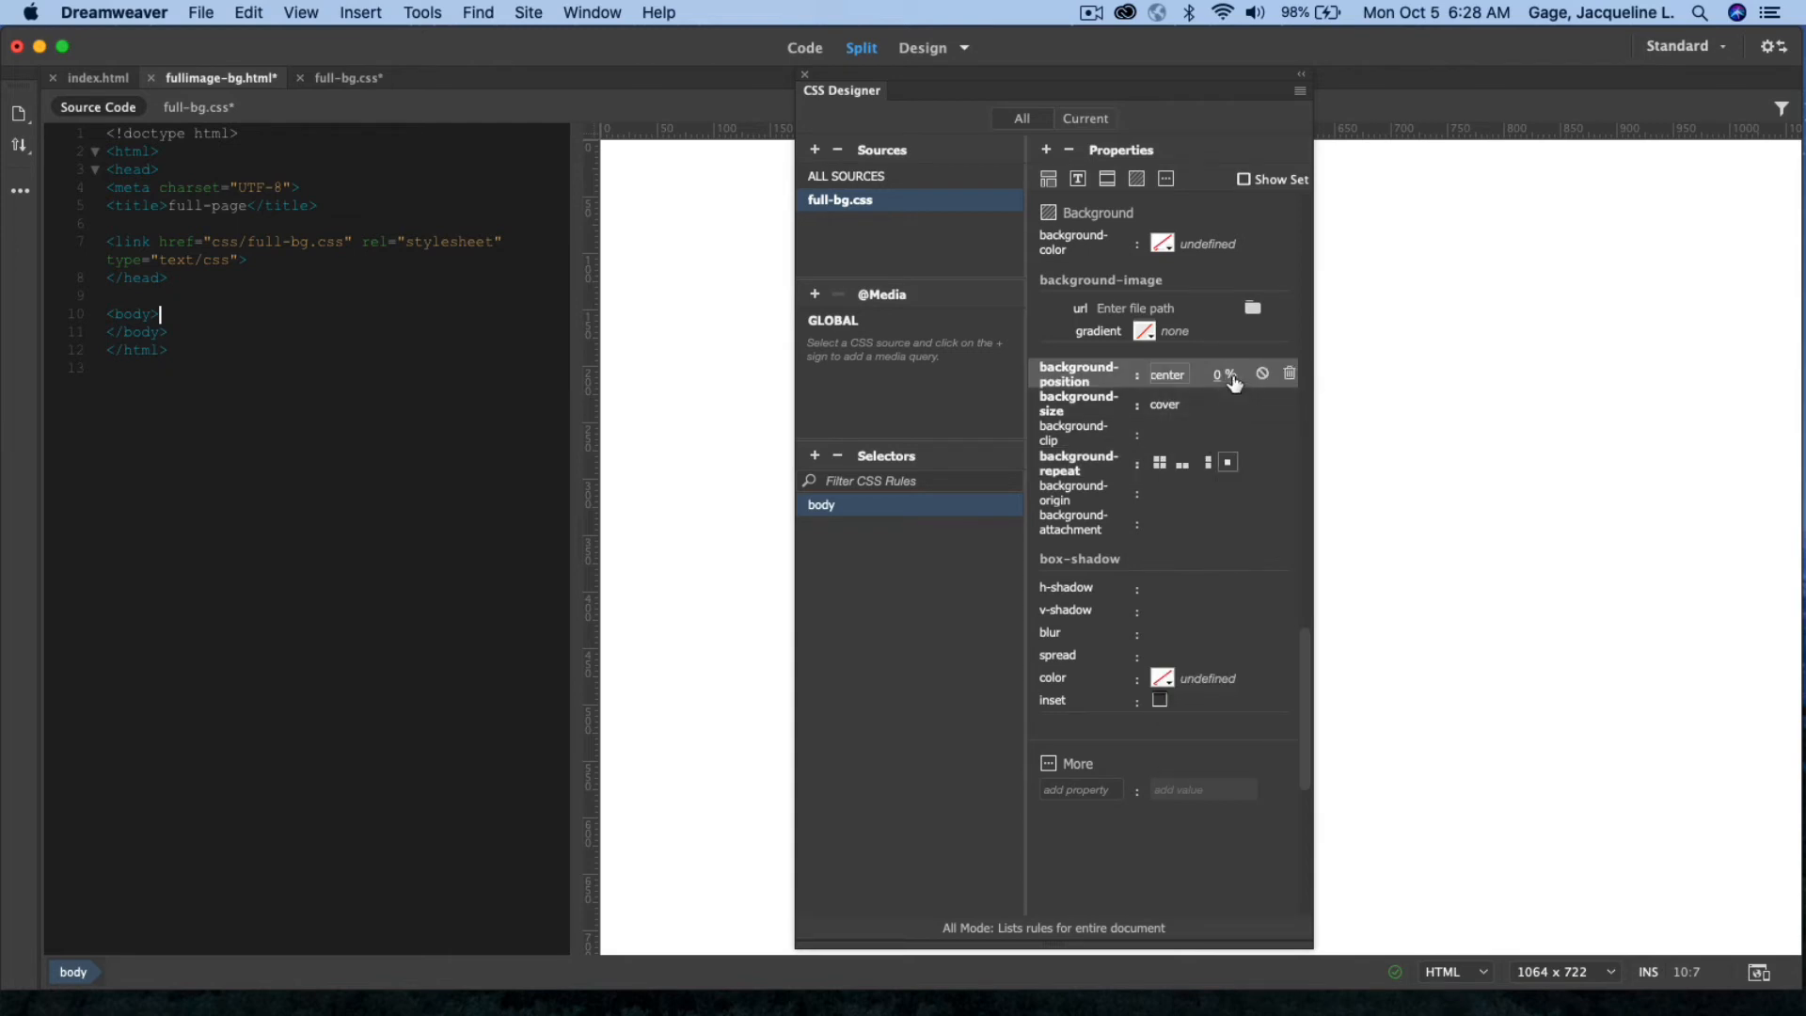
left_click(1223, 374)
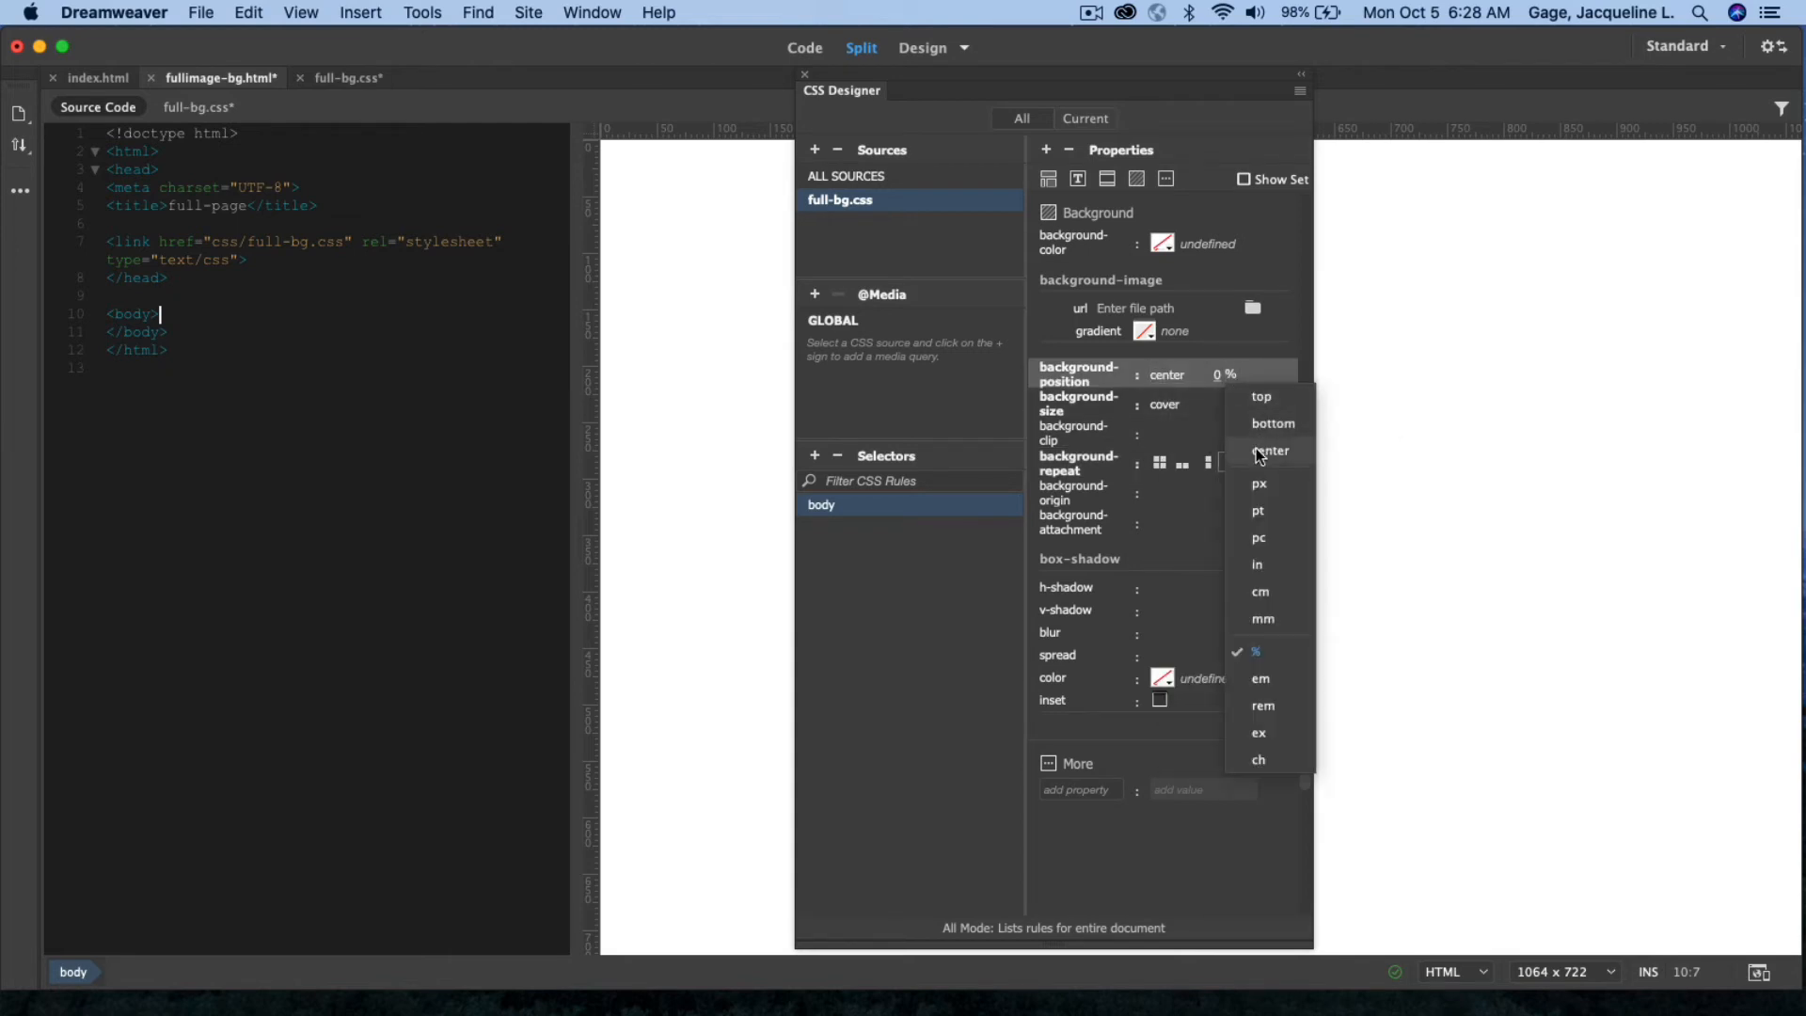
left_click(1272, 450)
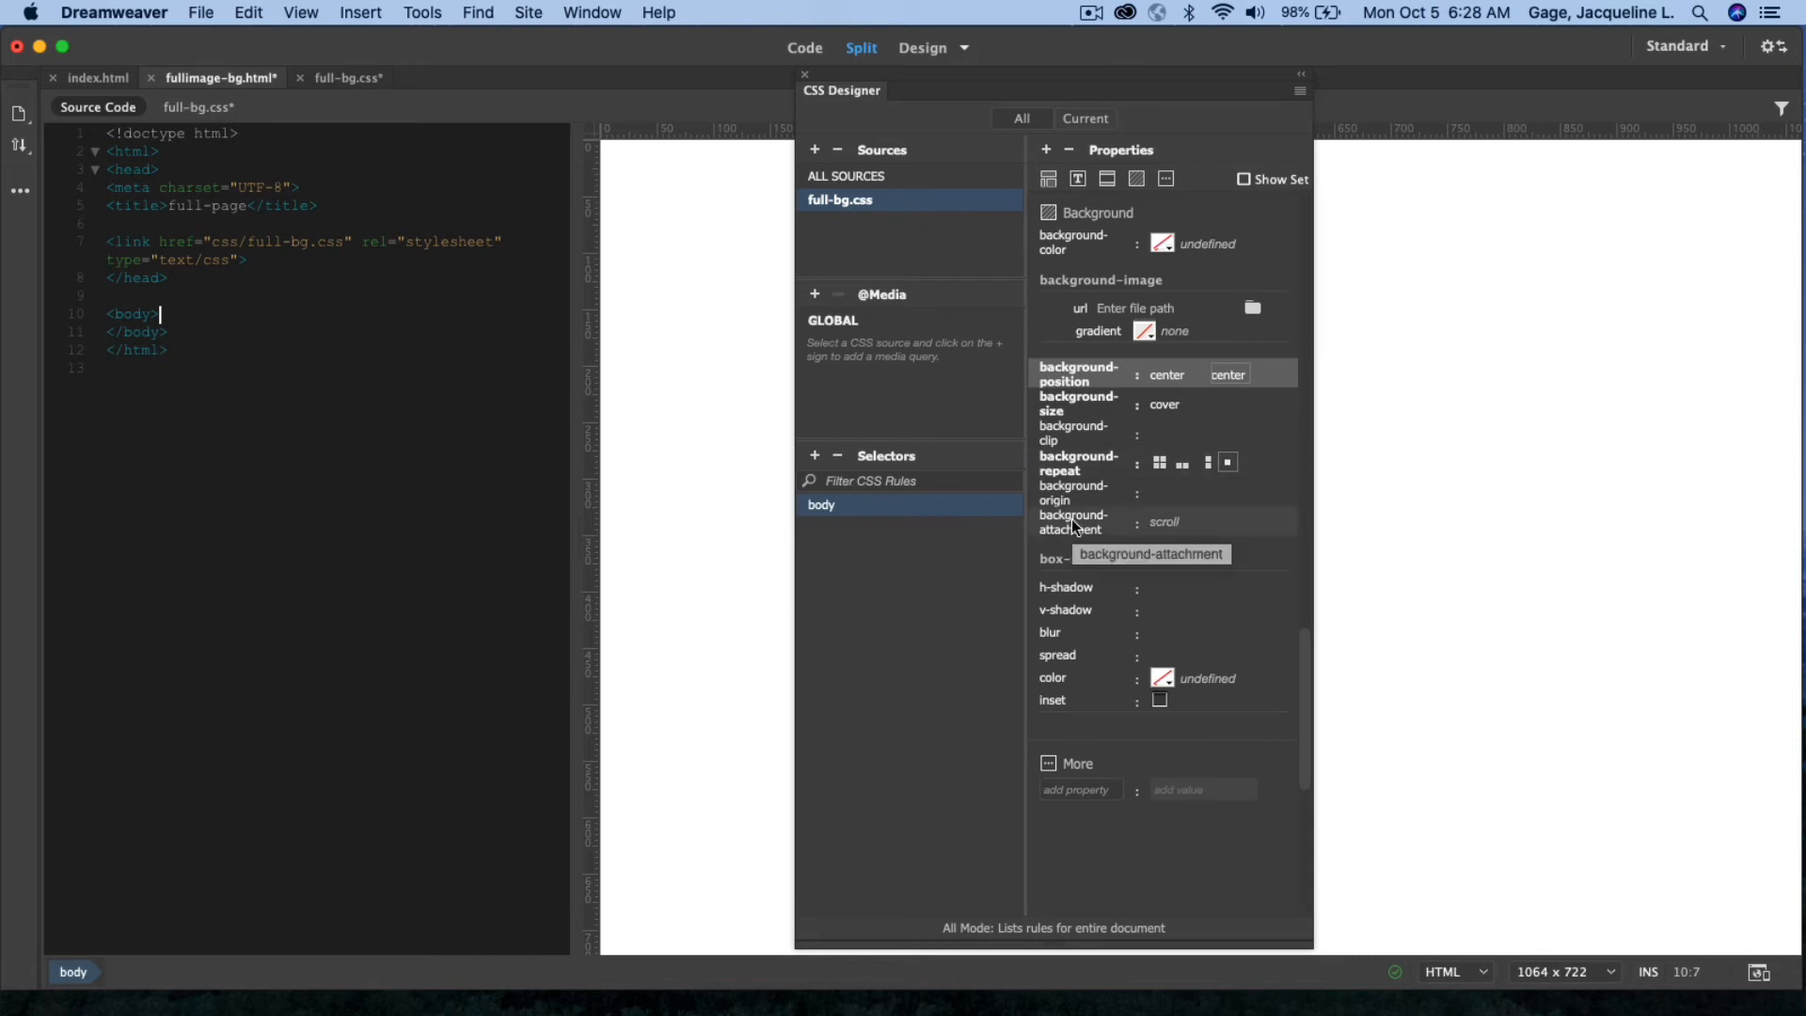
mouse_move(1092, 531)
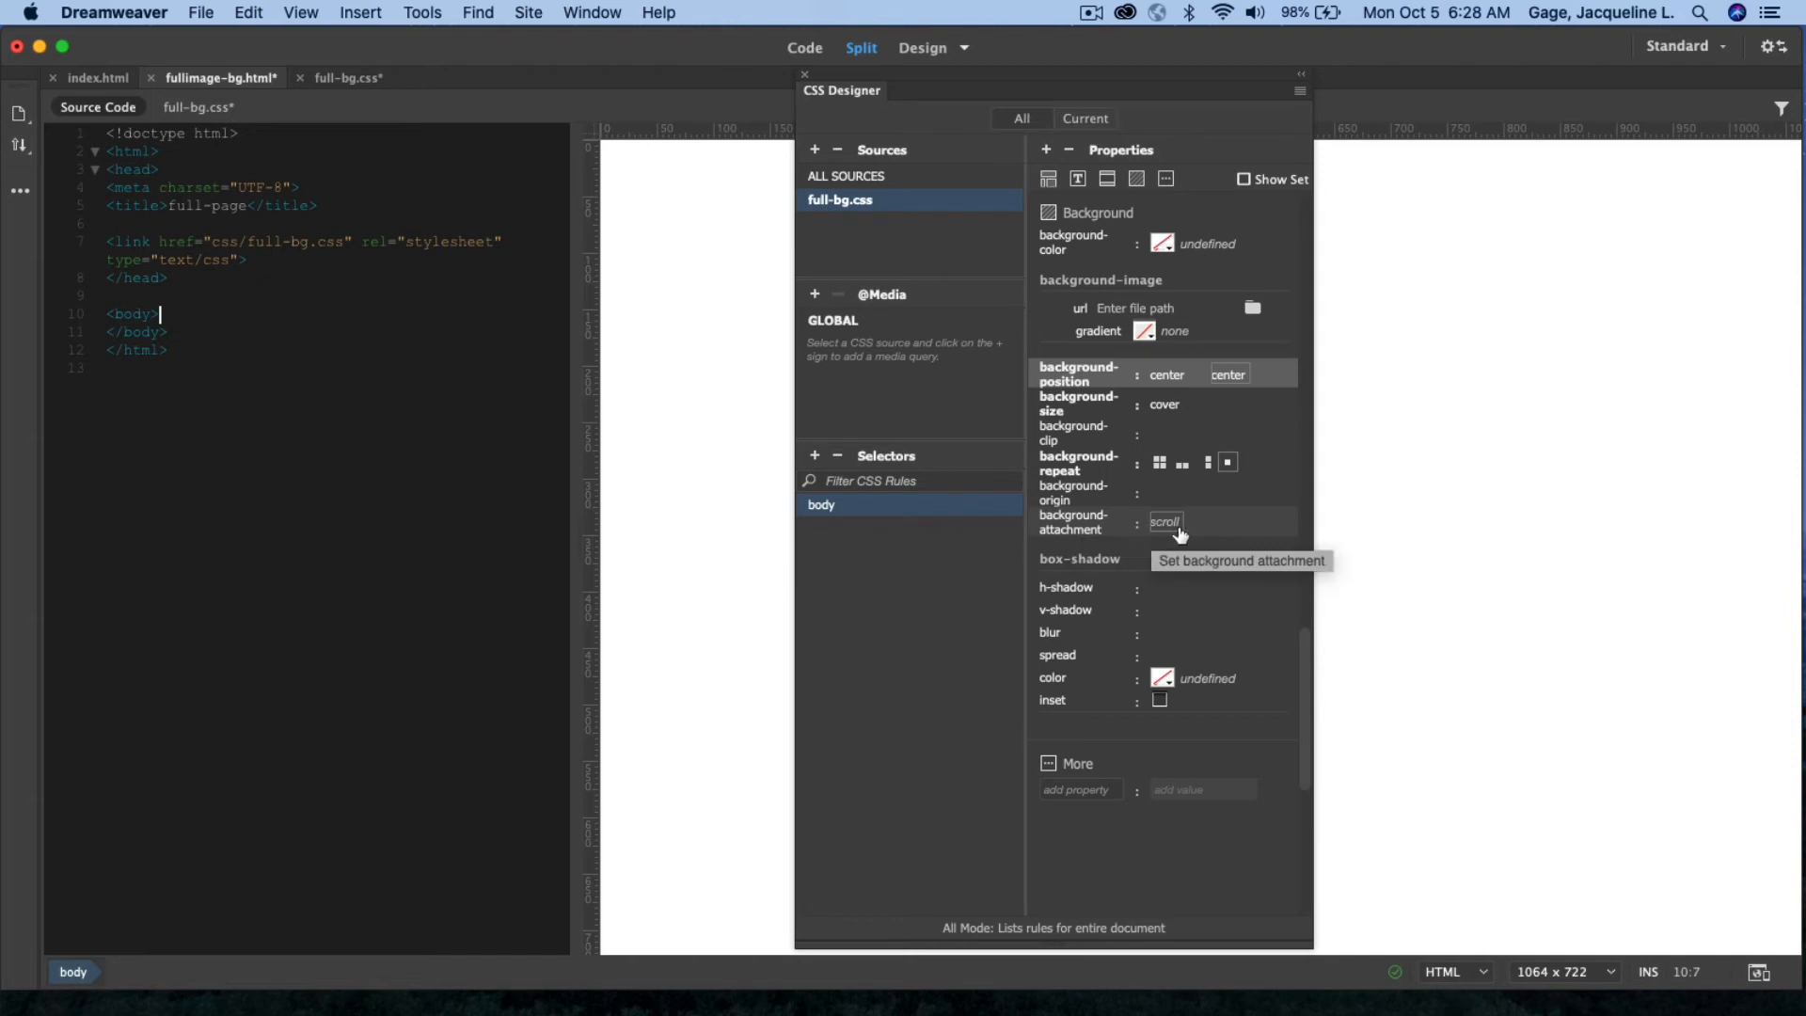
- Set the body background-attachment to fixed
left_click(1215, 522)
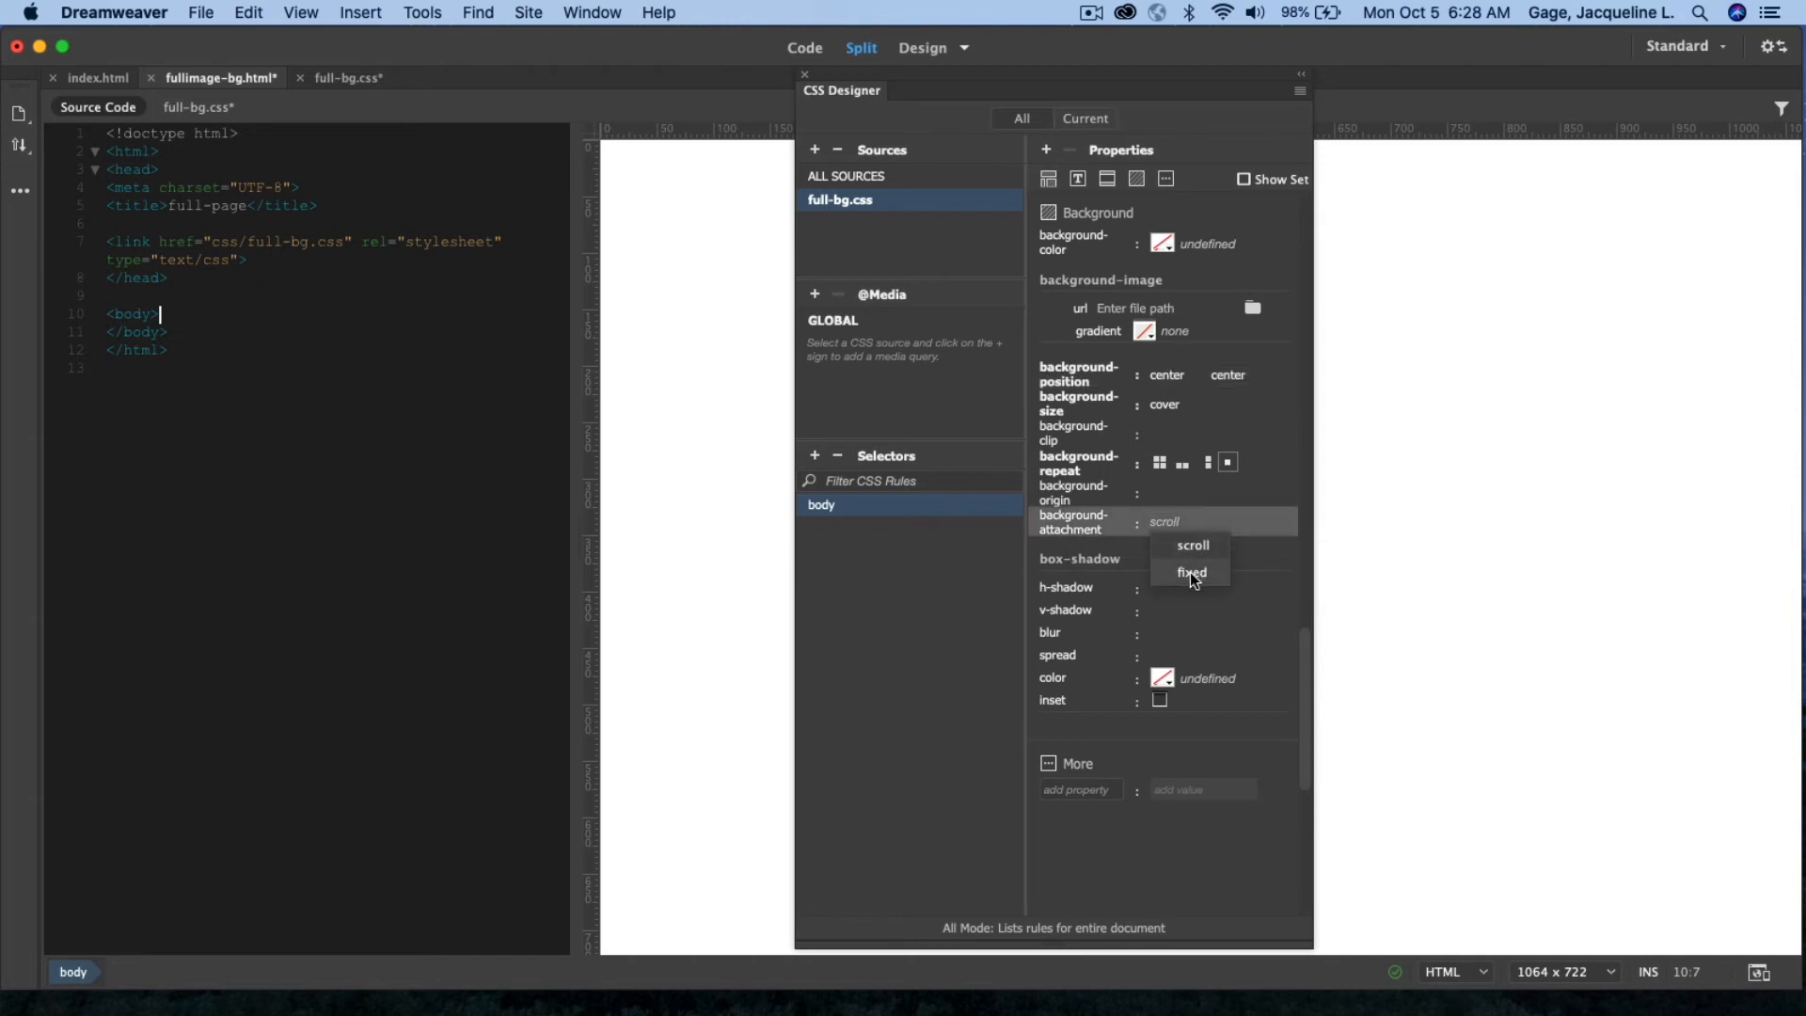
left_click(1192, 573)
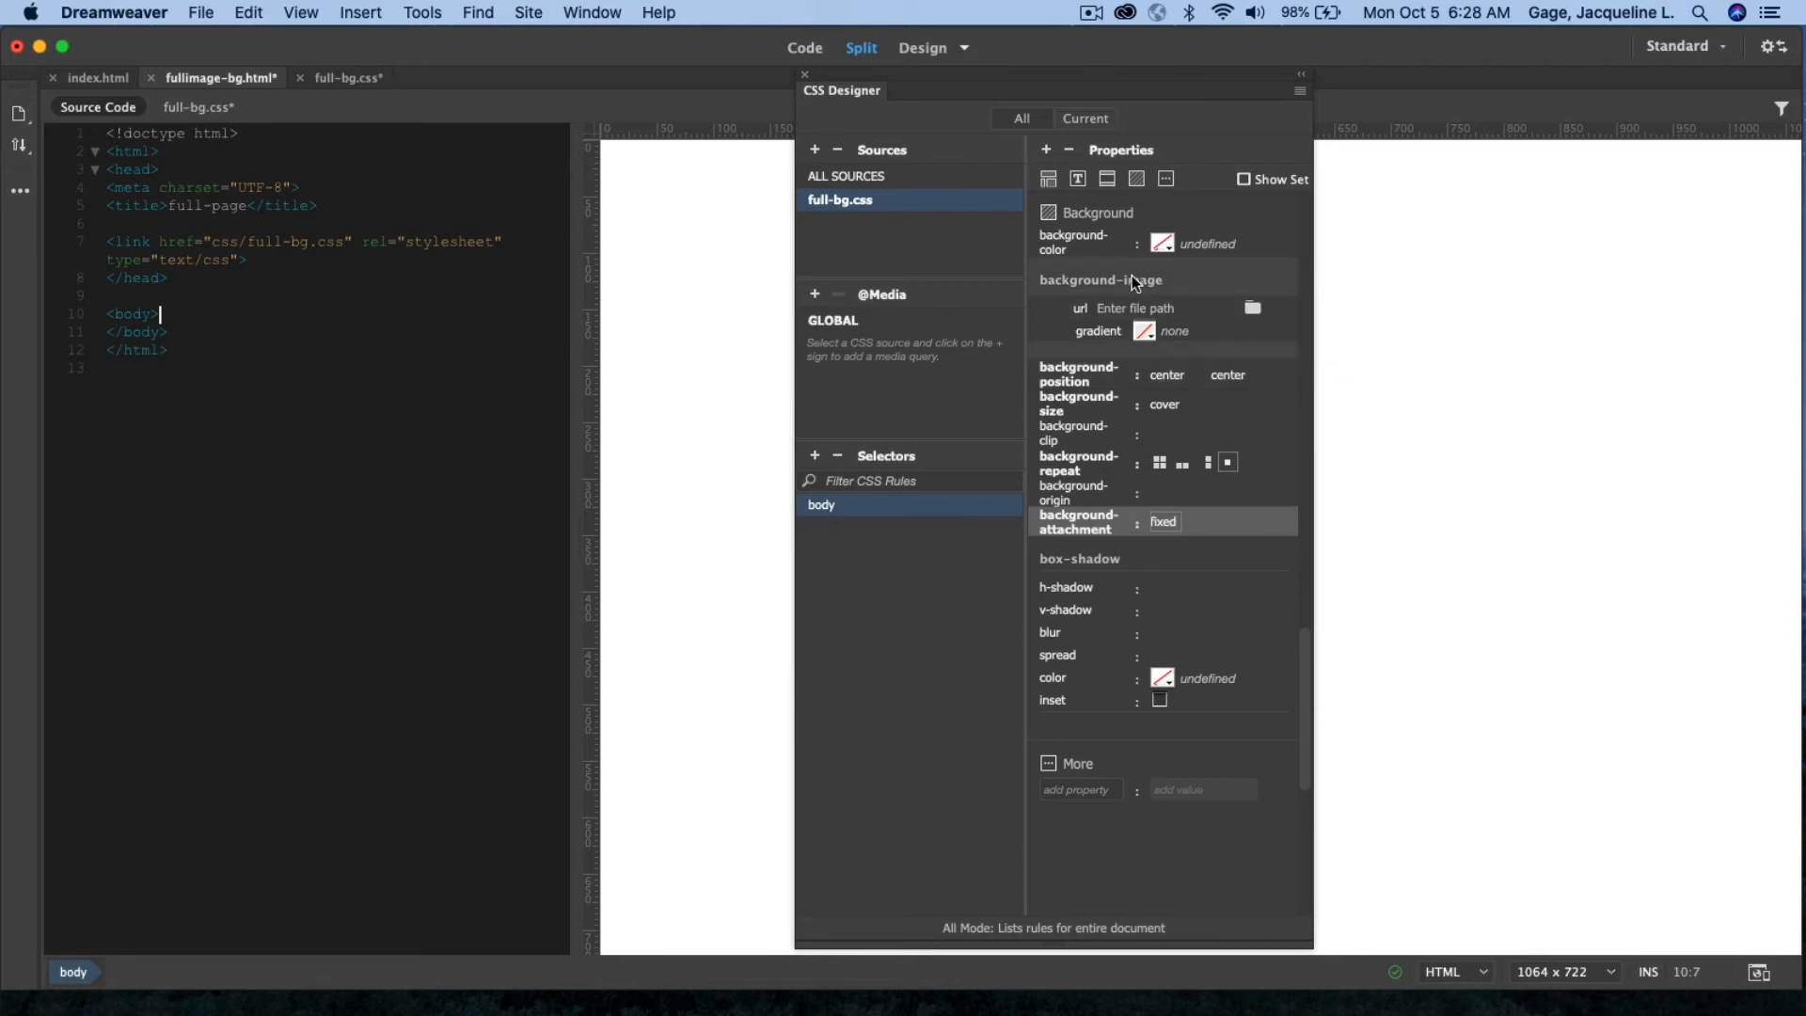
mouse_move(1252, 308)
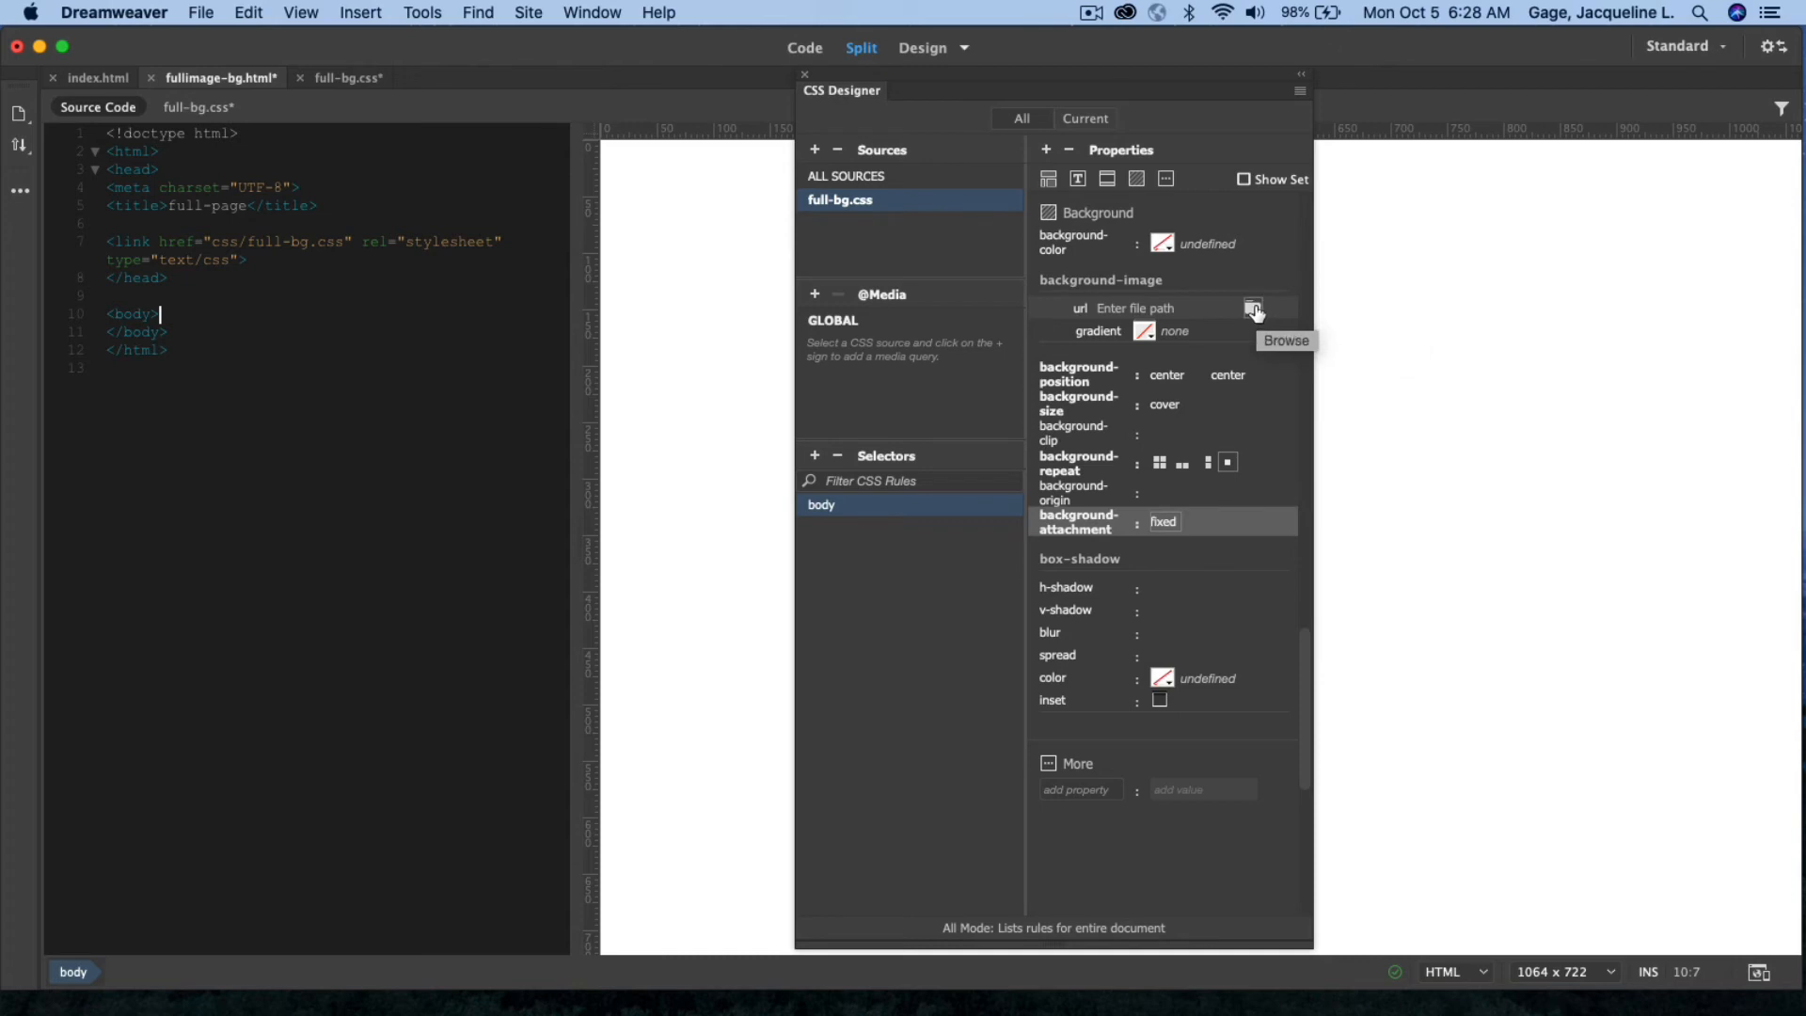
- Set the body background-image to art116/jgage/images/bg-1920x1080.jpg
left_click(1253, 312)
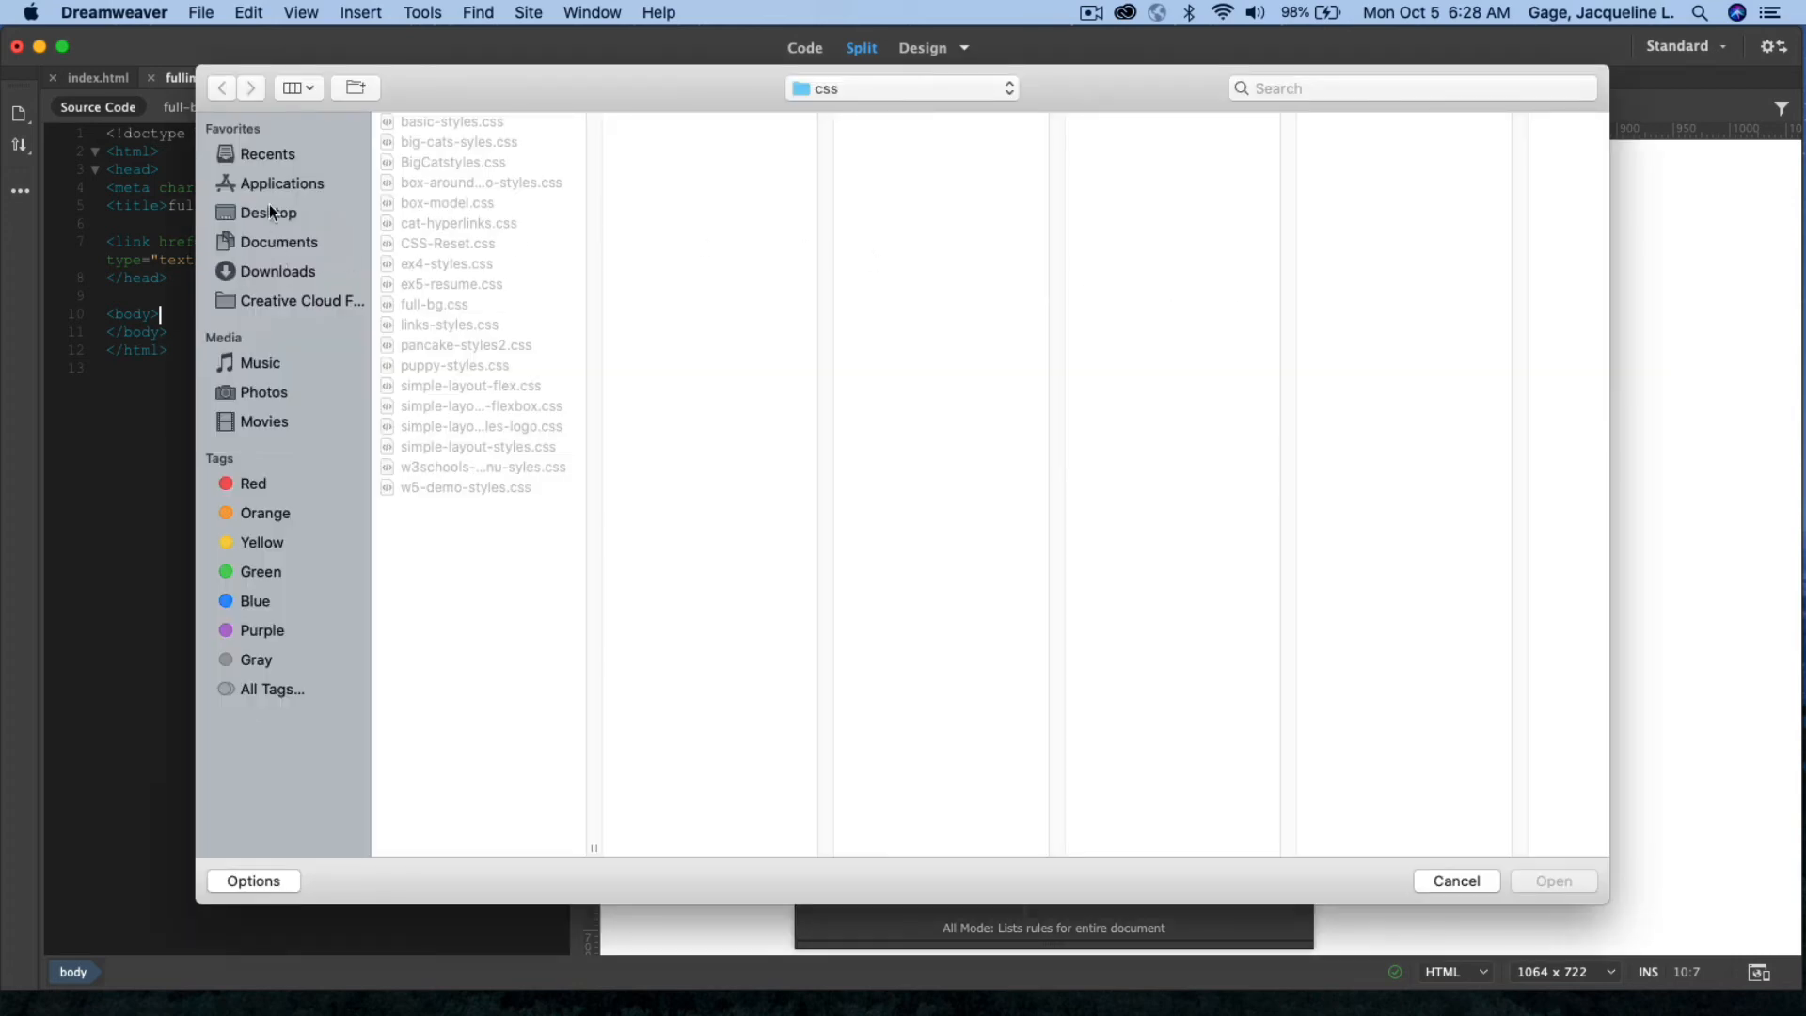
left_click(268, 211)
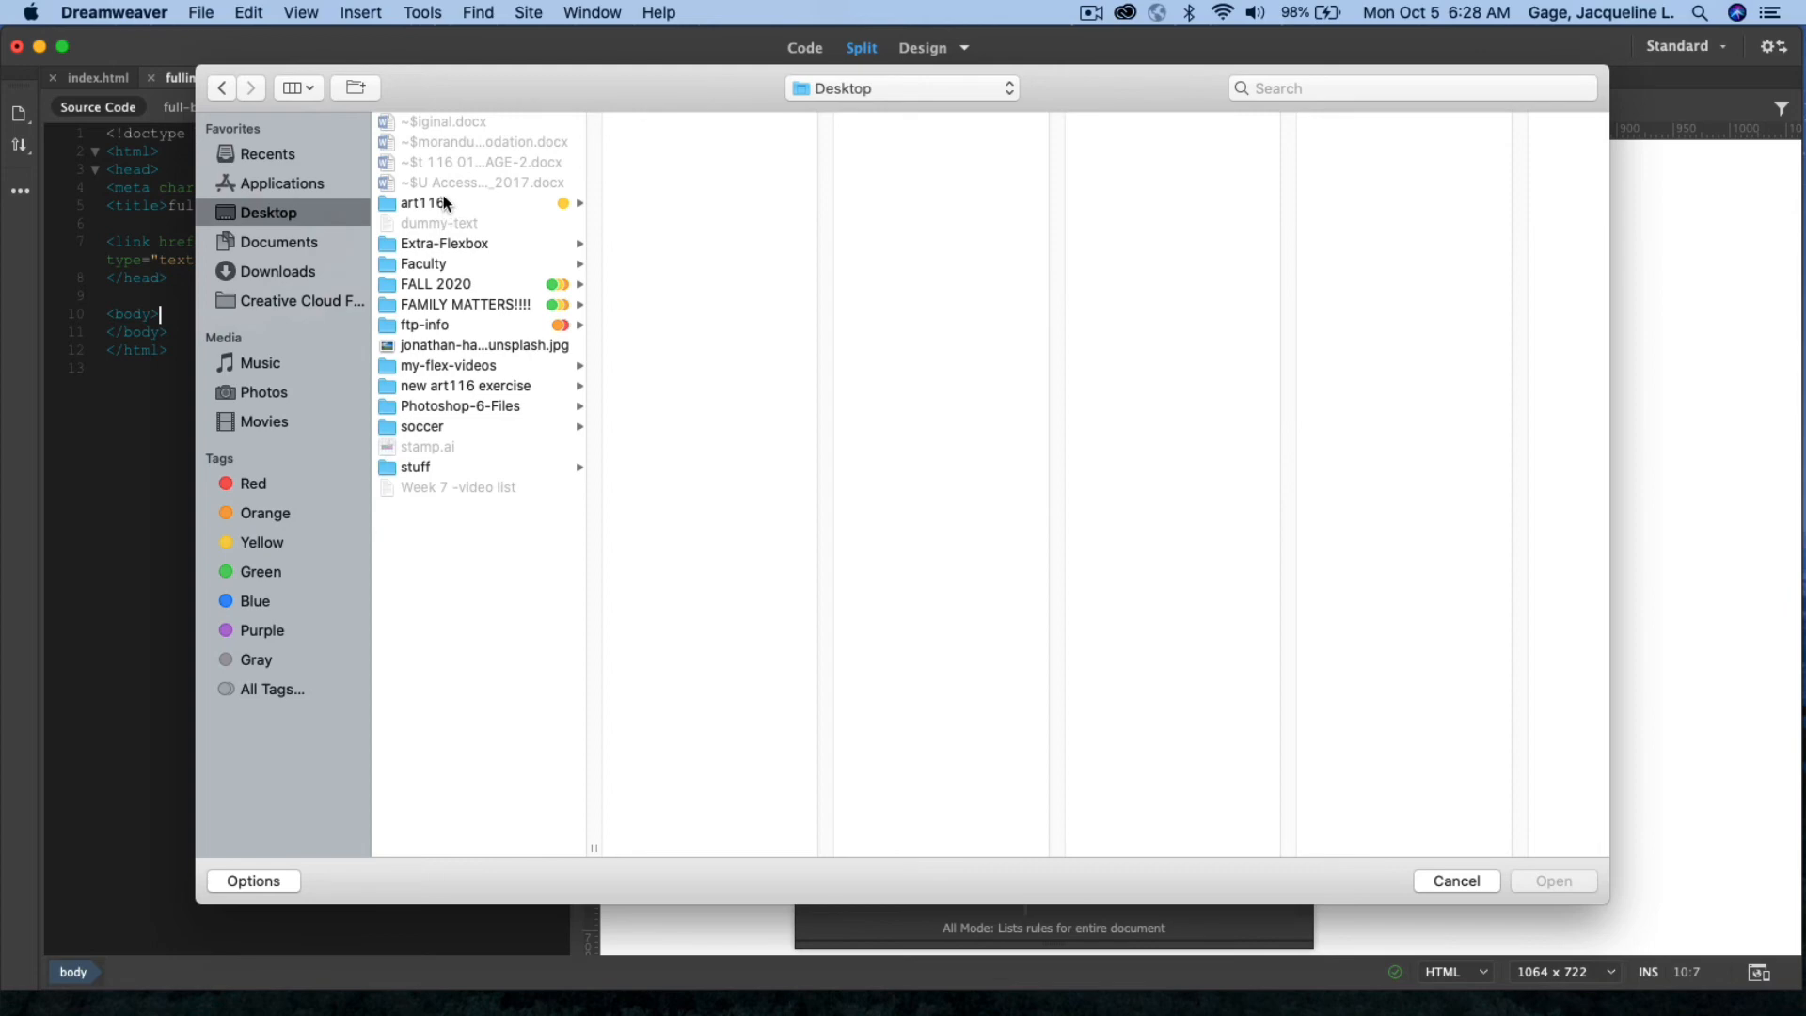
left_click(422, 203)
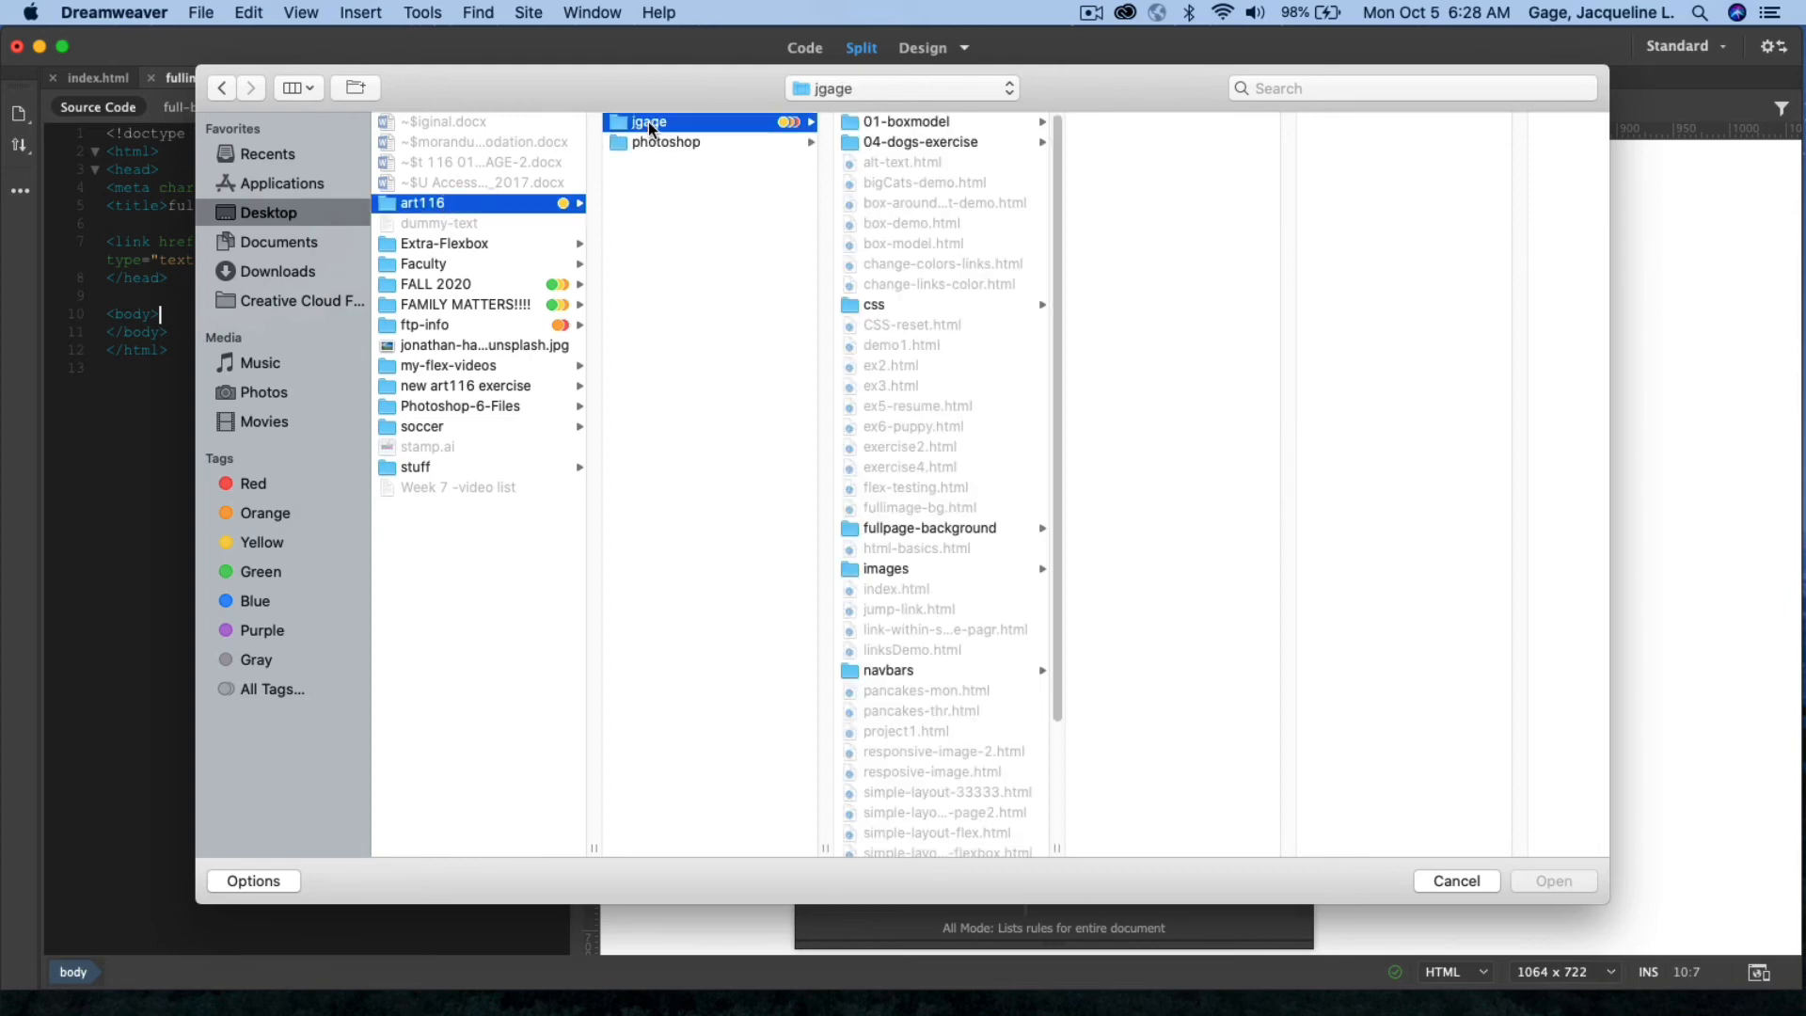
left_click(886, 568)
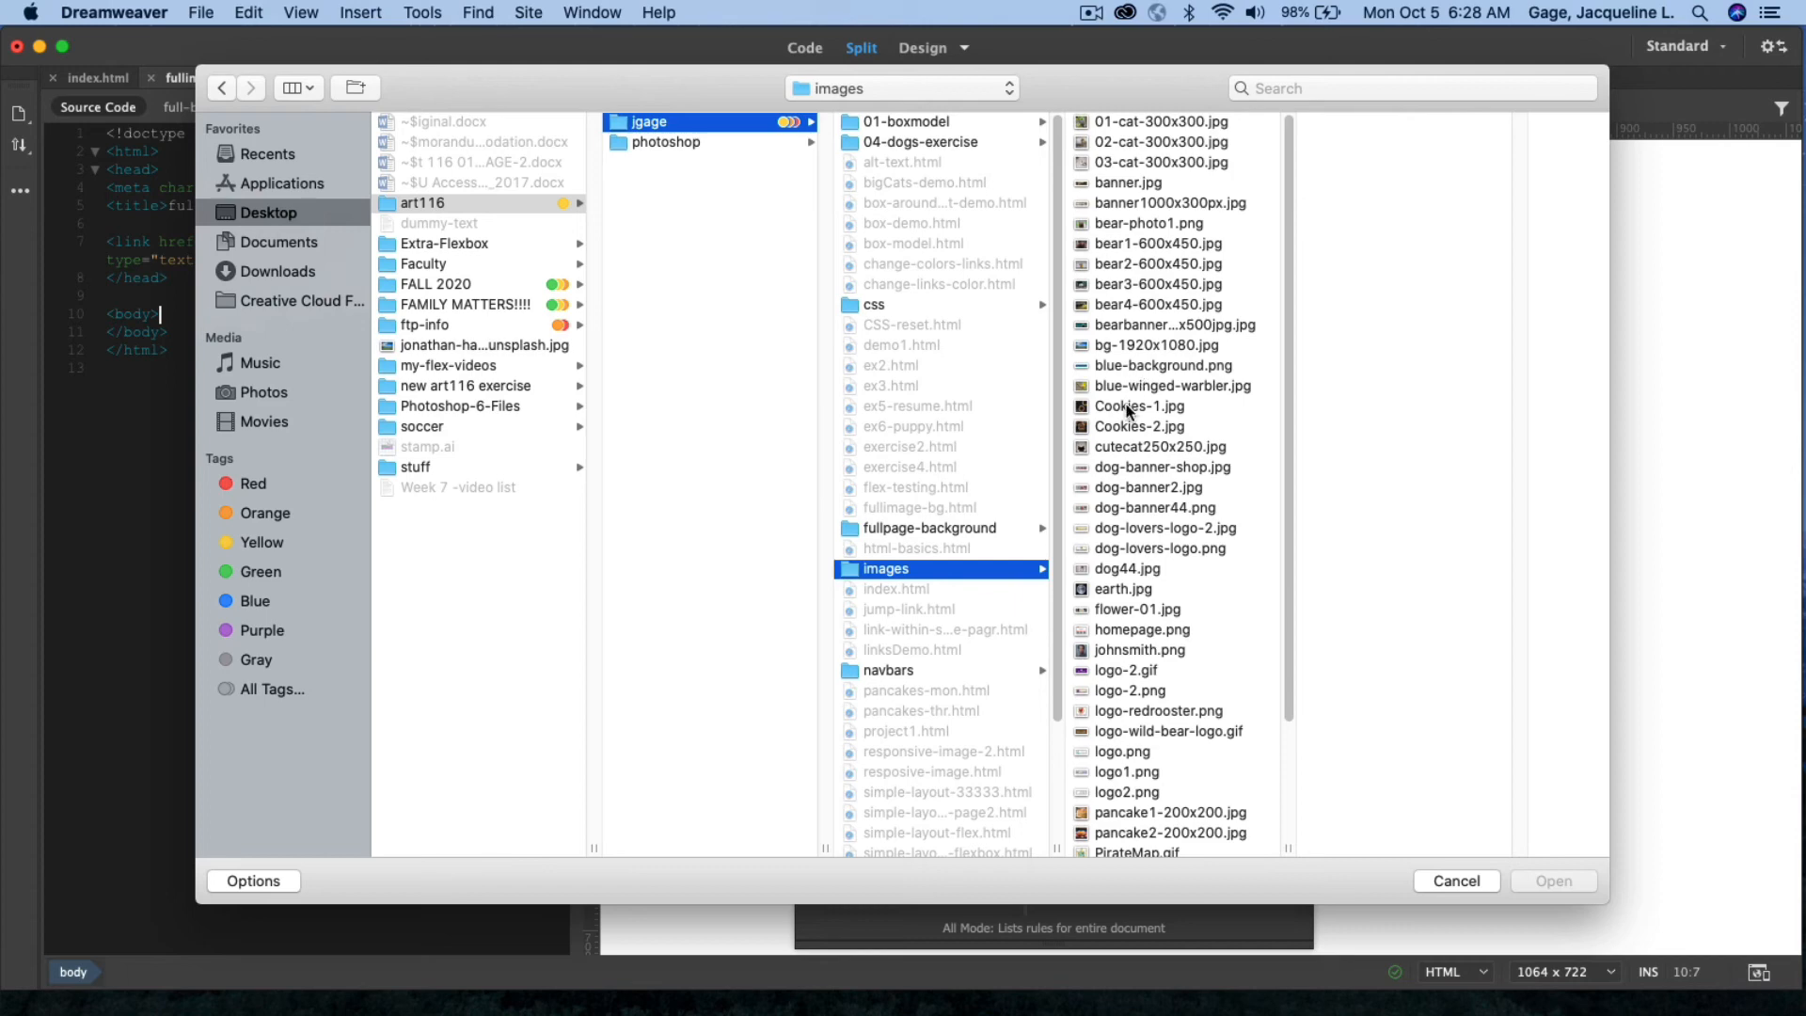
scroll("down", 3)
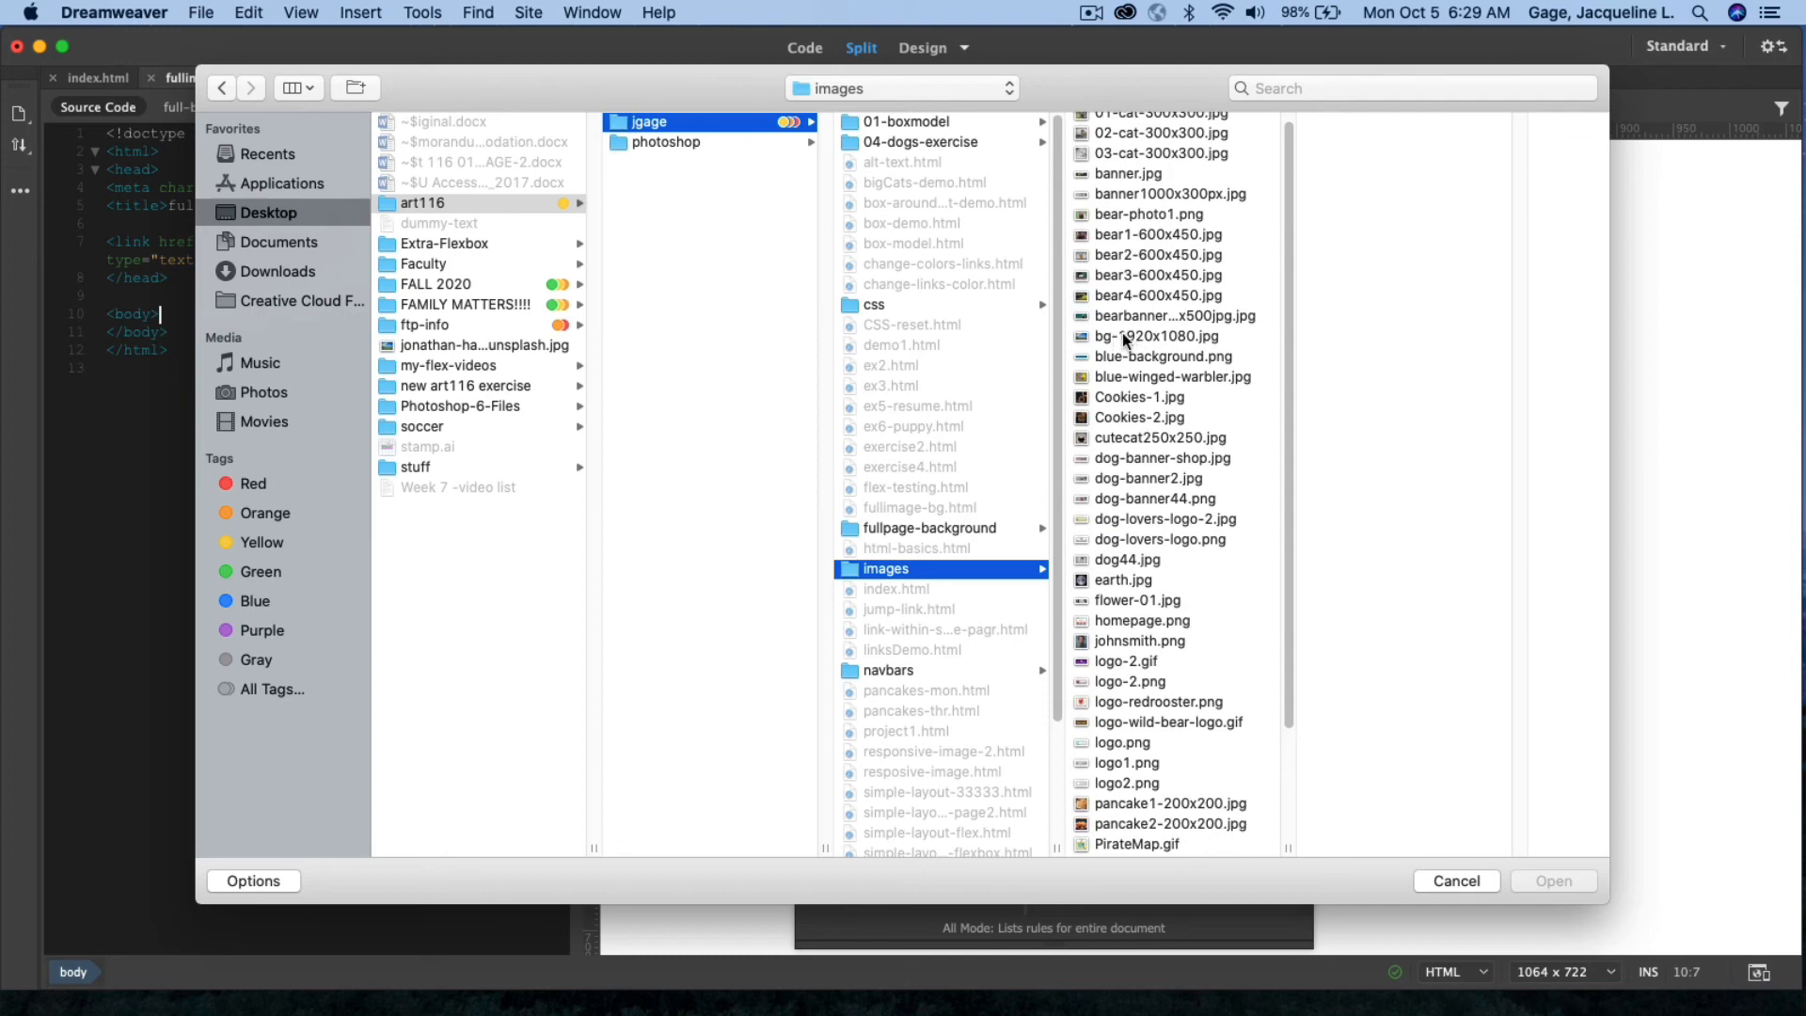
mouse_move(1128, 340)
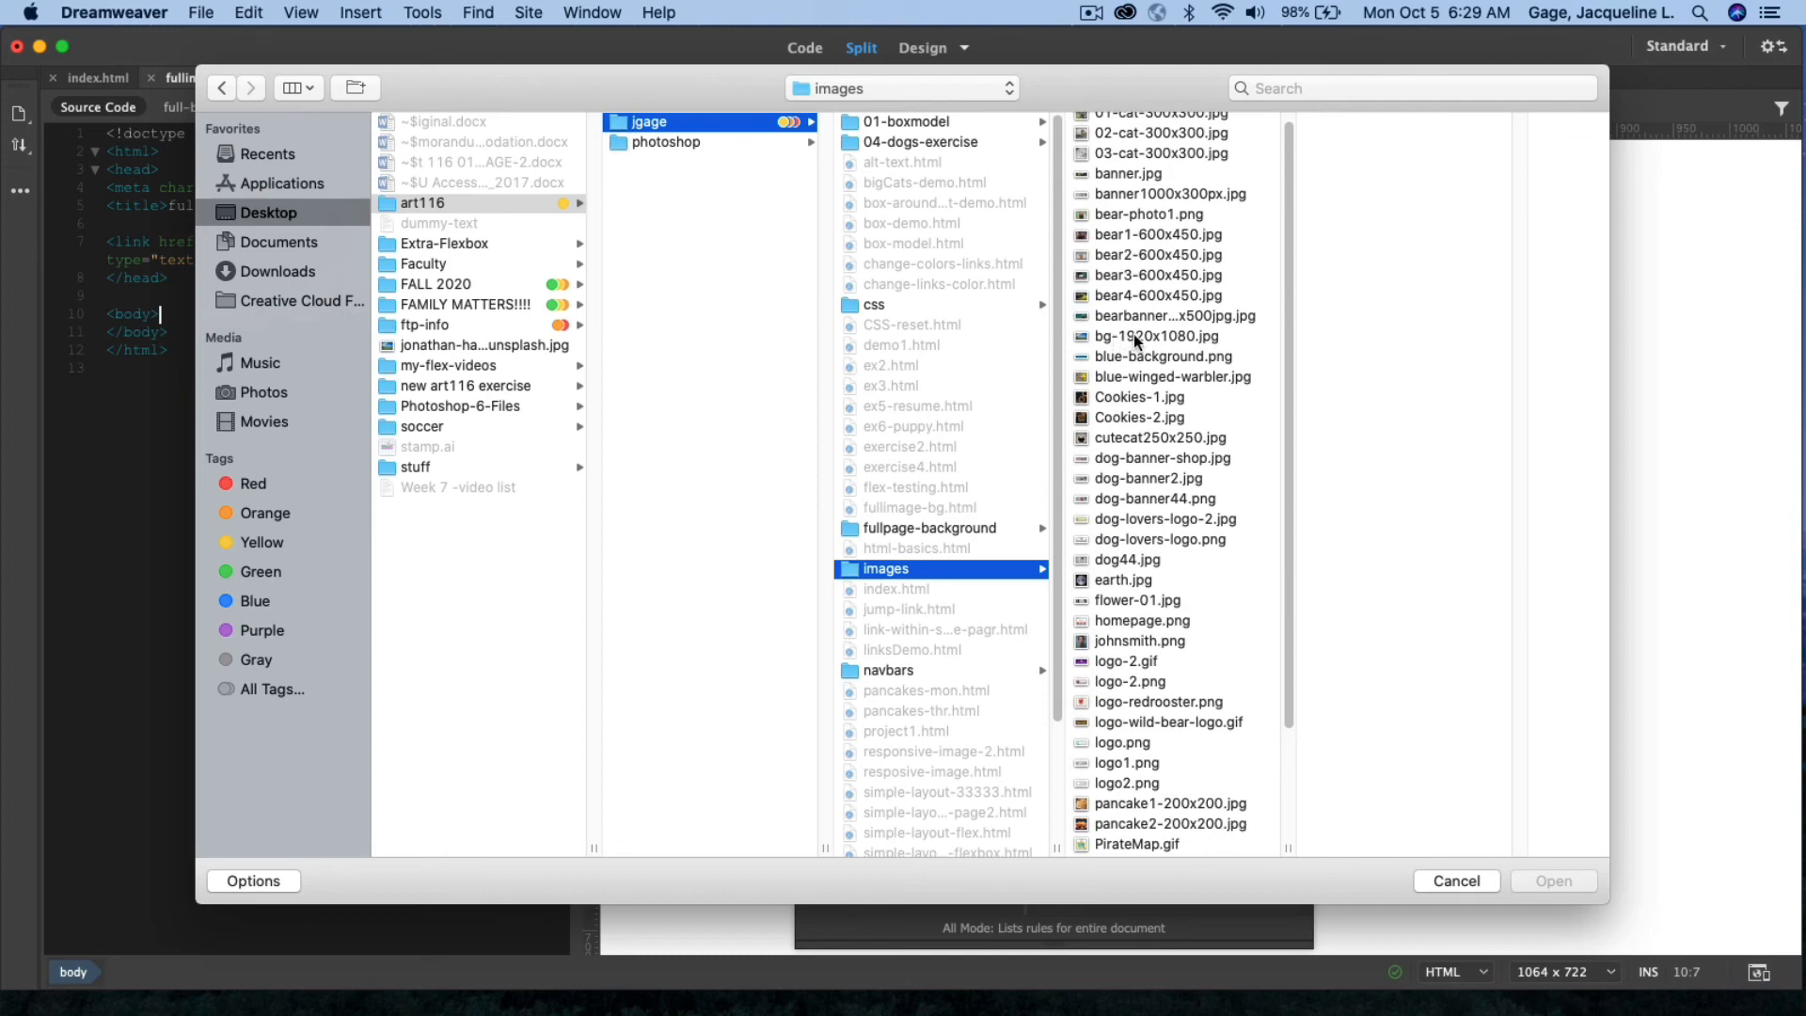
mouse_move(1160, 339)
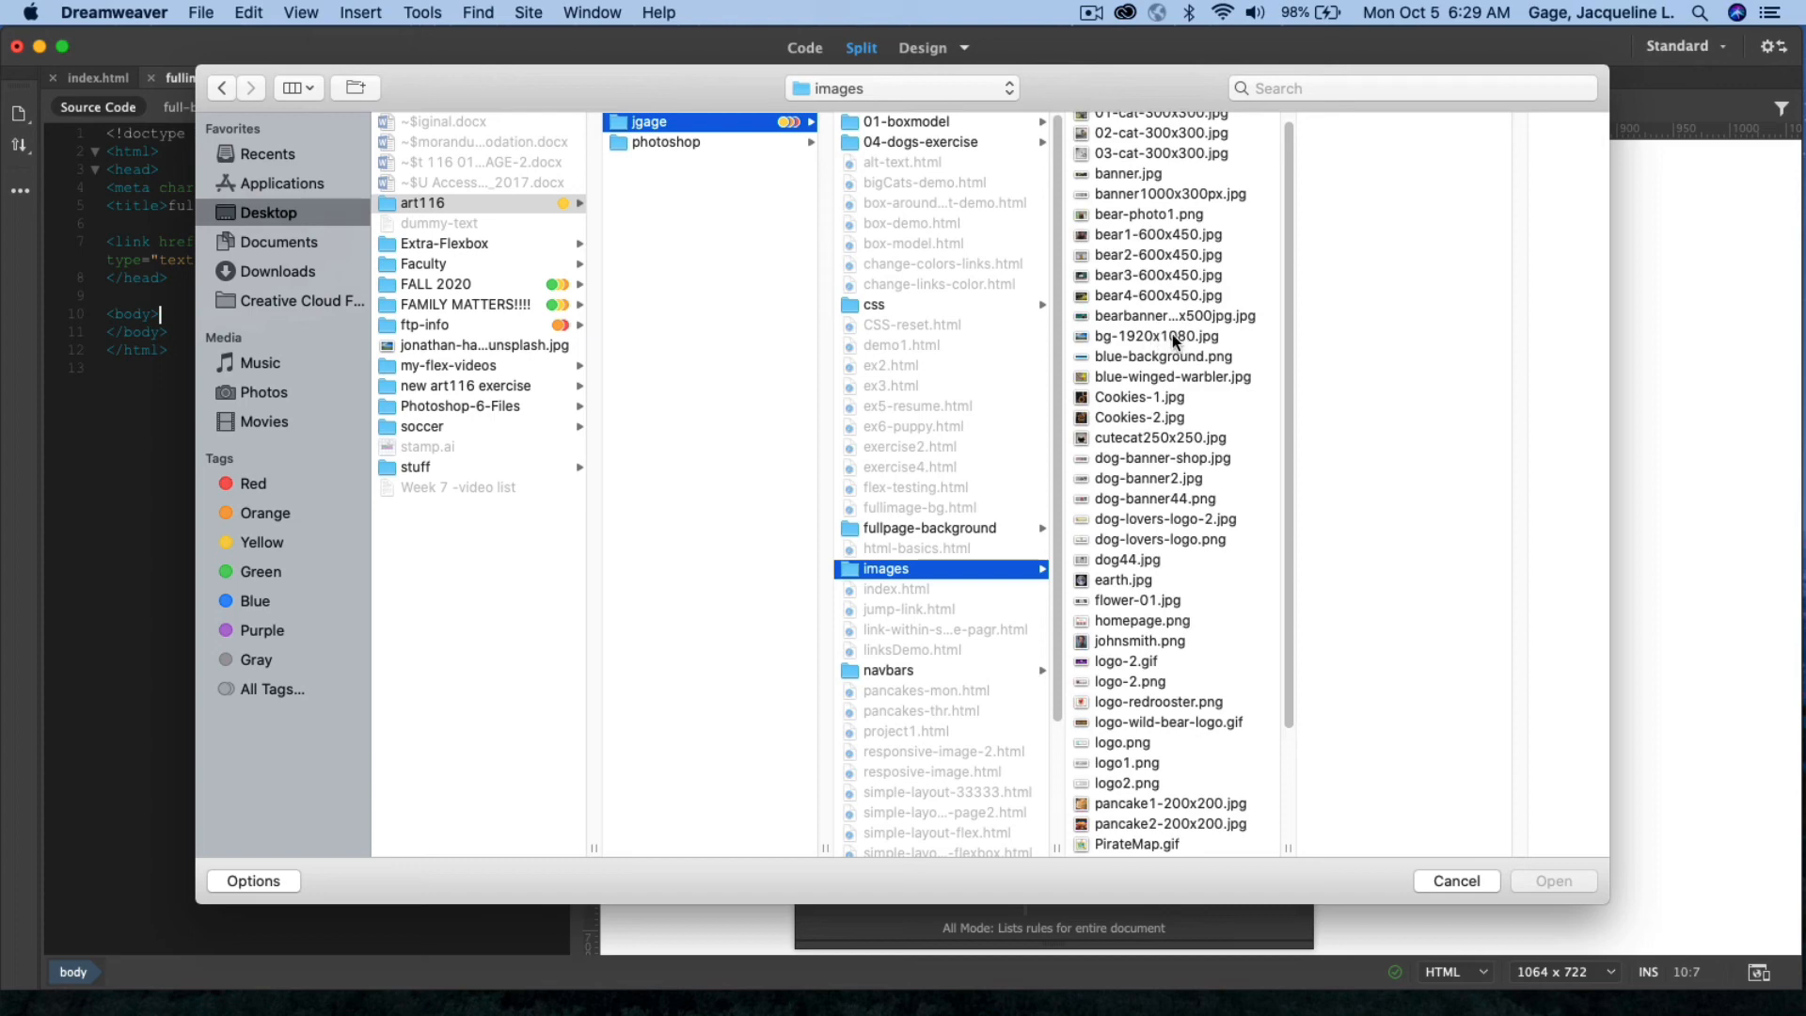
left_click(1156, 334)
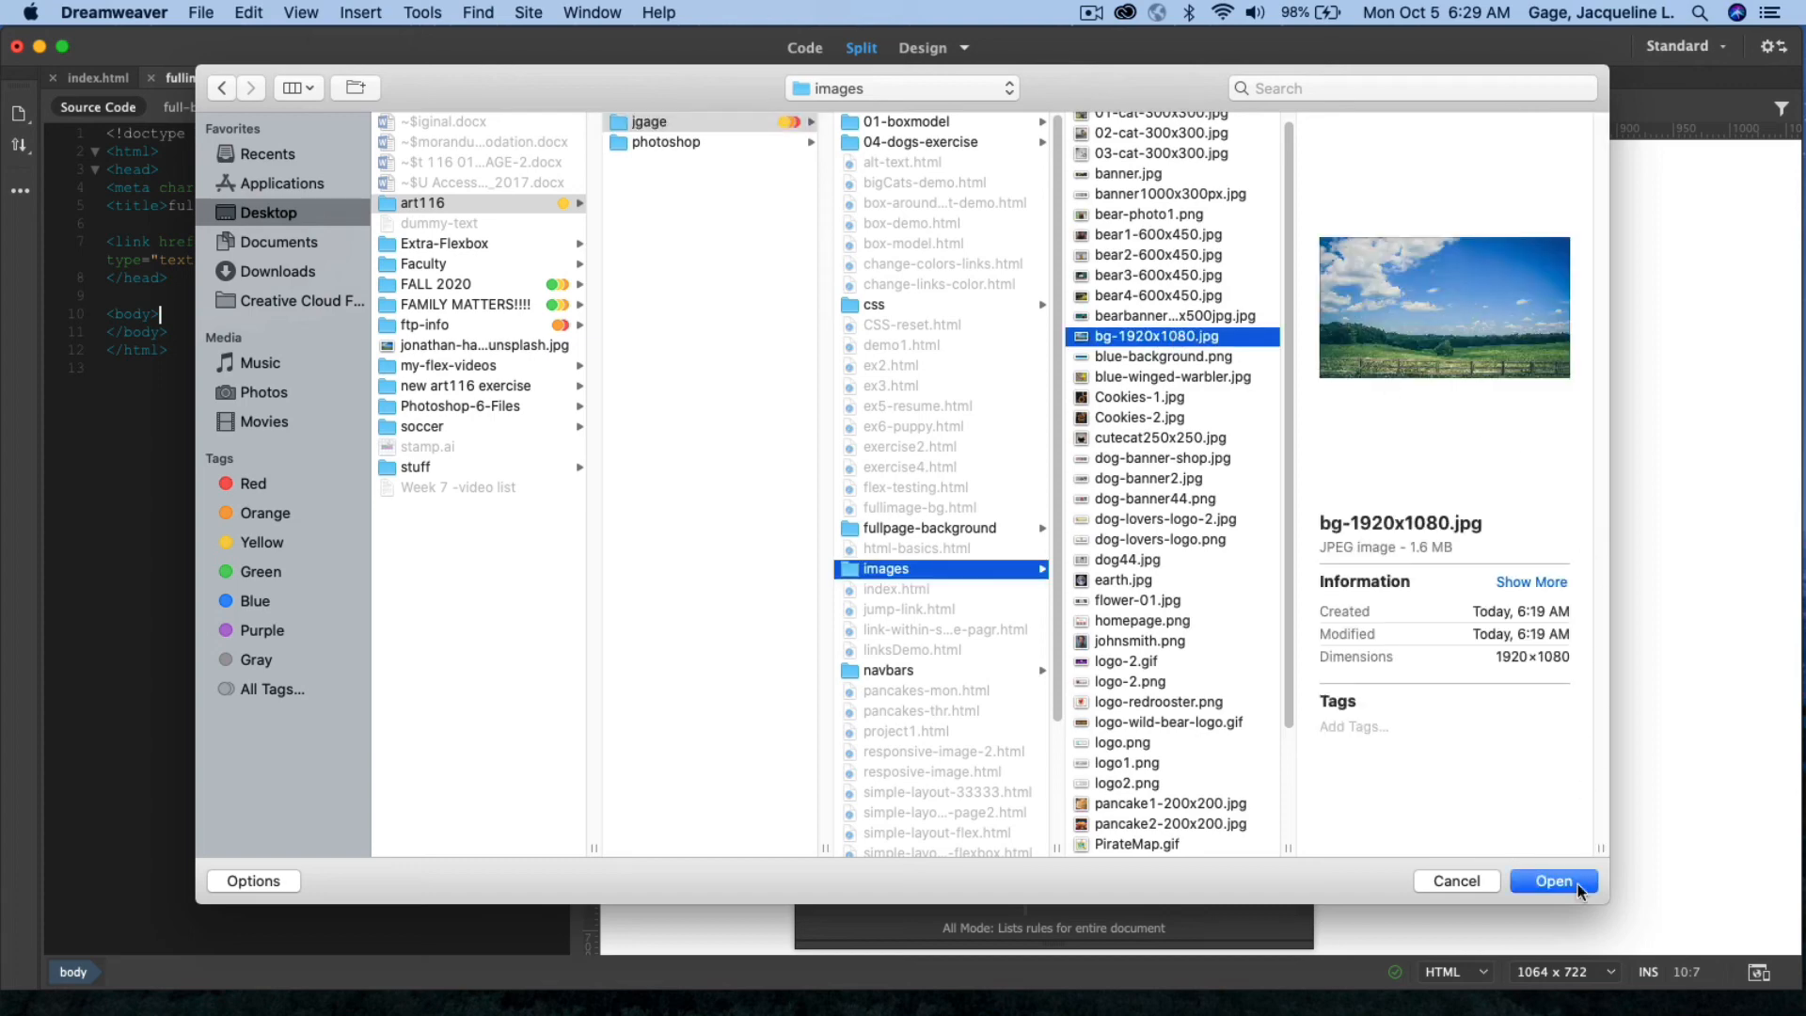
left_click(1553, 880)
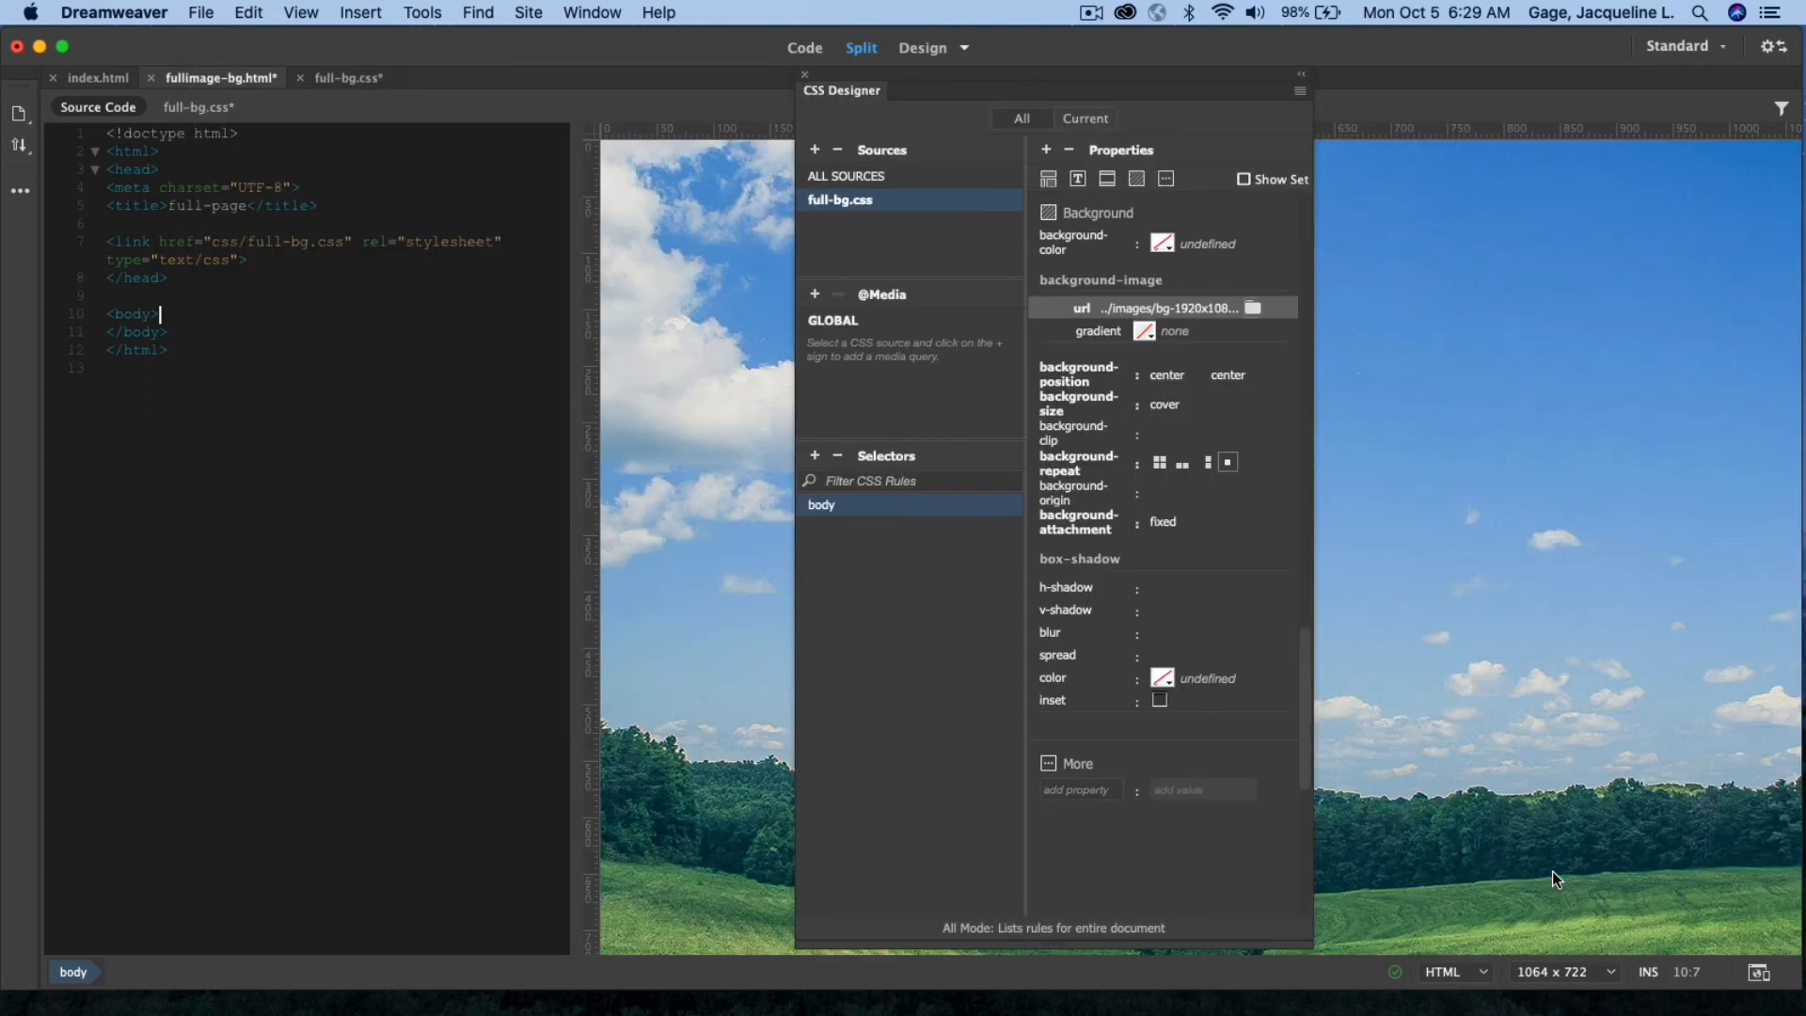
mouse_move(806, 83)
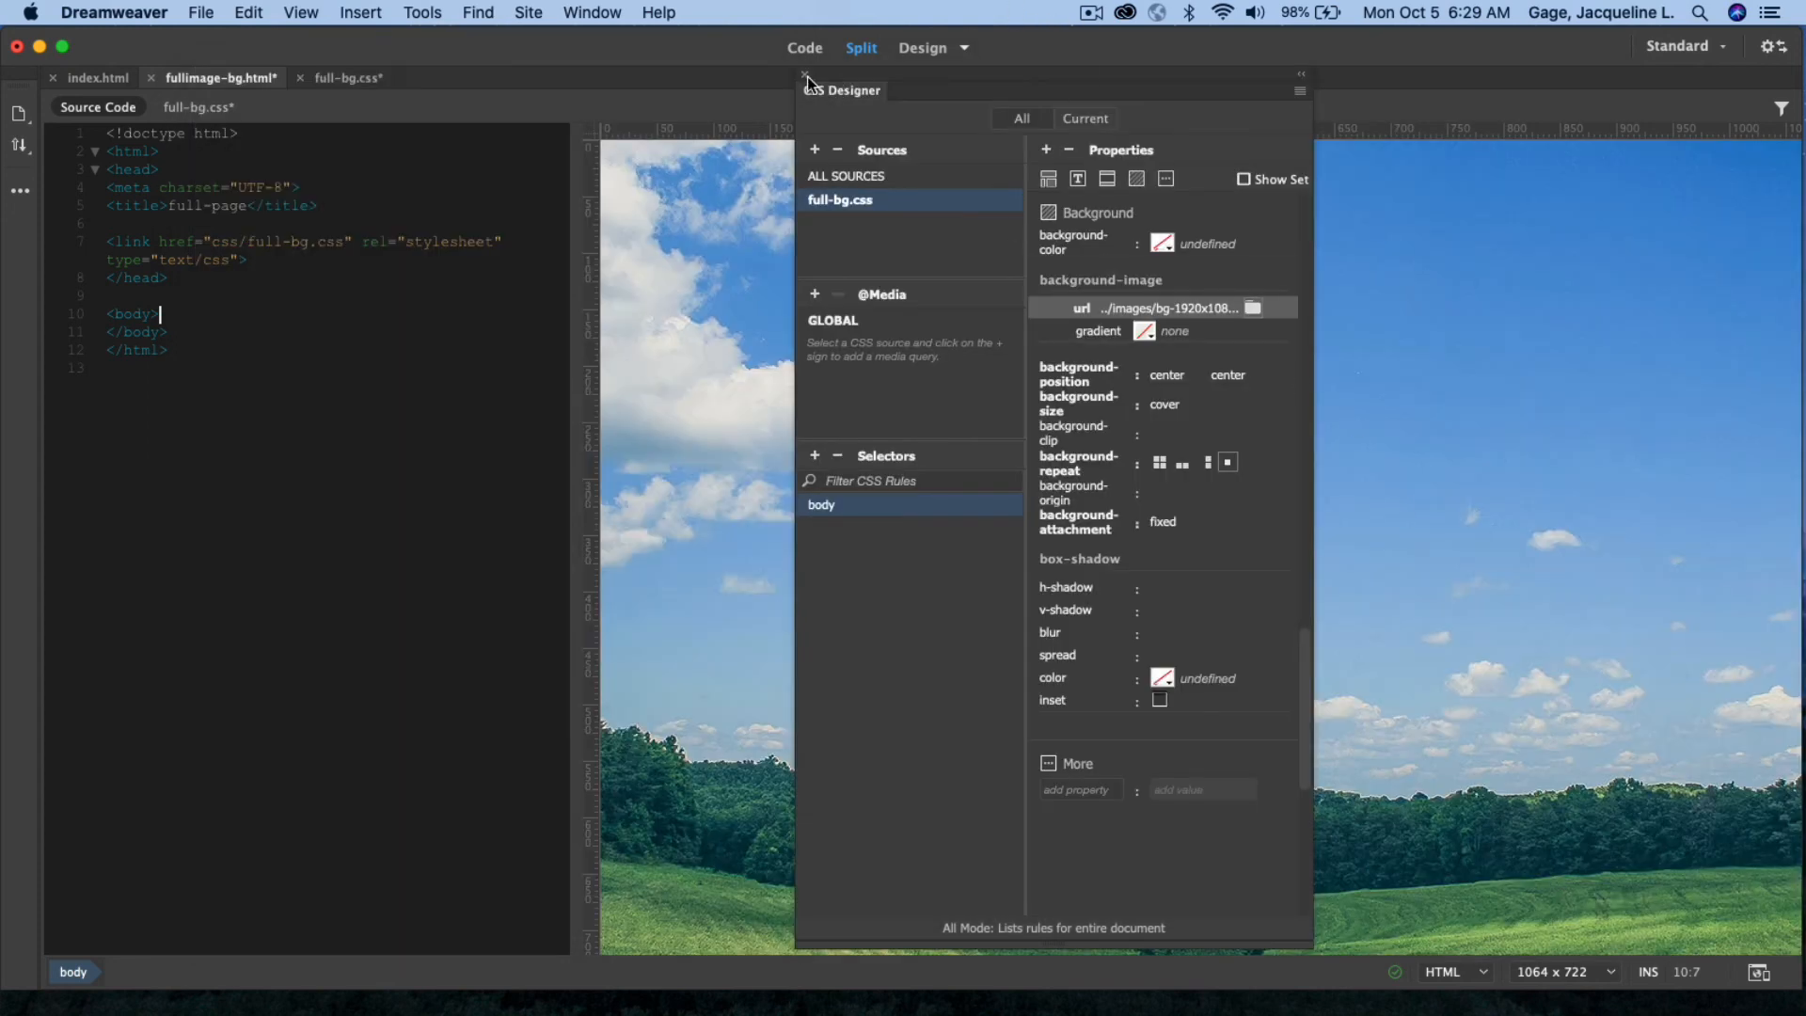
- Hide CSS Designer, save fullimage-bg.html and preview it in Safari
left_click(805, 73)
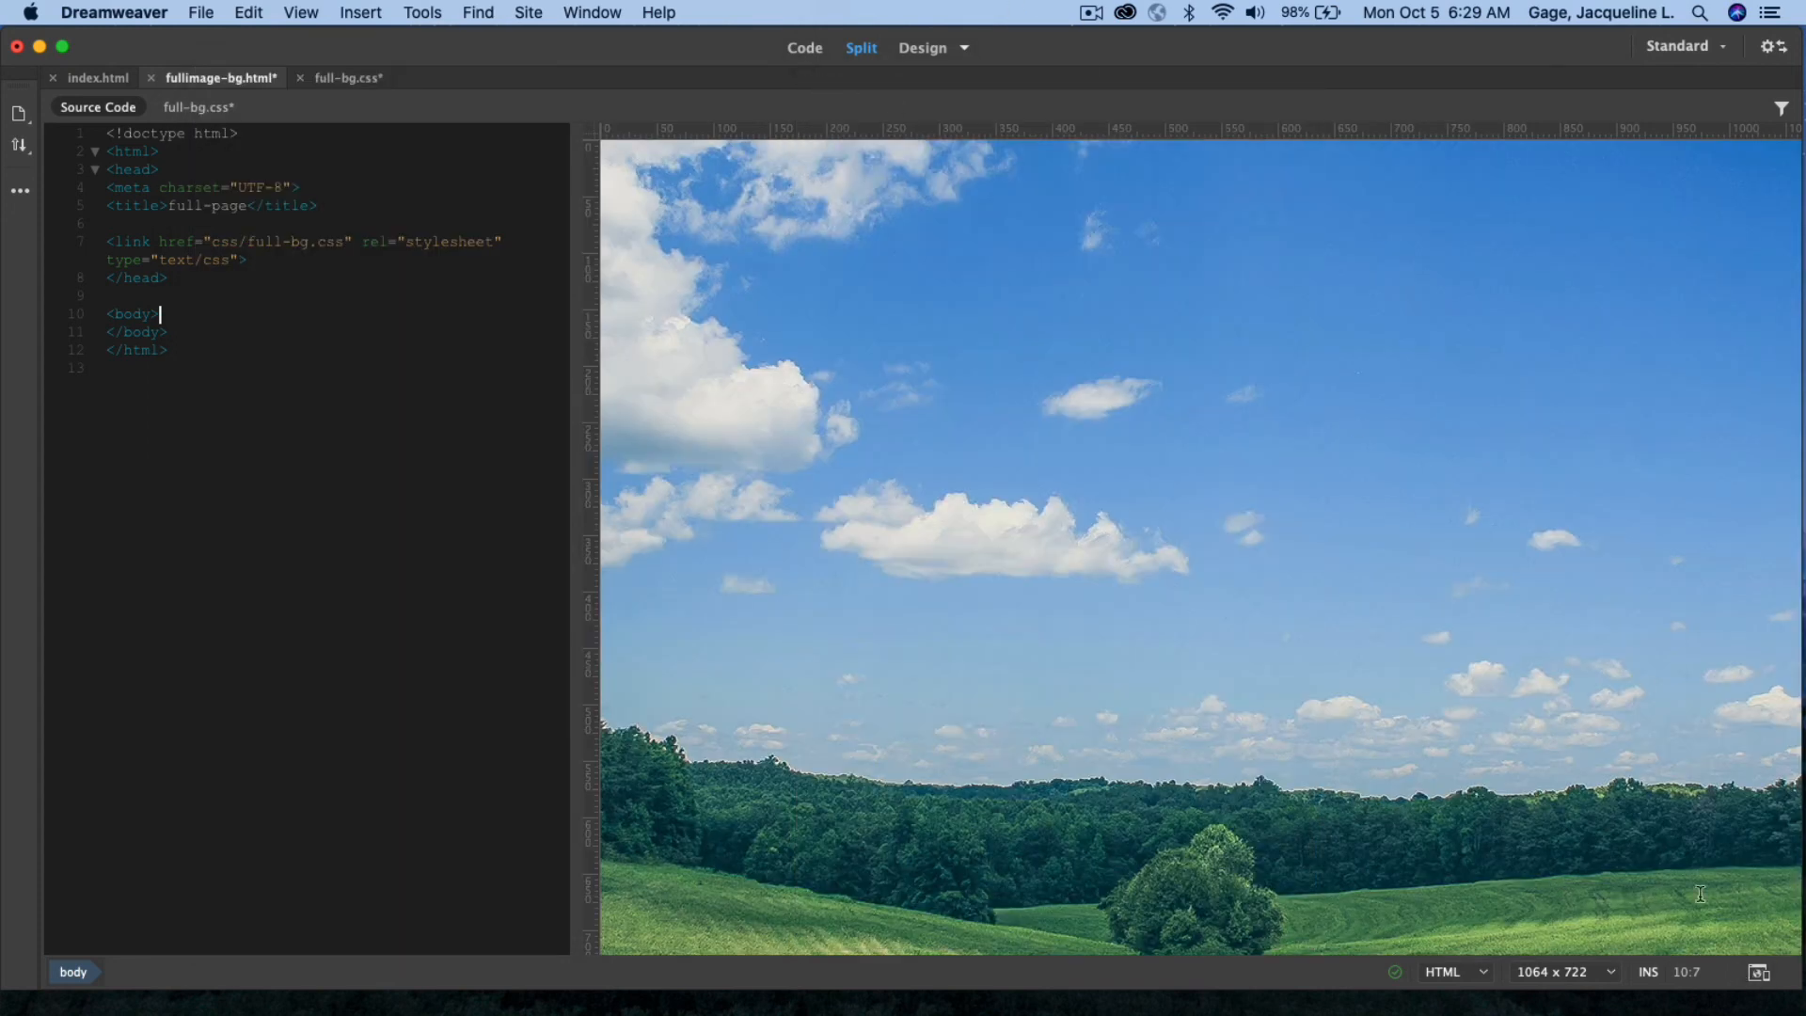
mouse_move(1758, 971)
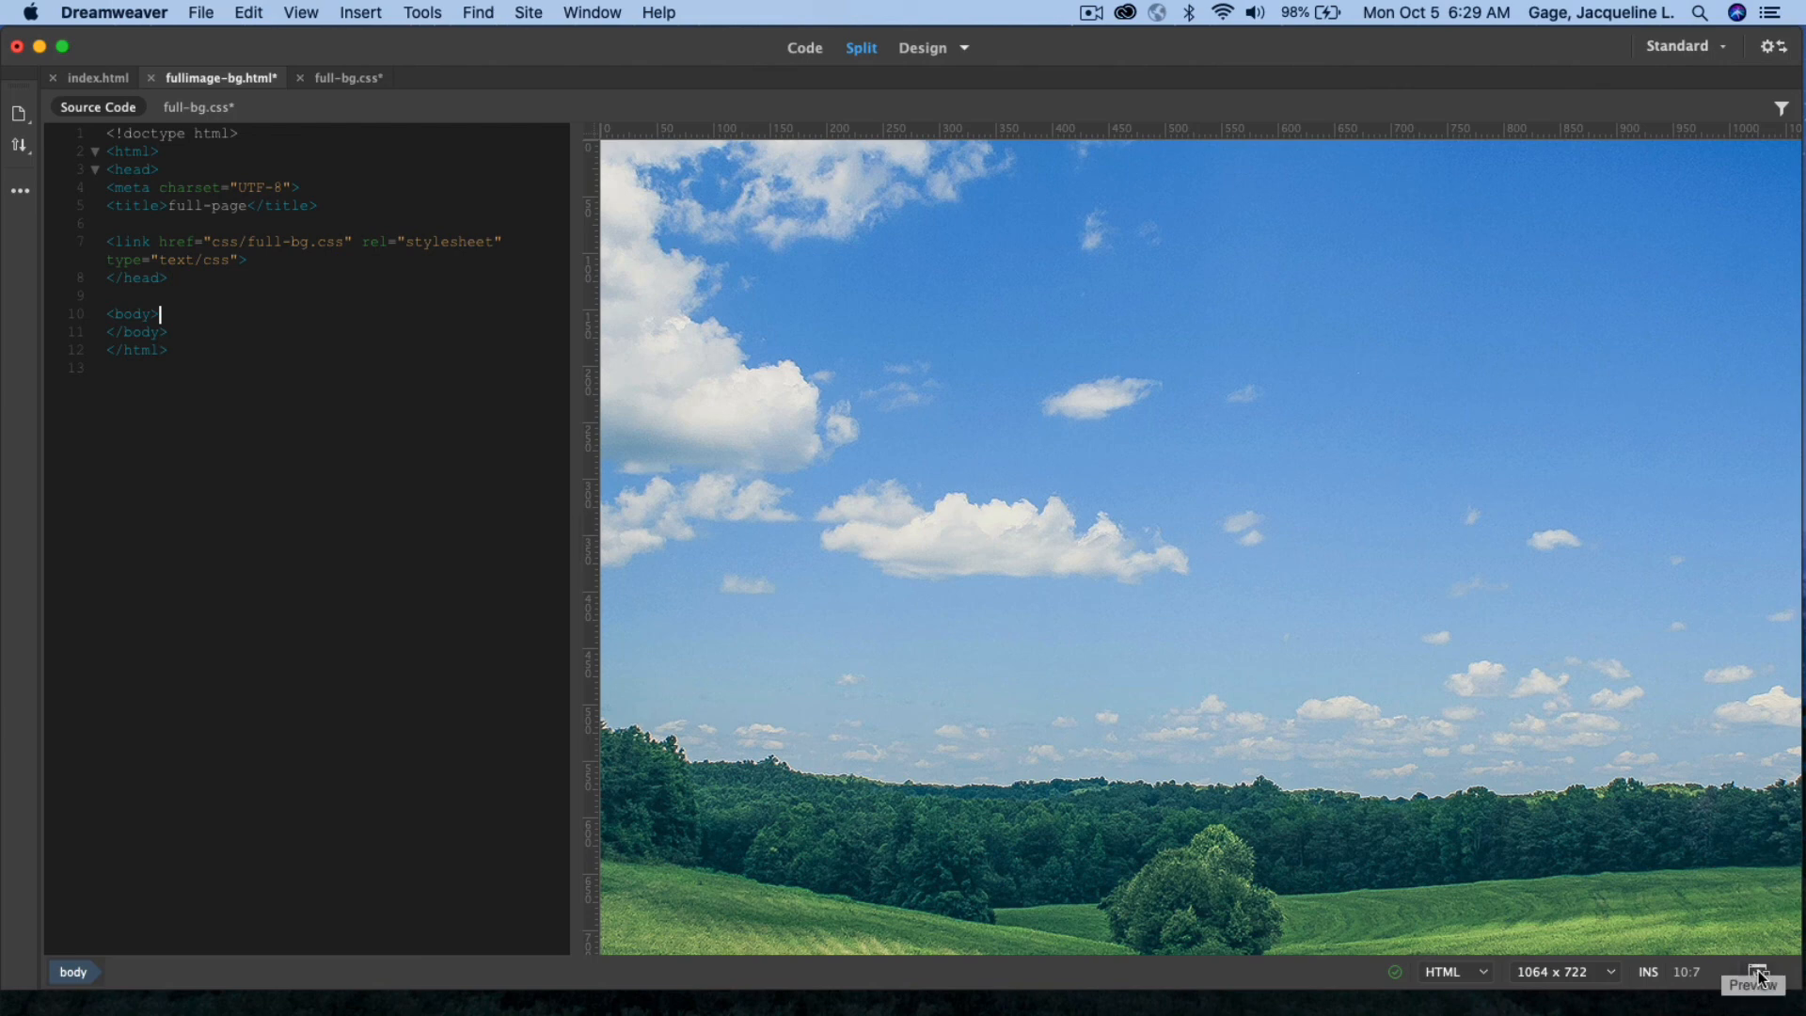
left_click(1755, 971)
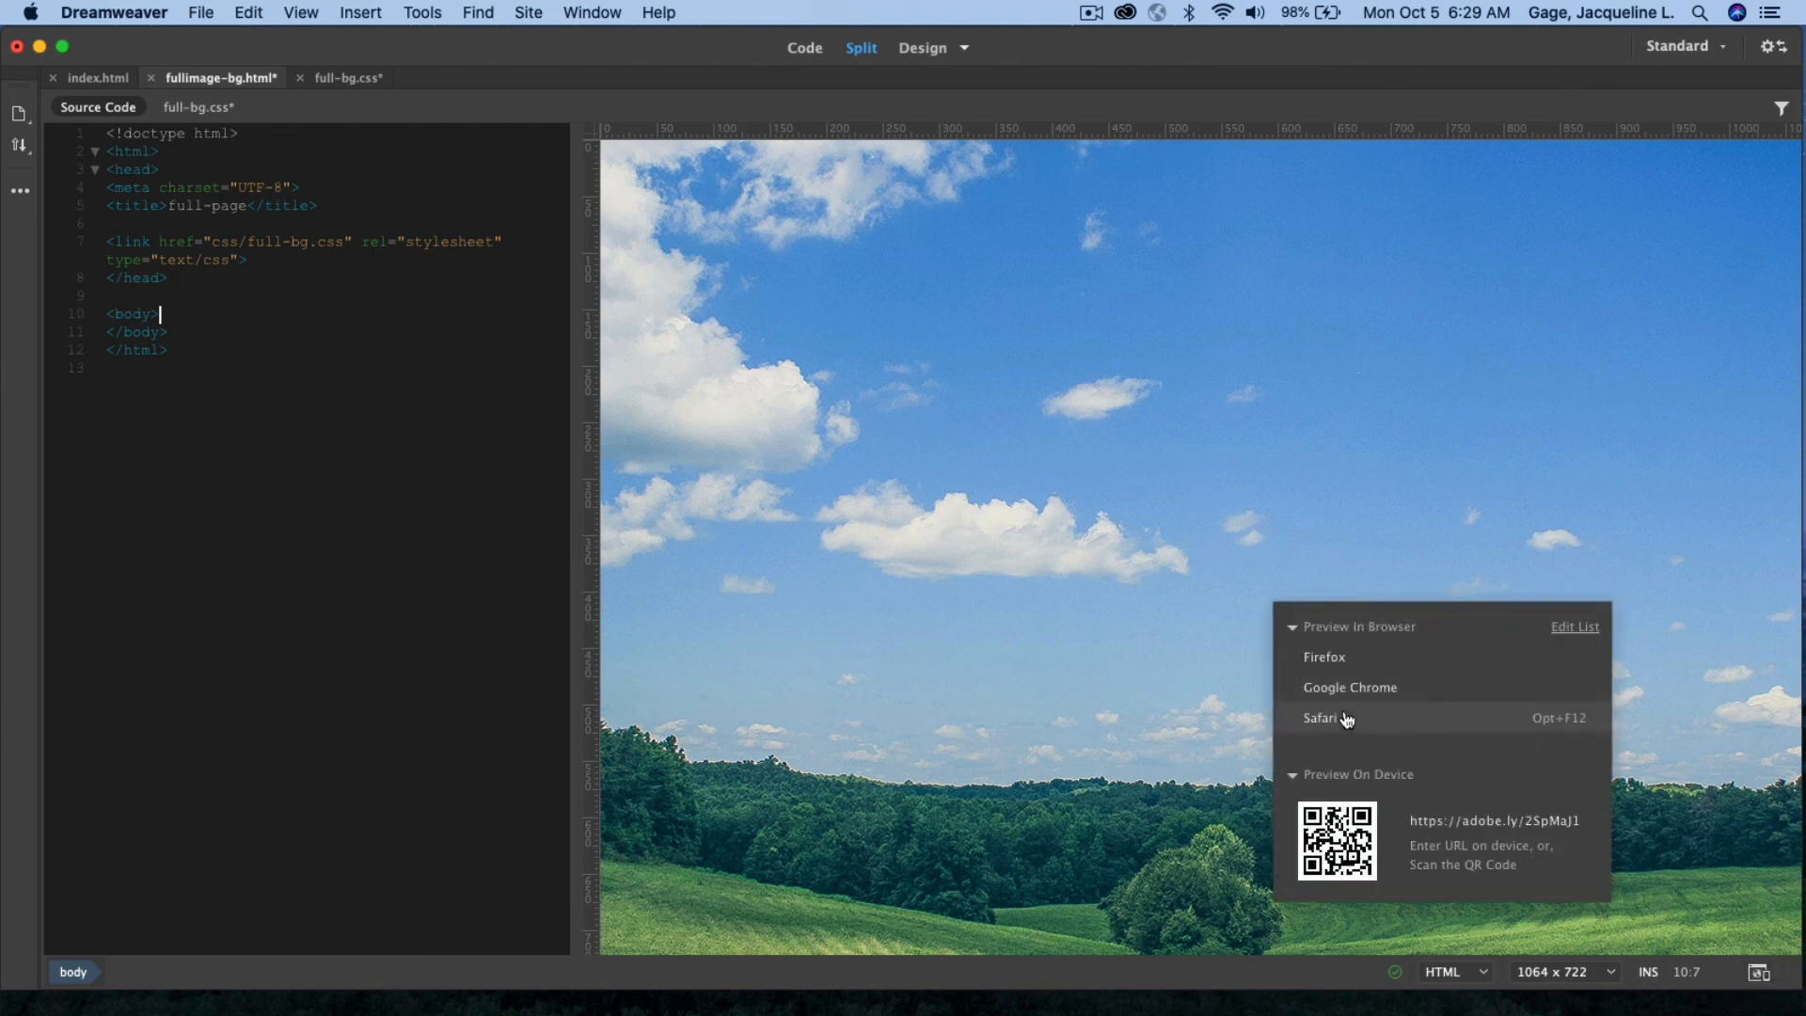
left_click(1320, 718)
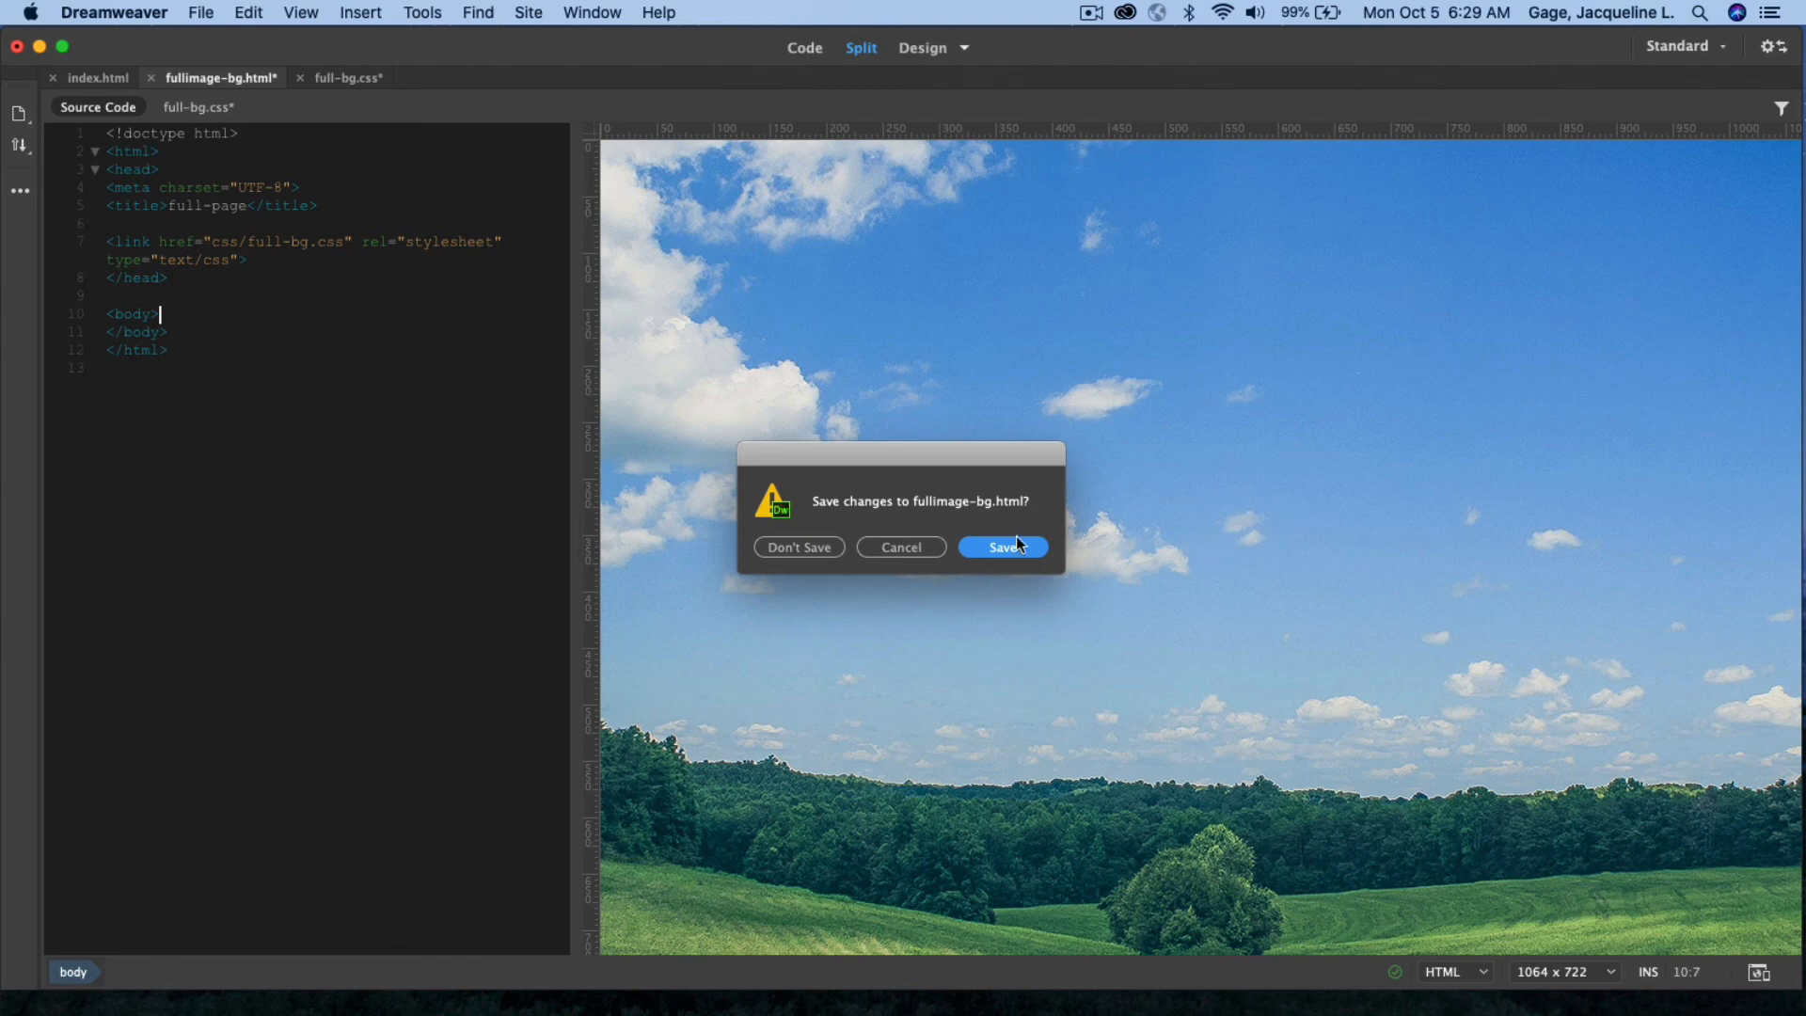
left_click(997, 547)
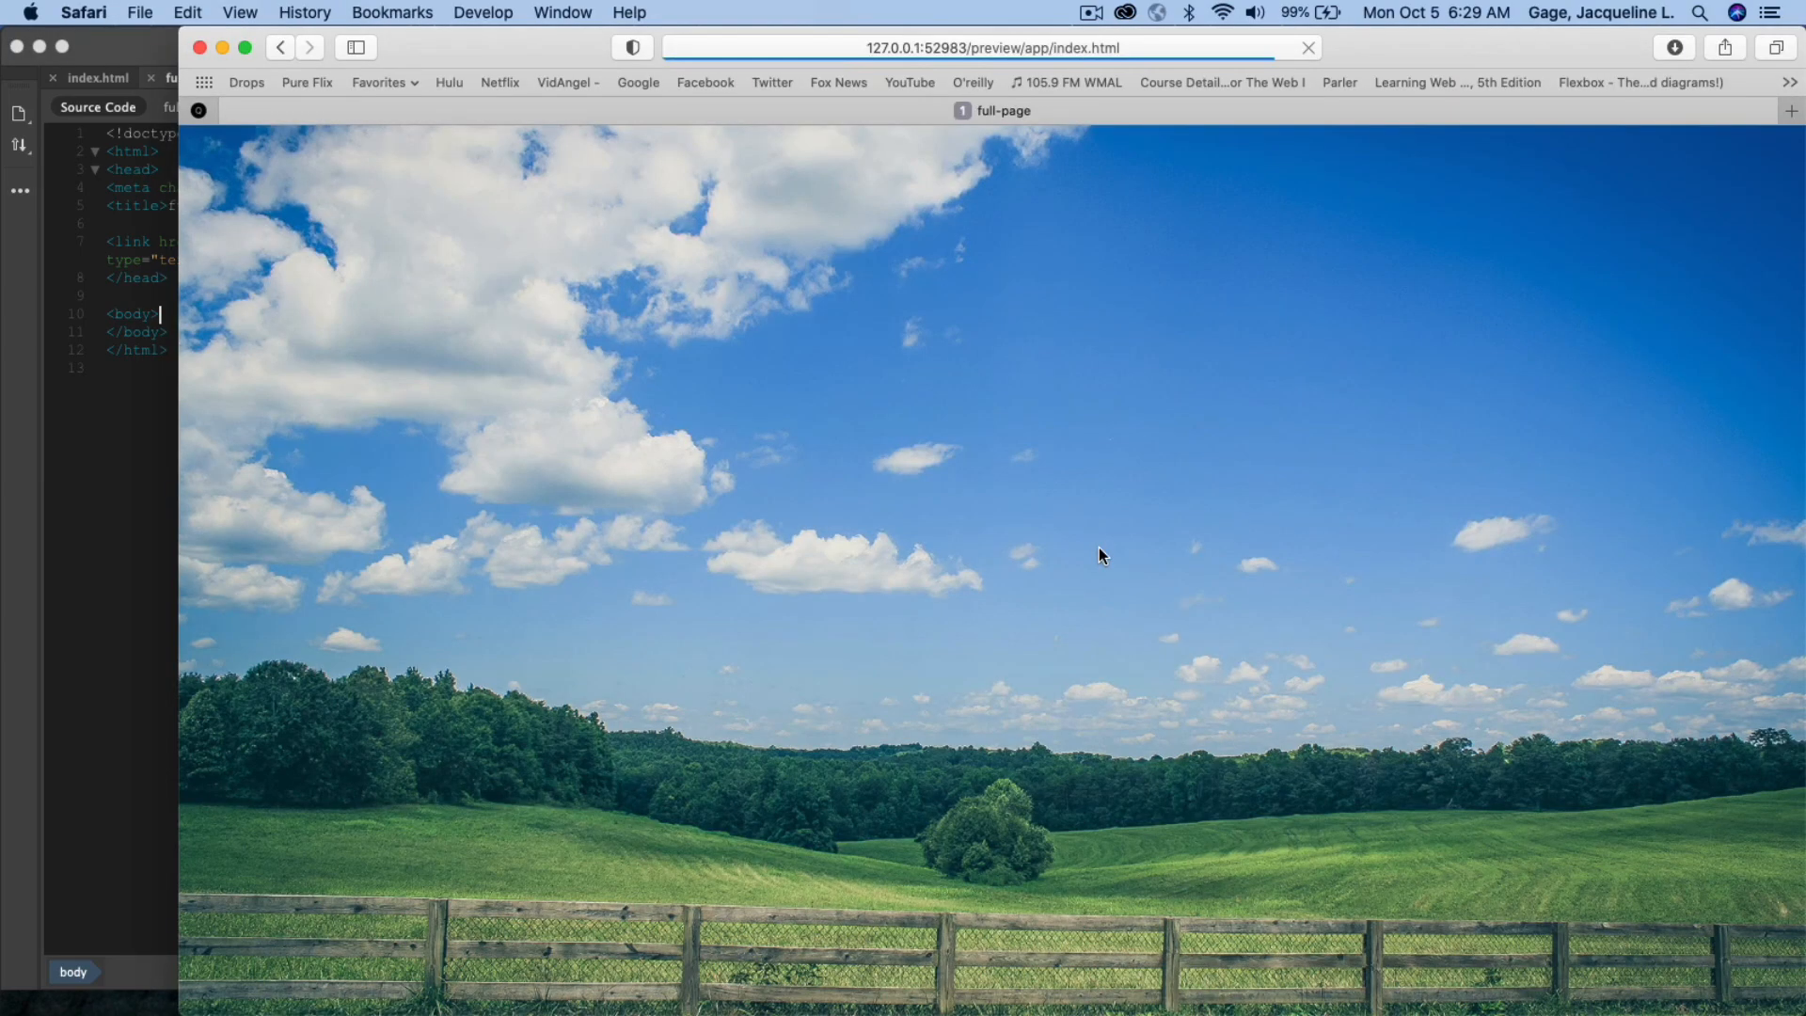